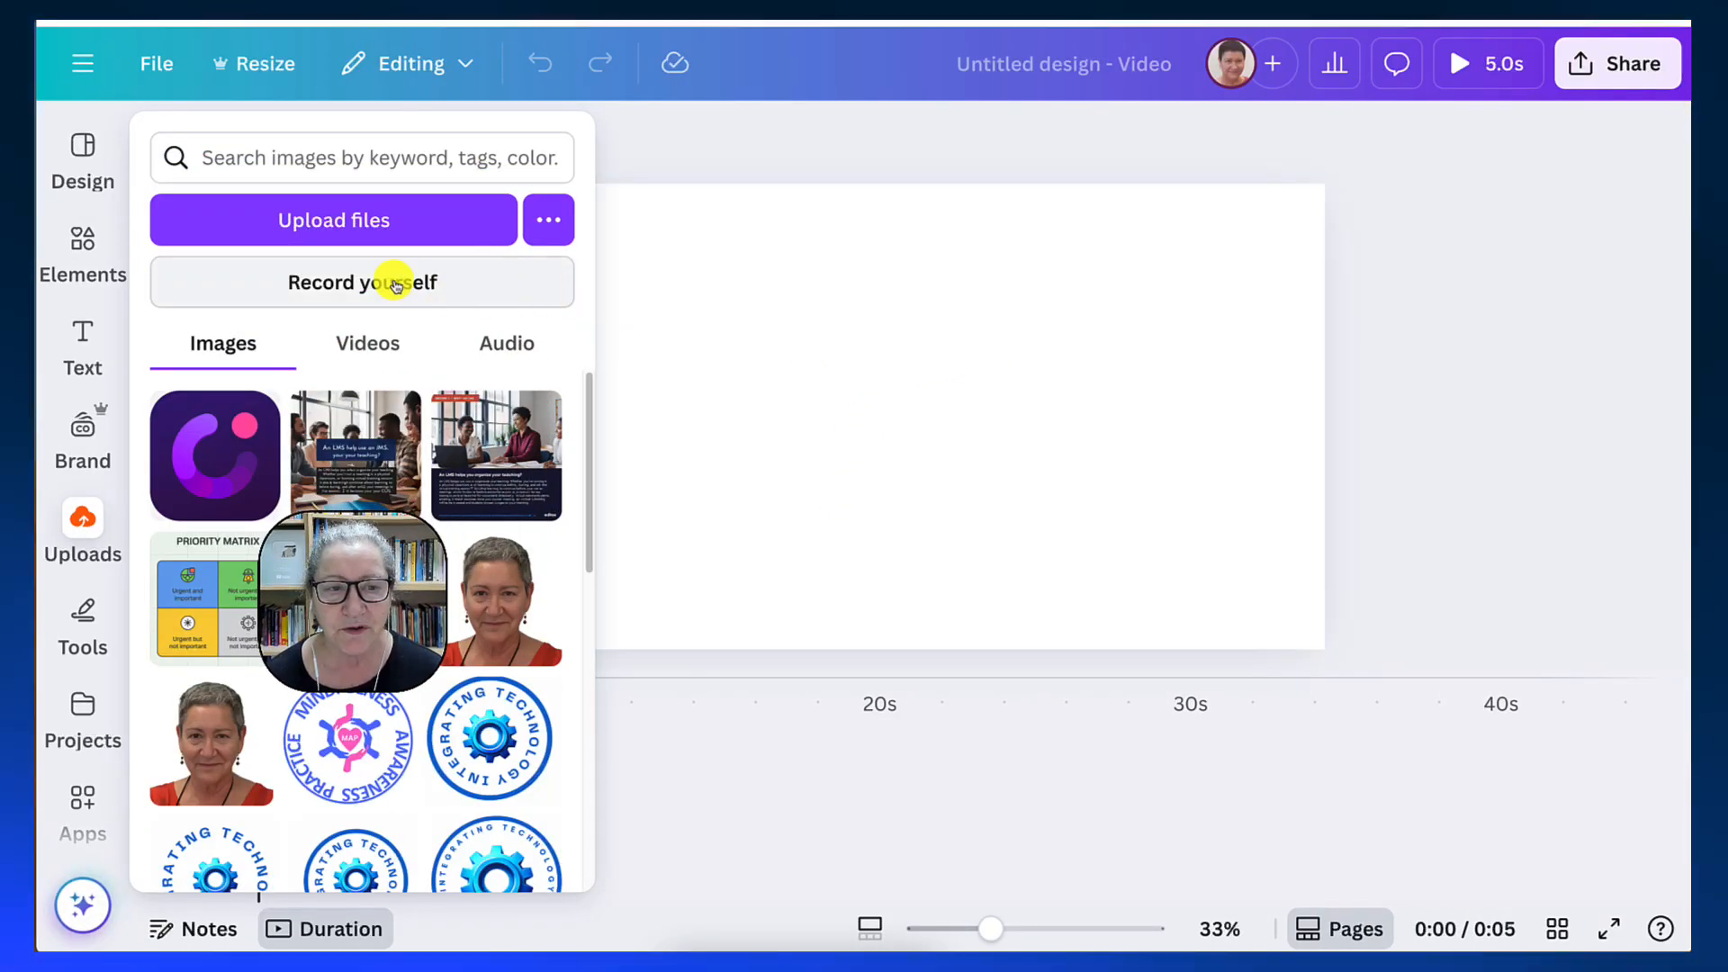
Open the Record yourself studio from the Uploads panel for the blank video design.
left_click(359, 282)
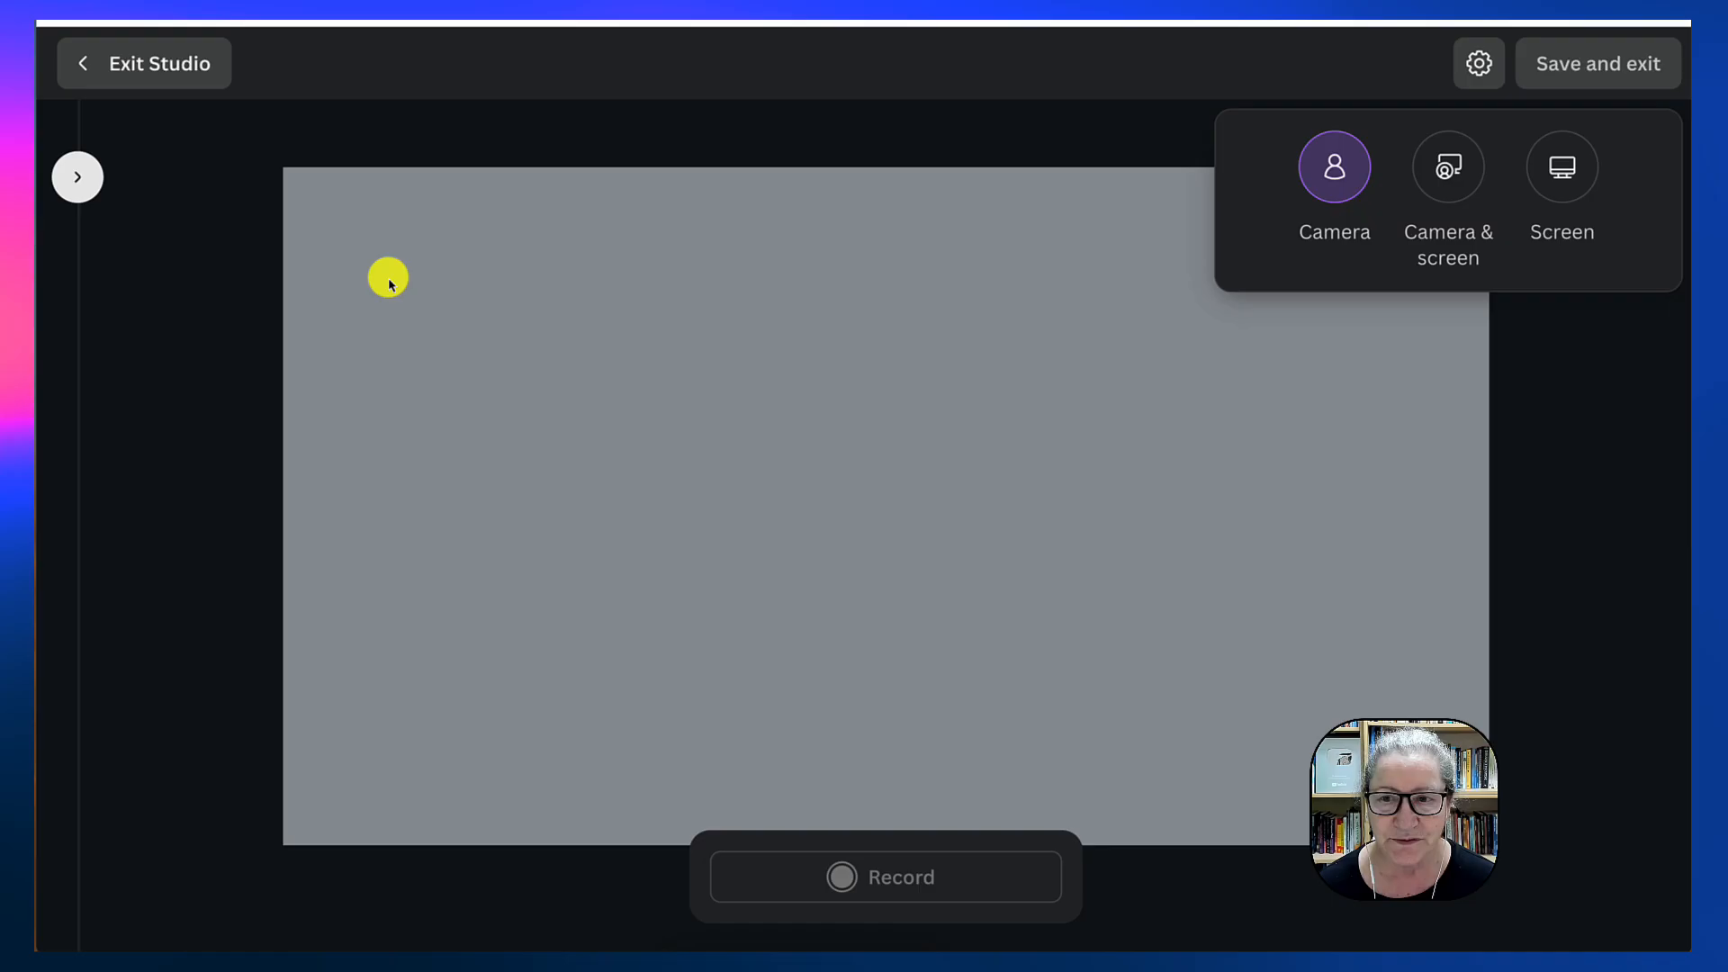
Turn on the webcam and choose the Camera & screen recording mode.
left_click(1334, 167)
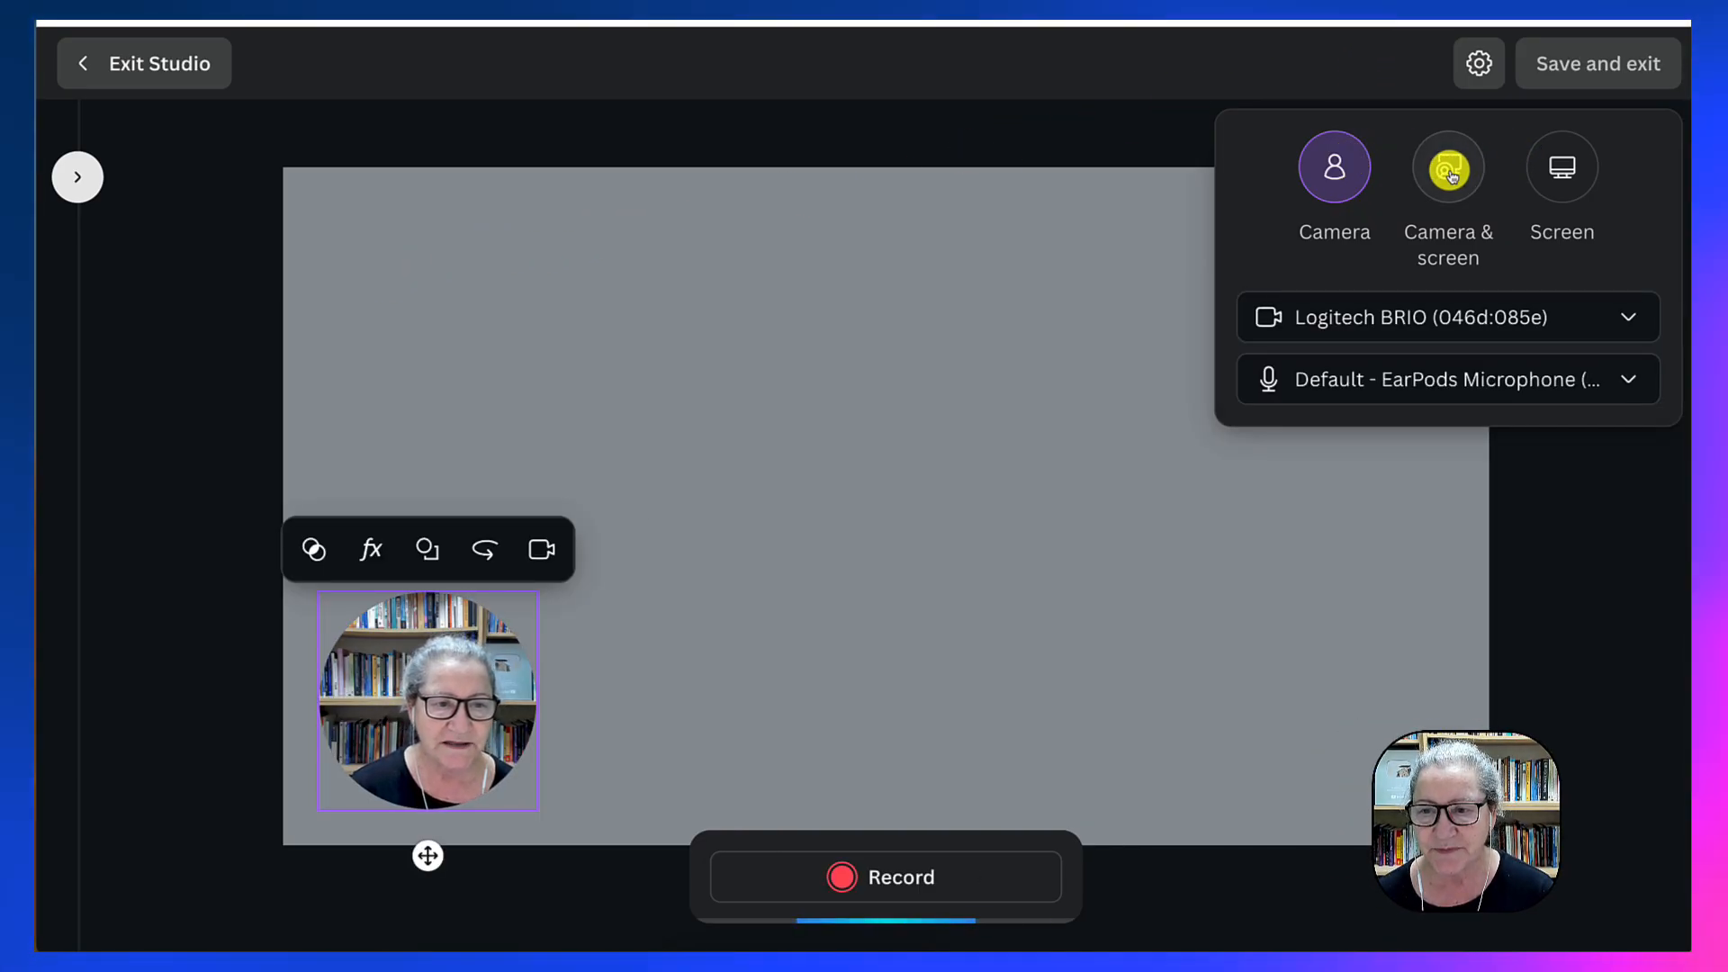
left_click(1448, 168)
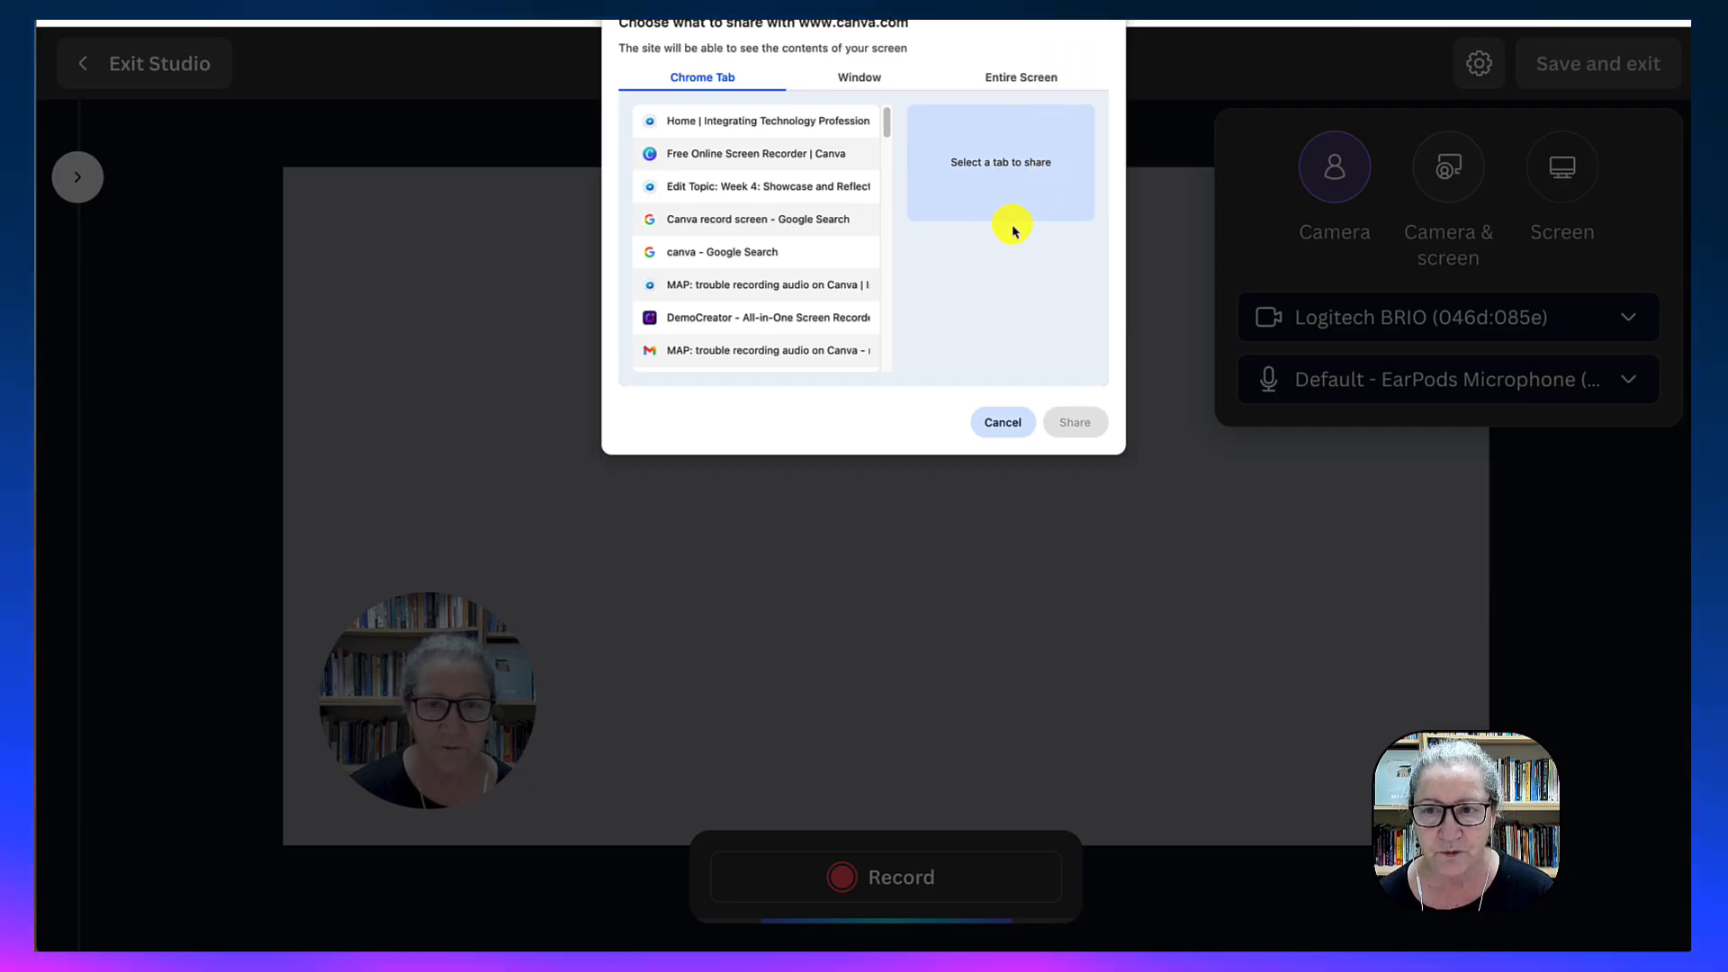
mouse_move(1146, 231)
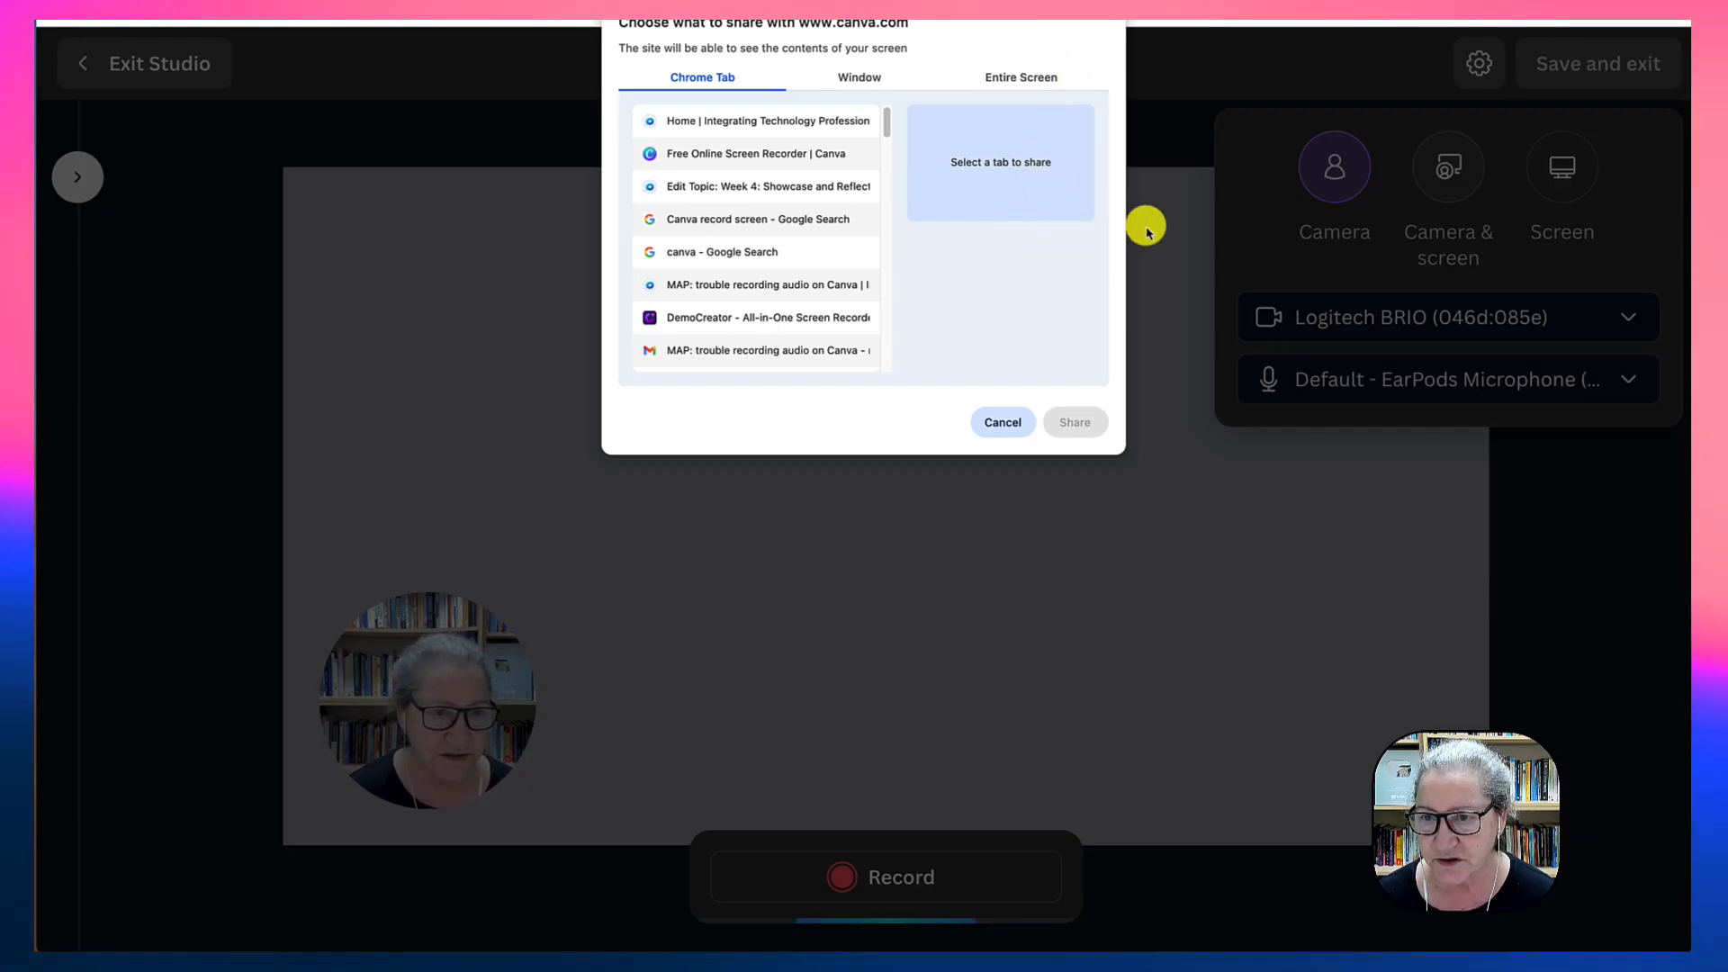
mouse_move(1382, 228)
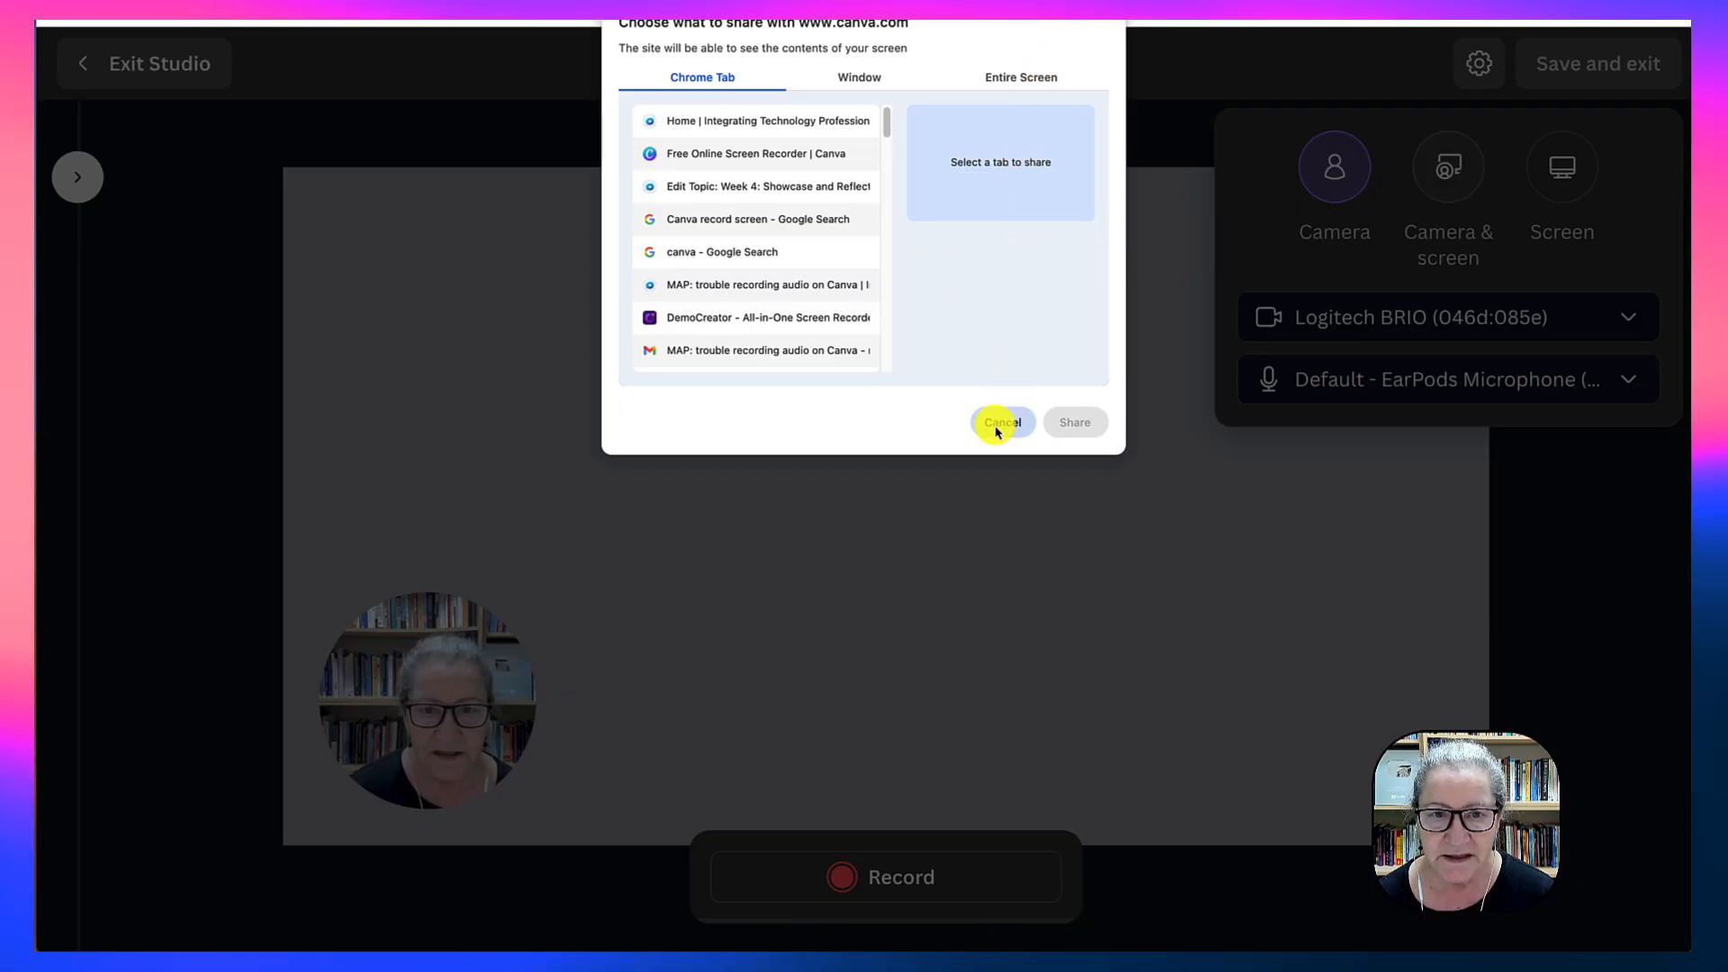
mouse_move(722, 77)
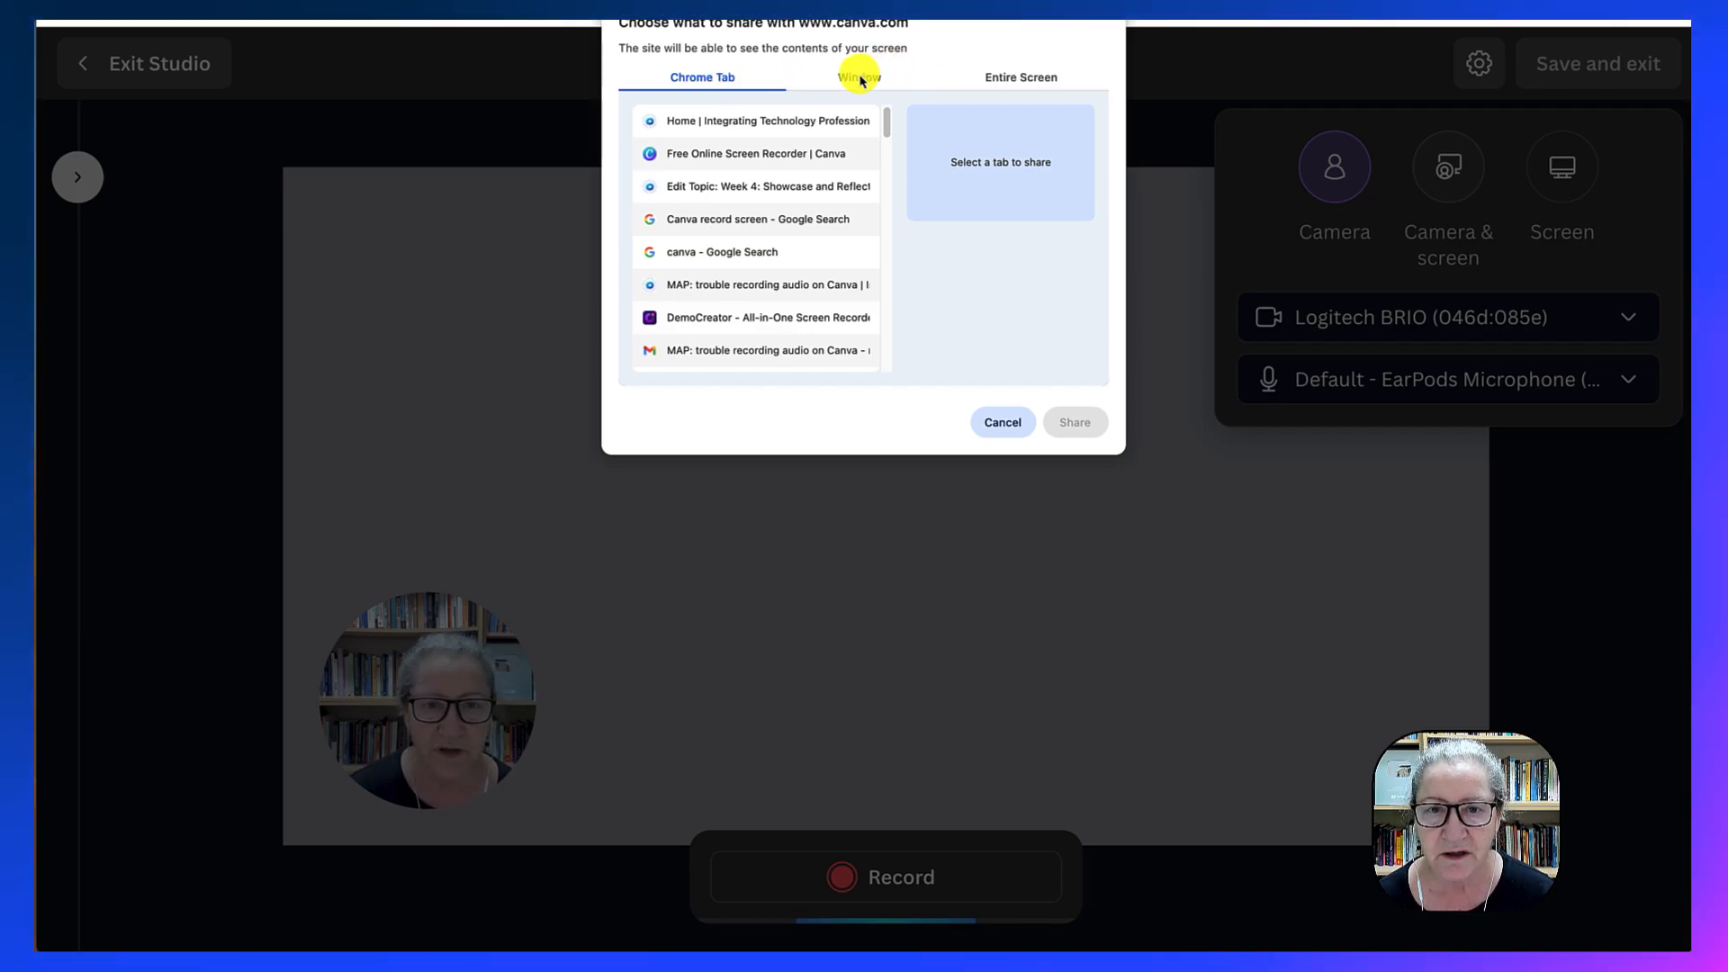
Share the Integrating Technology browser window showing the Moodle site into the studio.
left_click(858, 77)
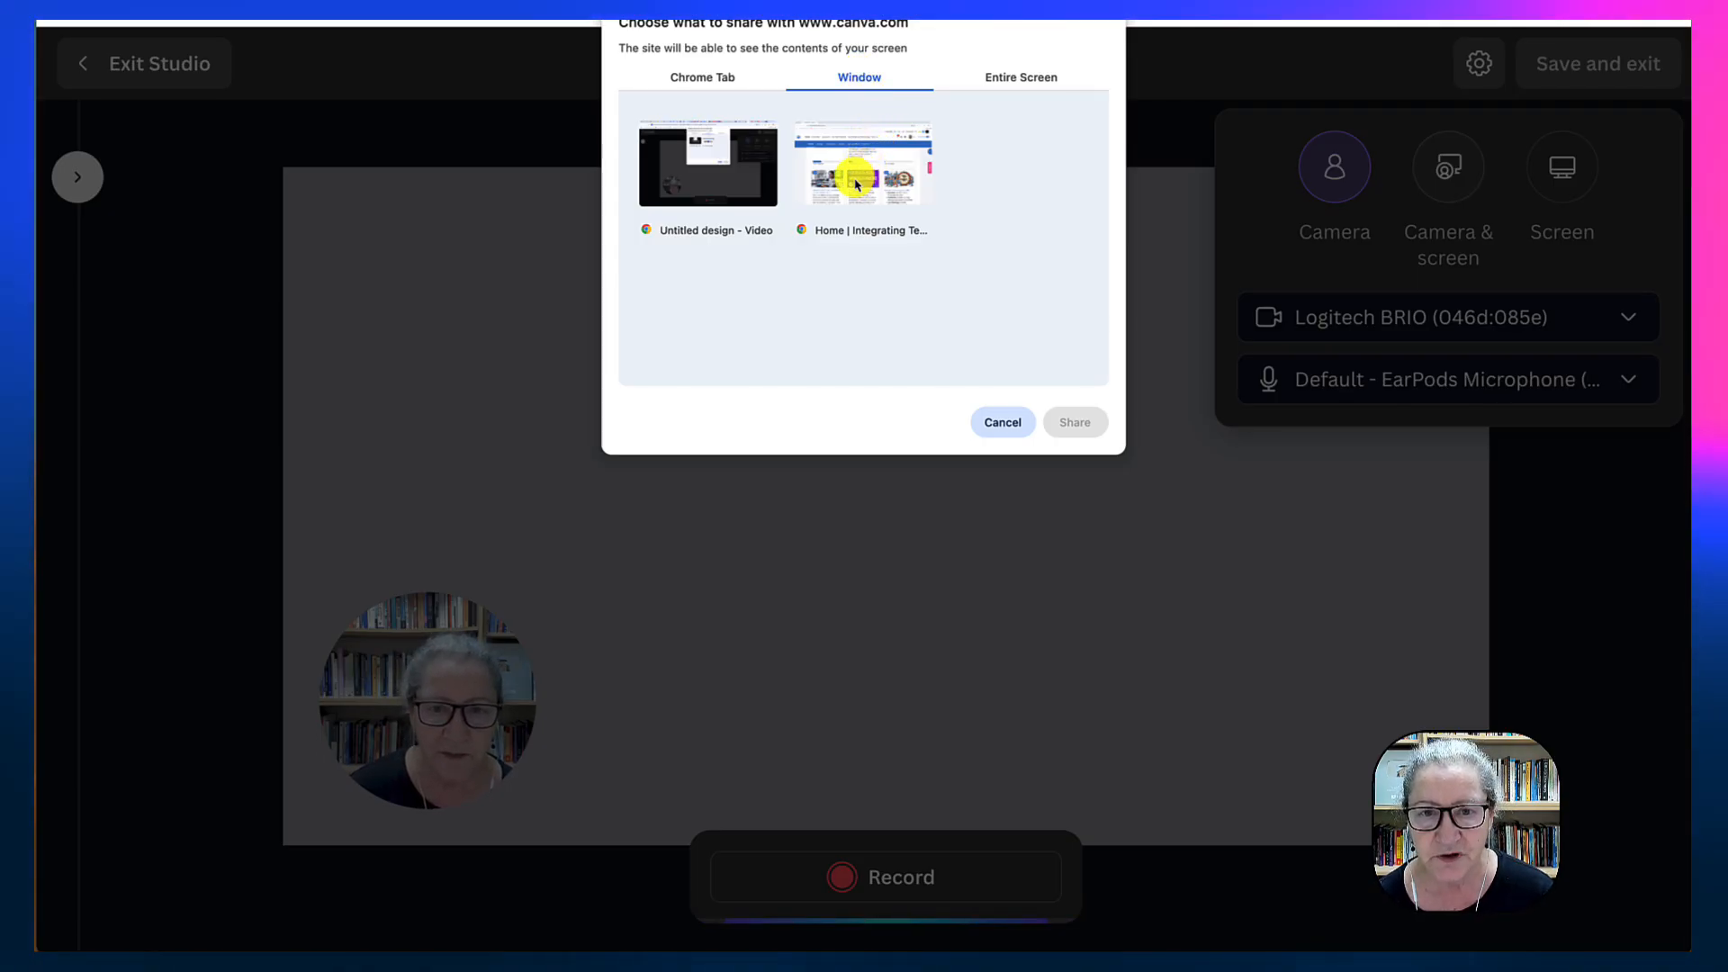
mouse_move(859, 171)
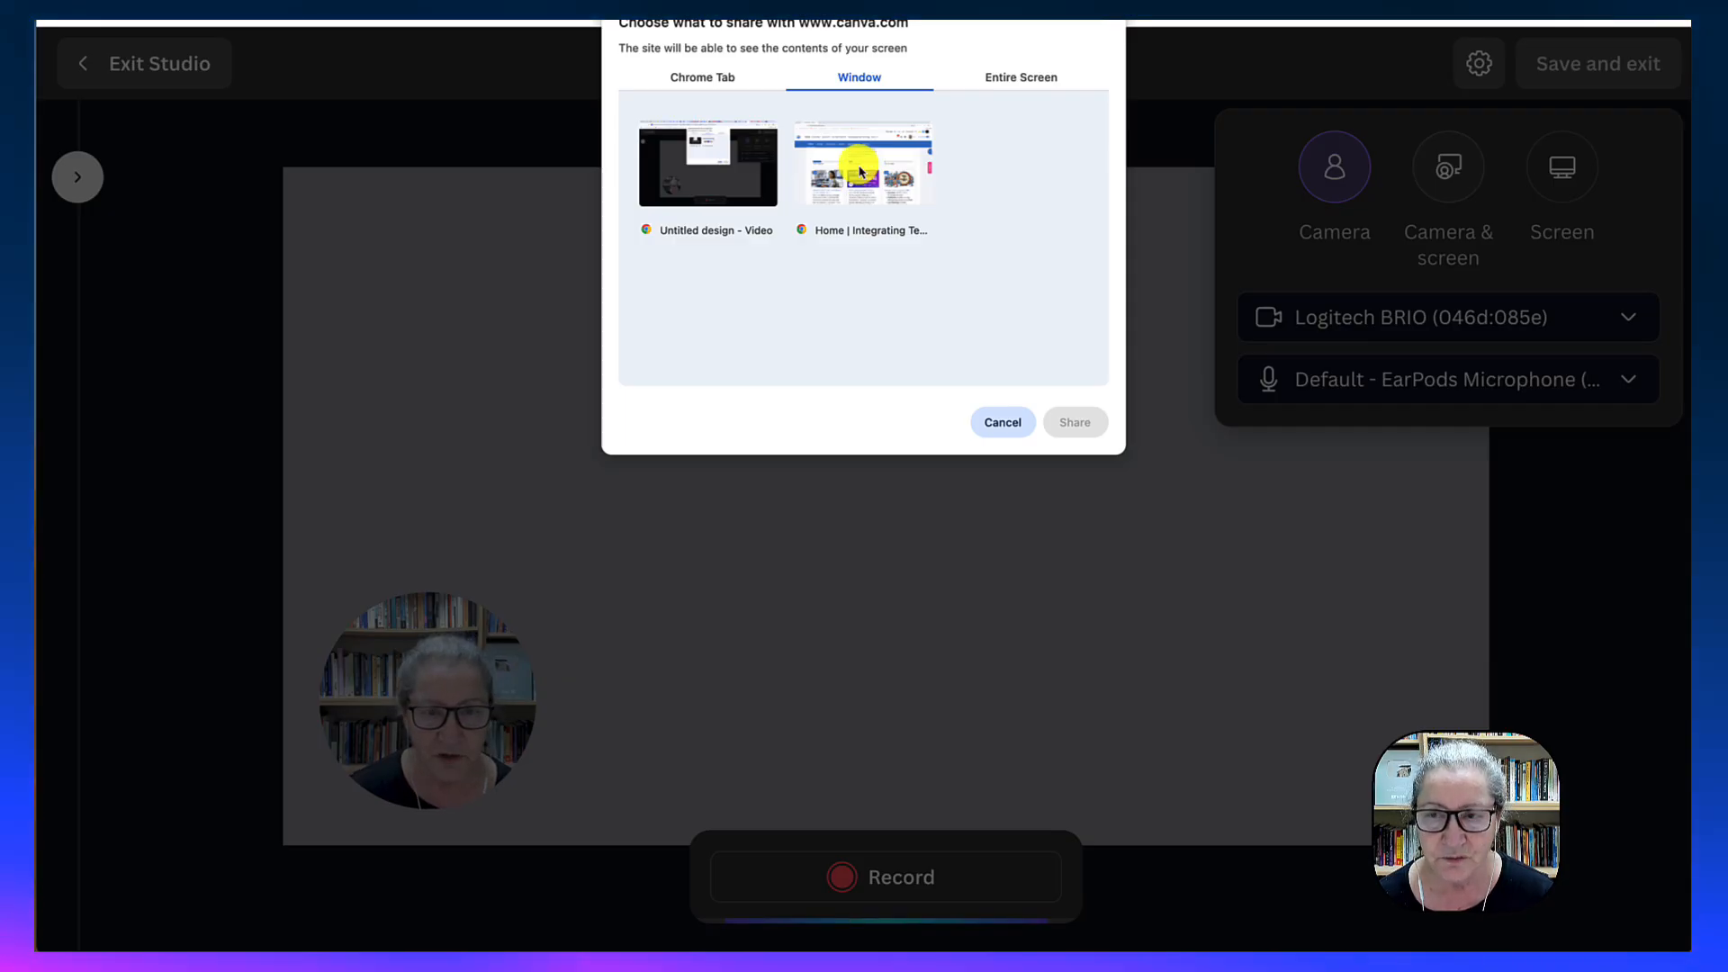
left_click(863, 163)
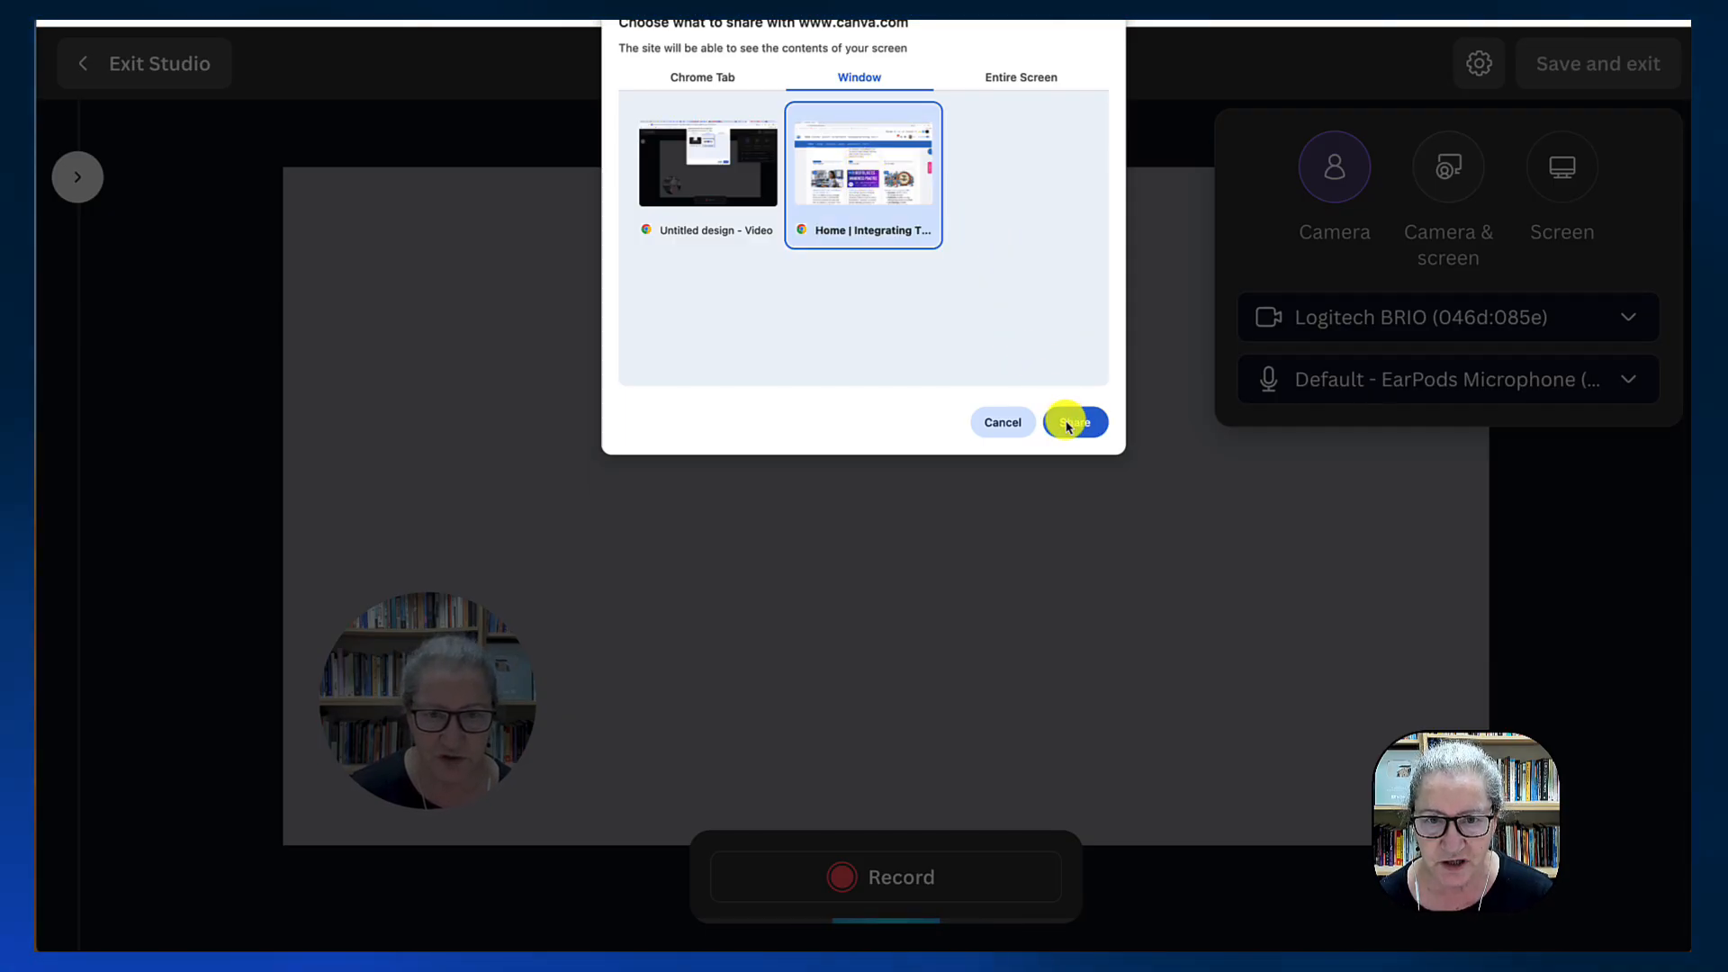
left_click(1072, 422)
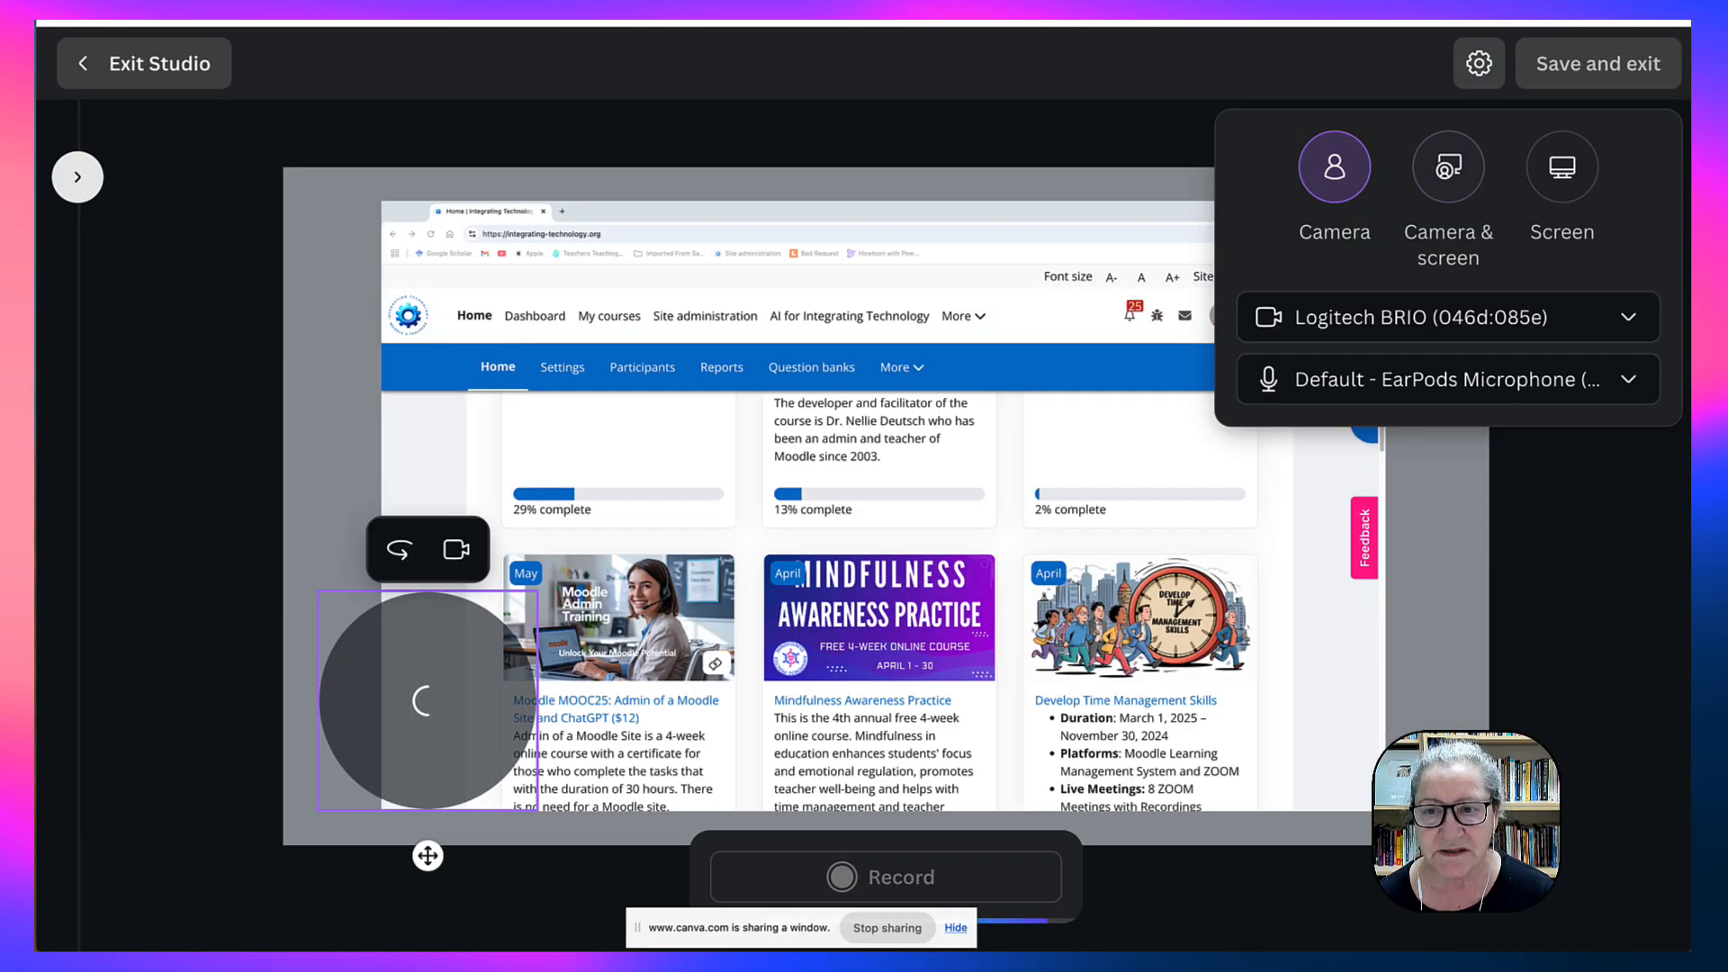
Switch to screen-only recording and start capturing the shared Moodle window.
left_click(1448, 167)
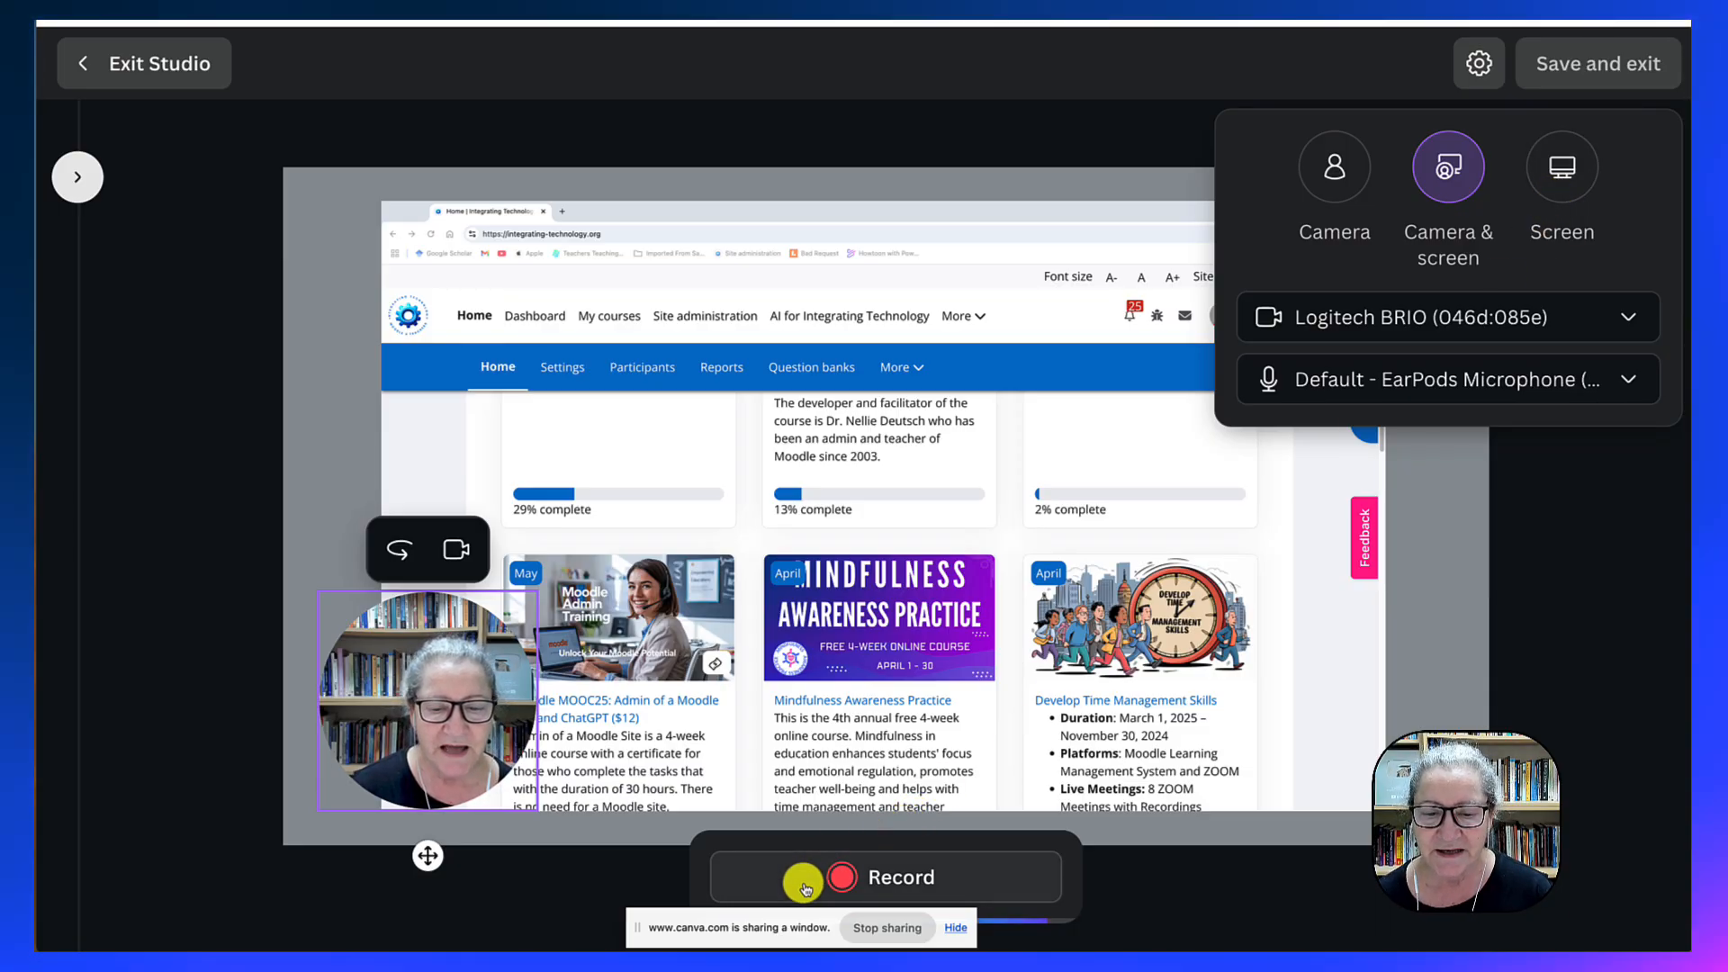
left_click(884, 875)
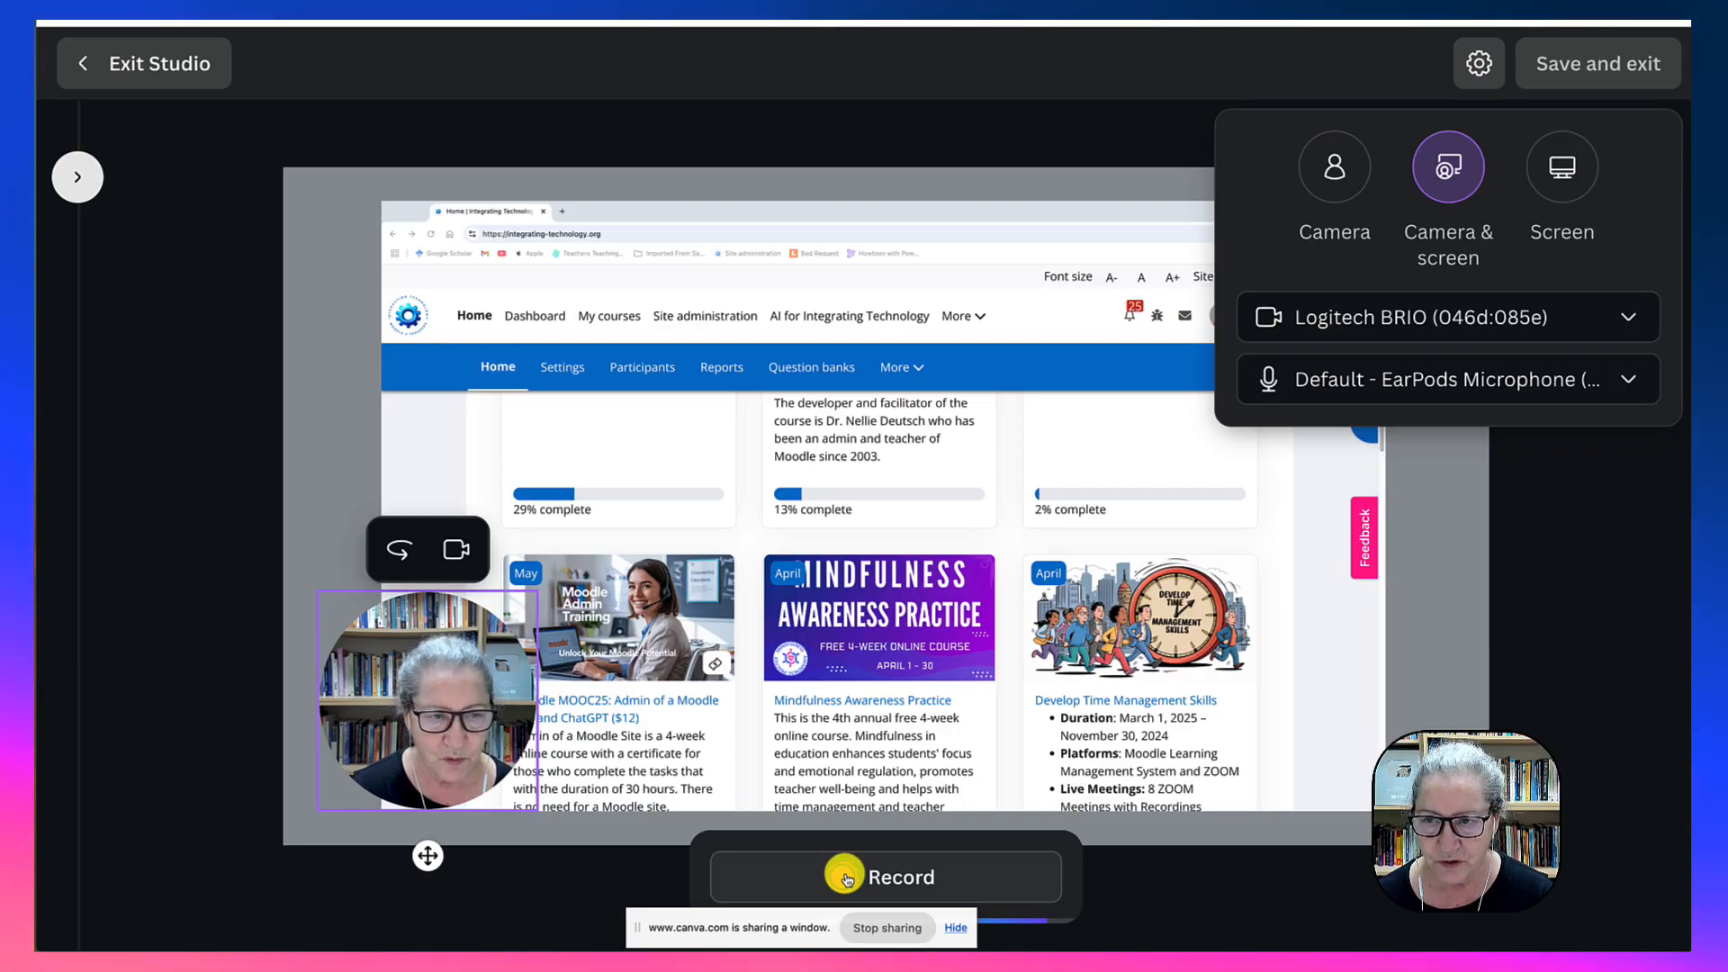
left_click(1560, 167)
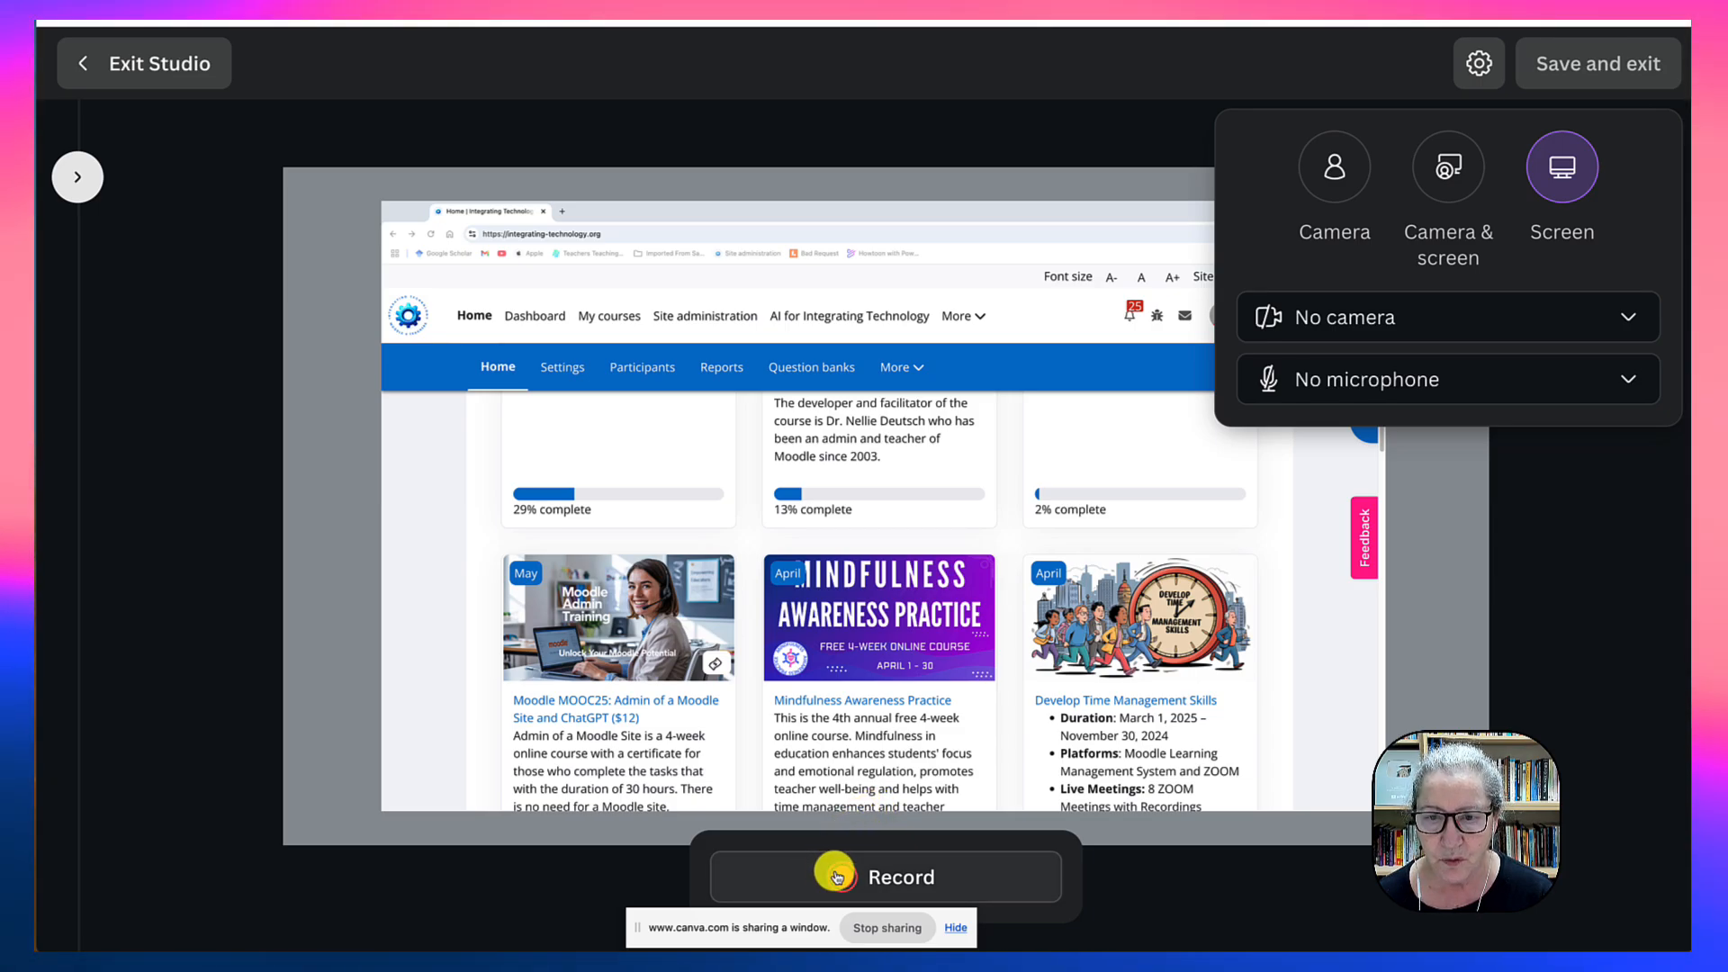
left_click(884, 875)
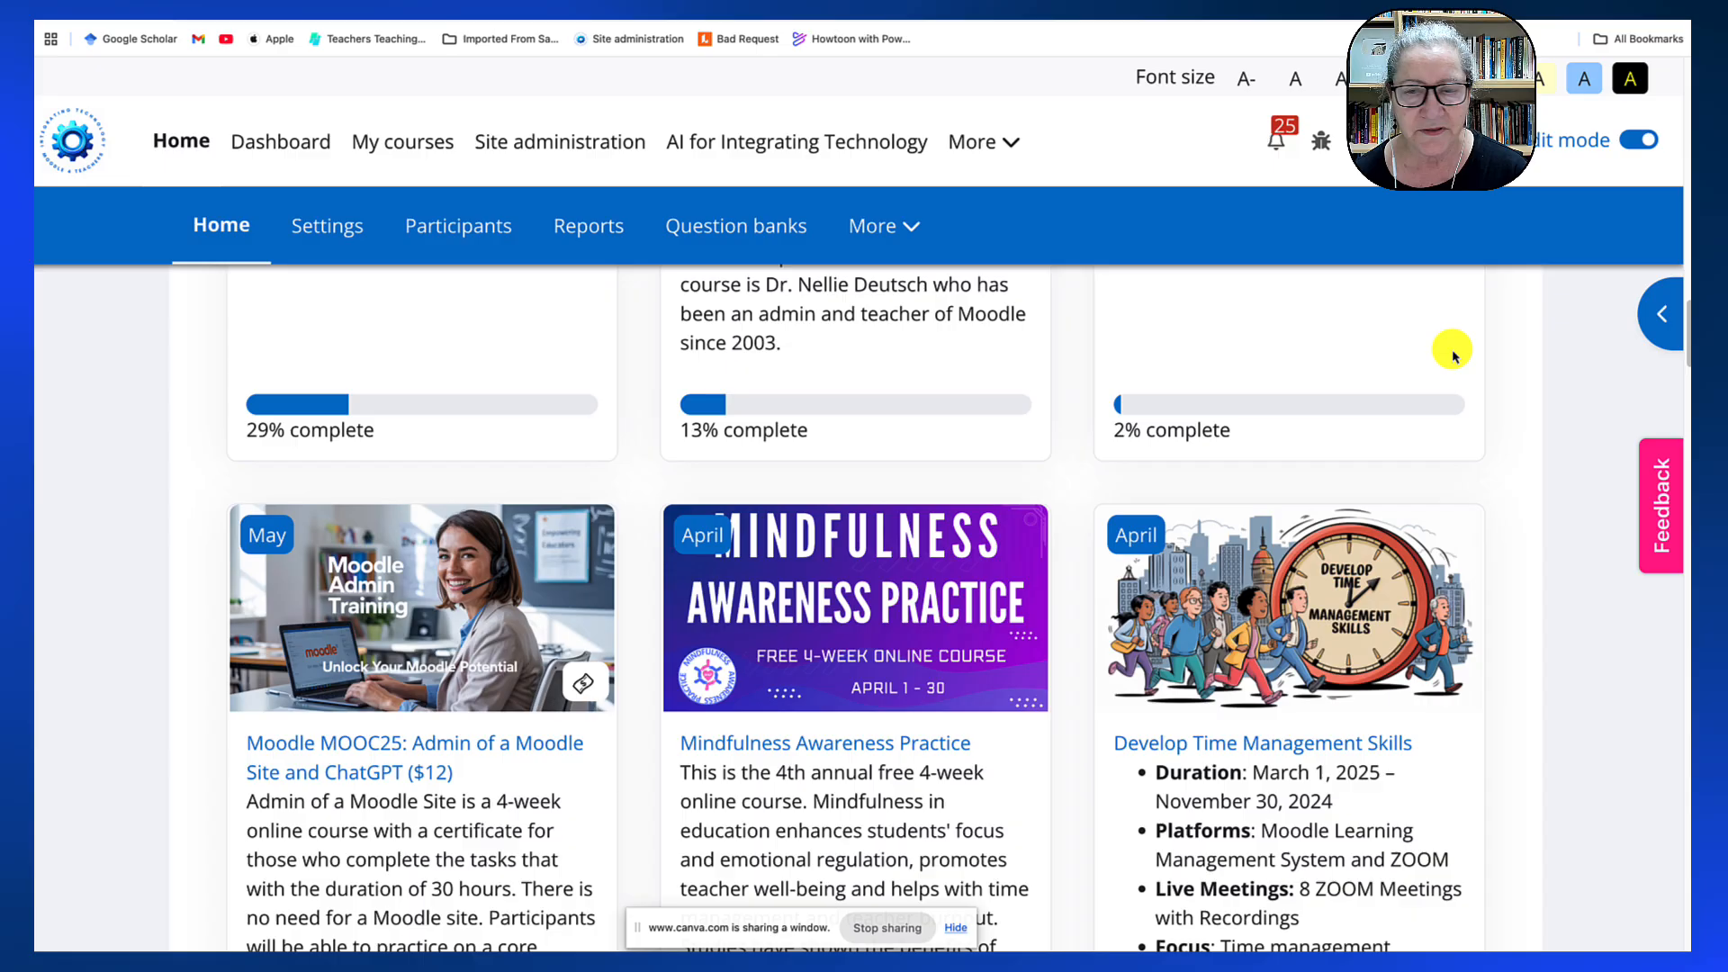
Scroll down the Moodle front page through the course cards while recording.
scroll("down", 3)
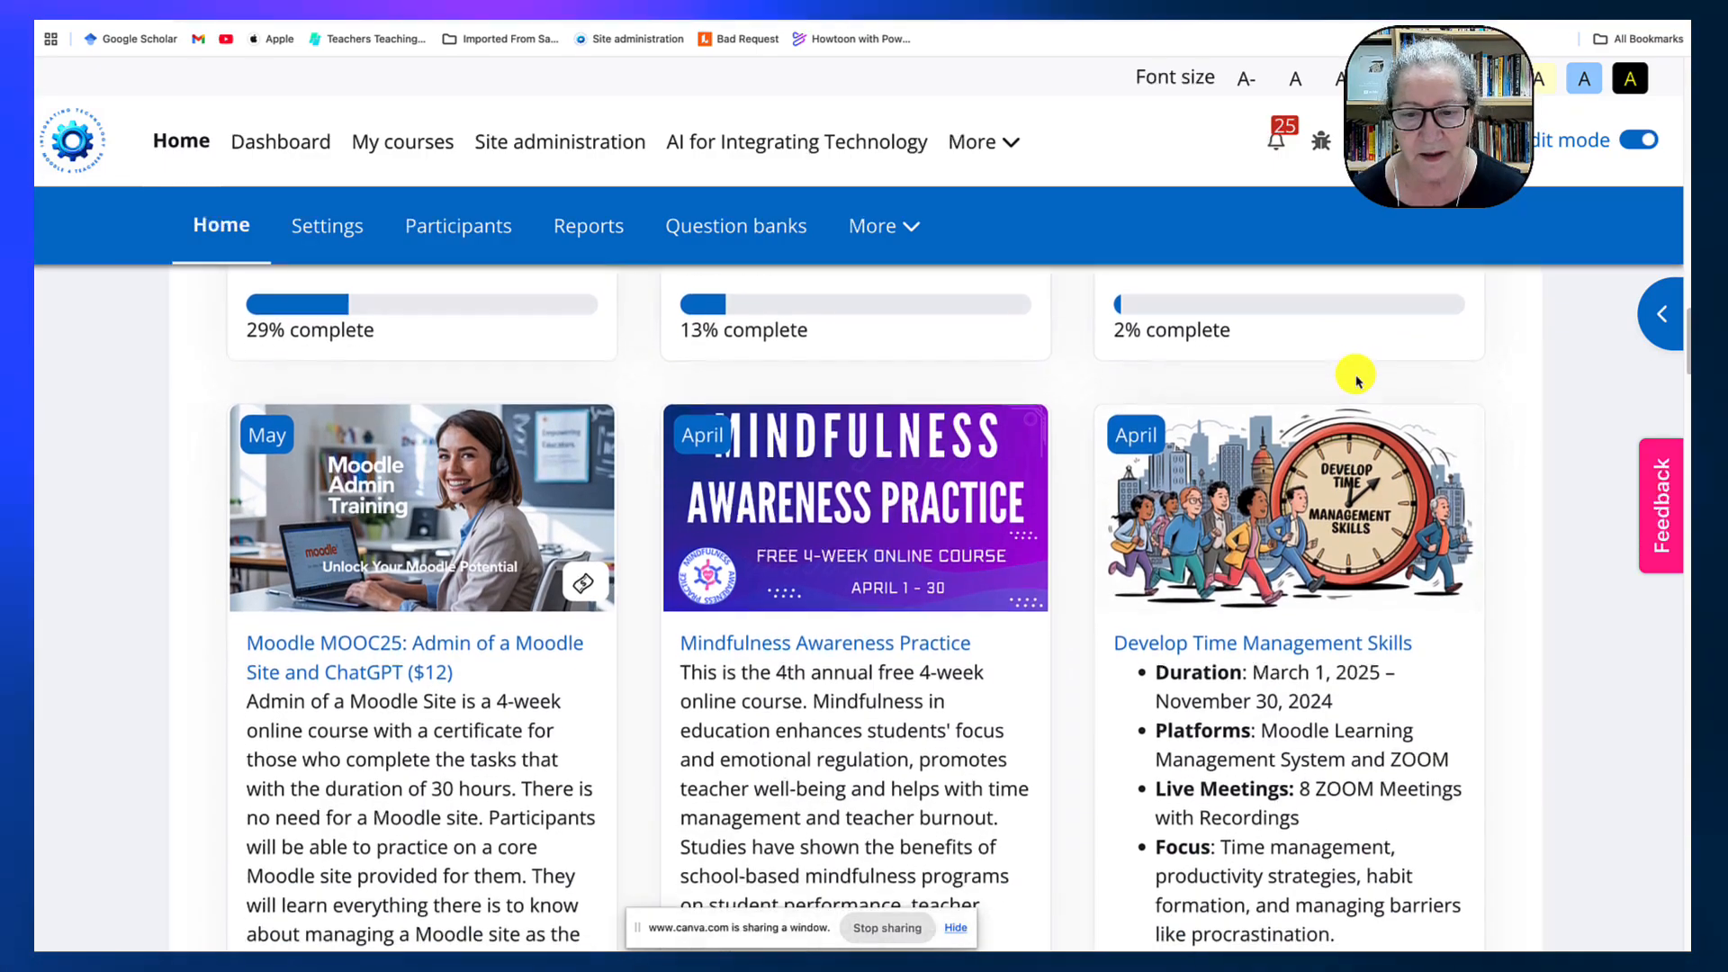
scroll("down", 3)
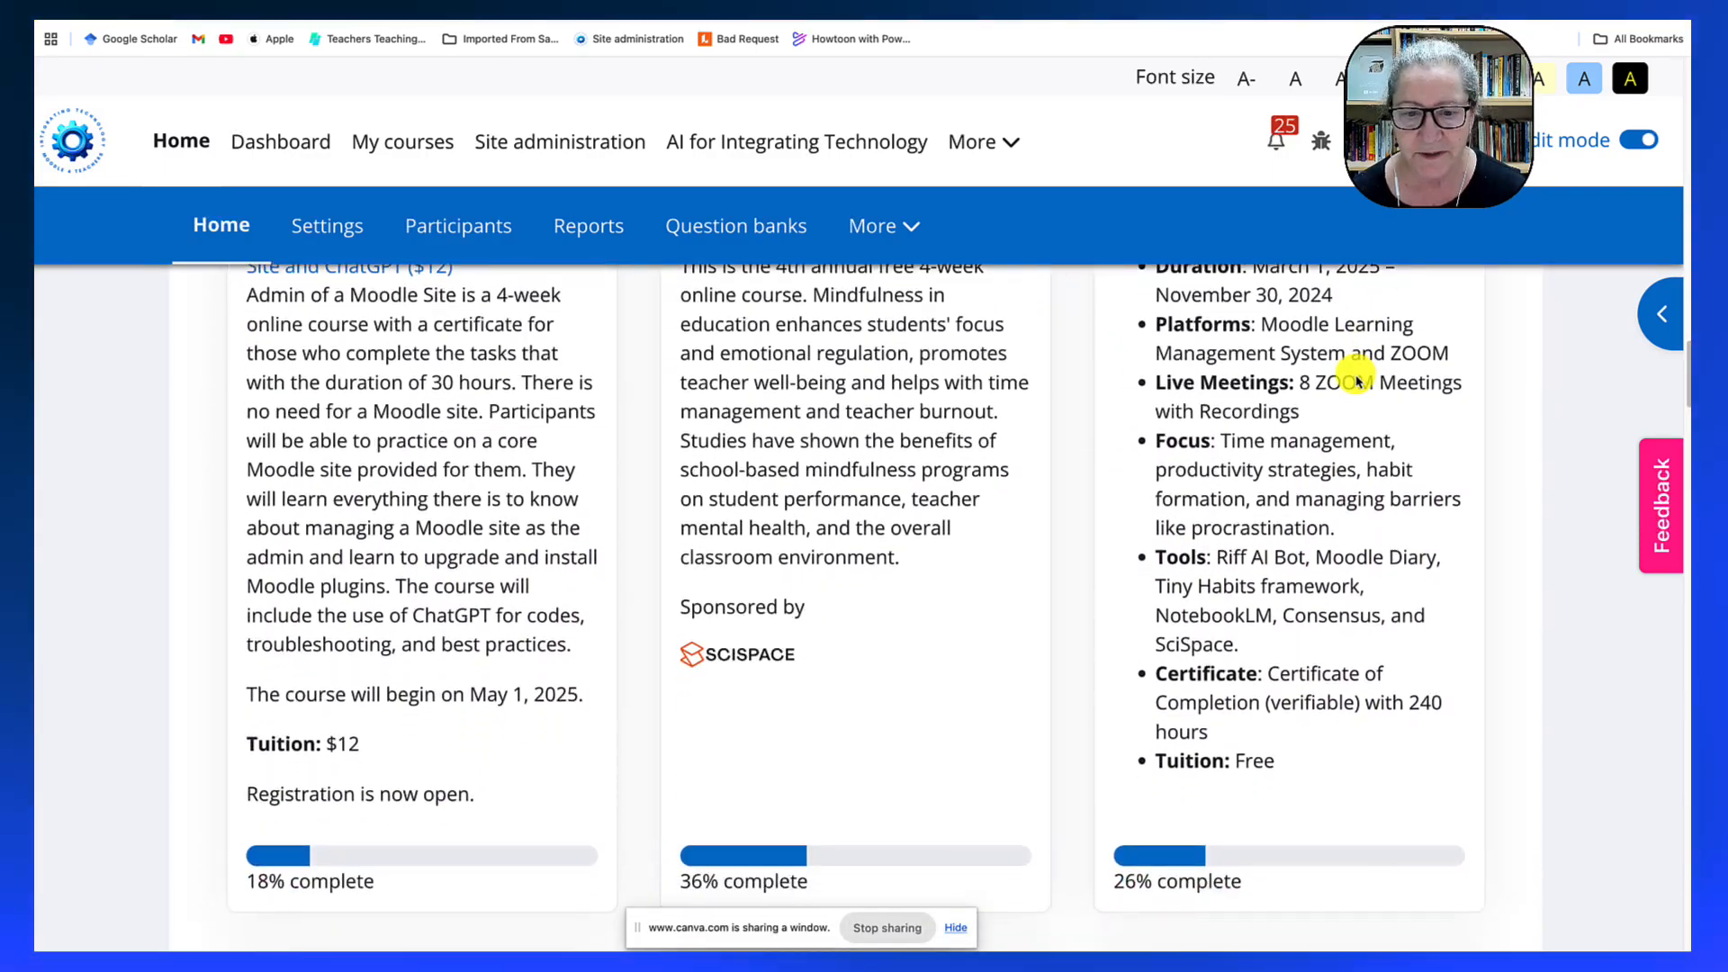
scroll("down", 3)
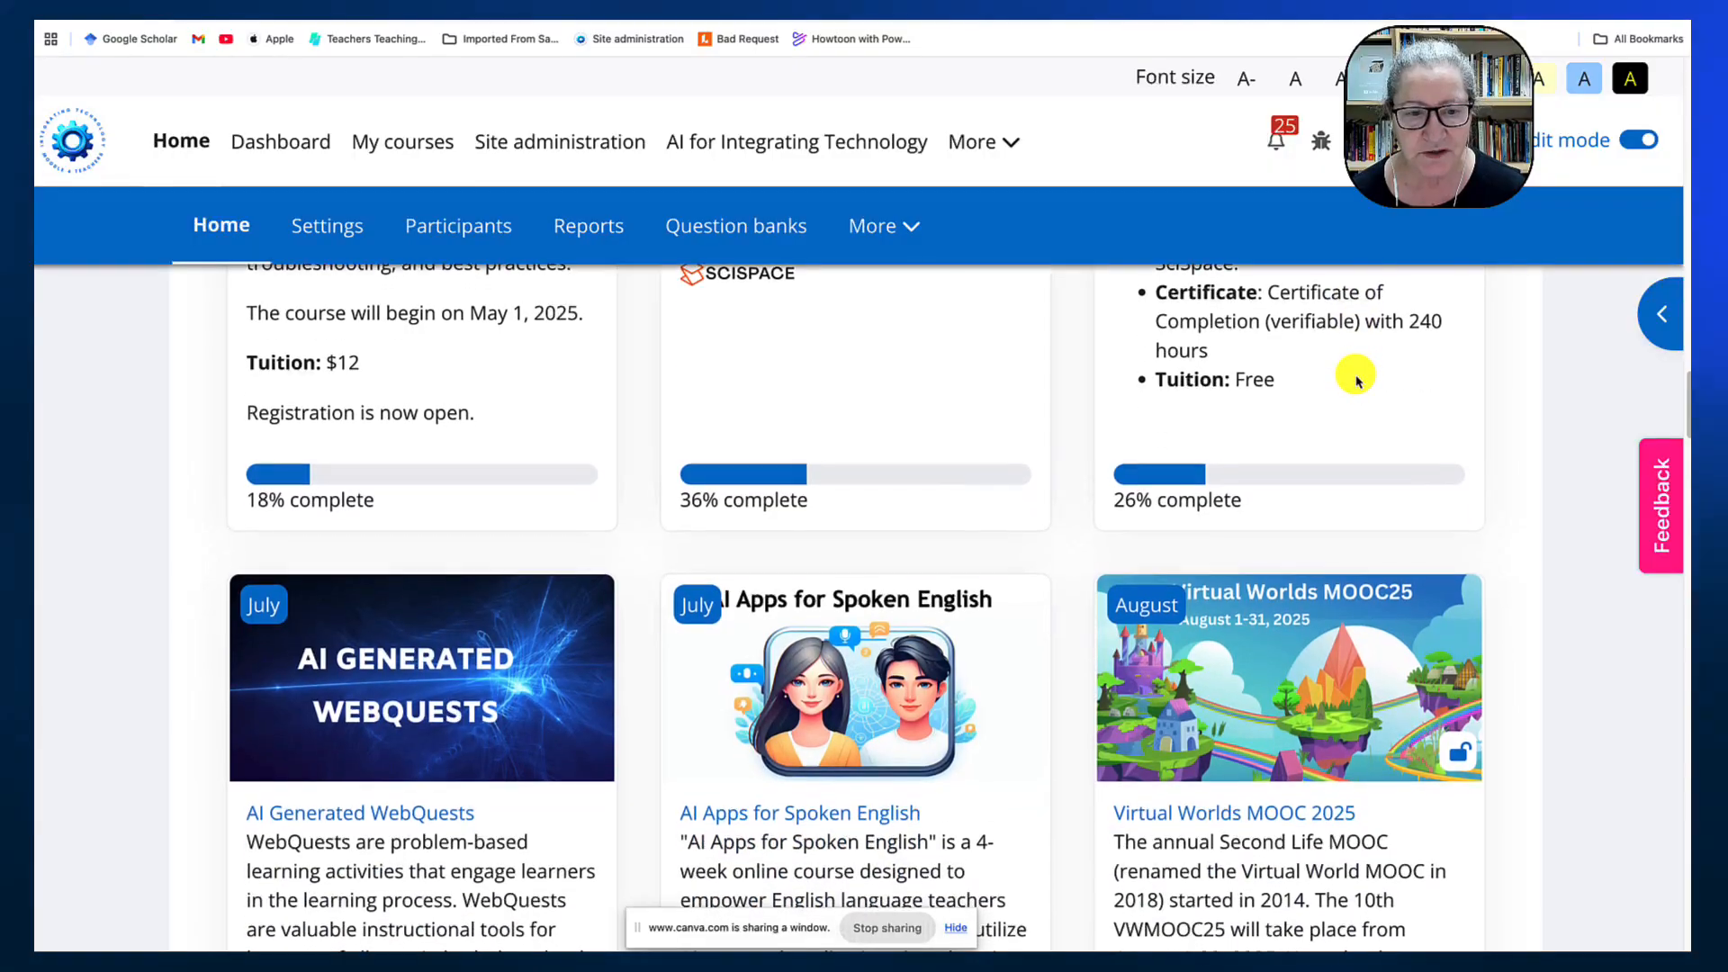
scroll("down", 3)
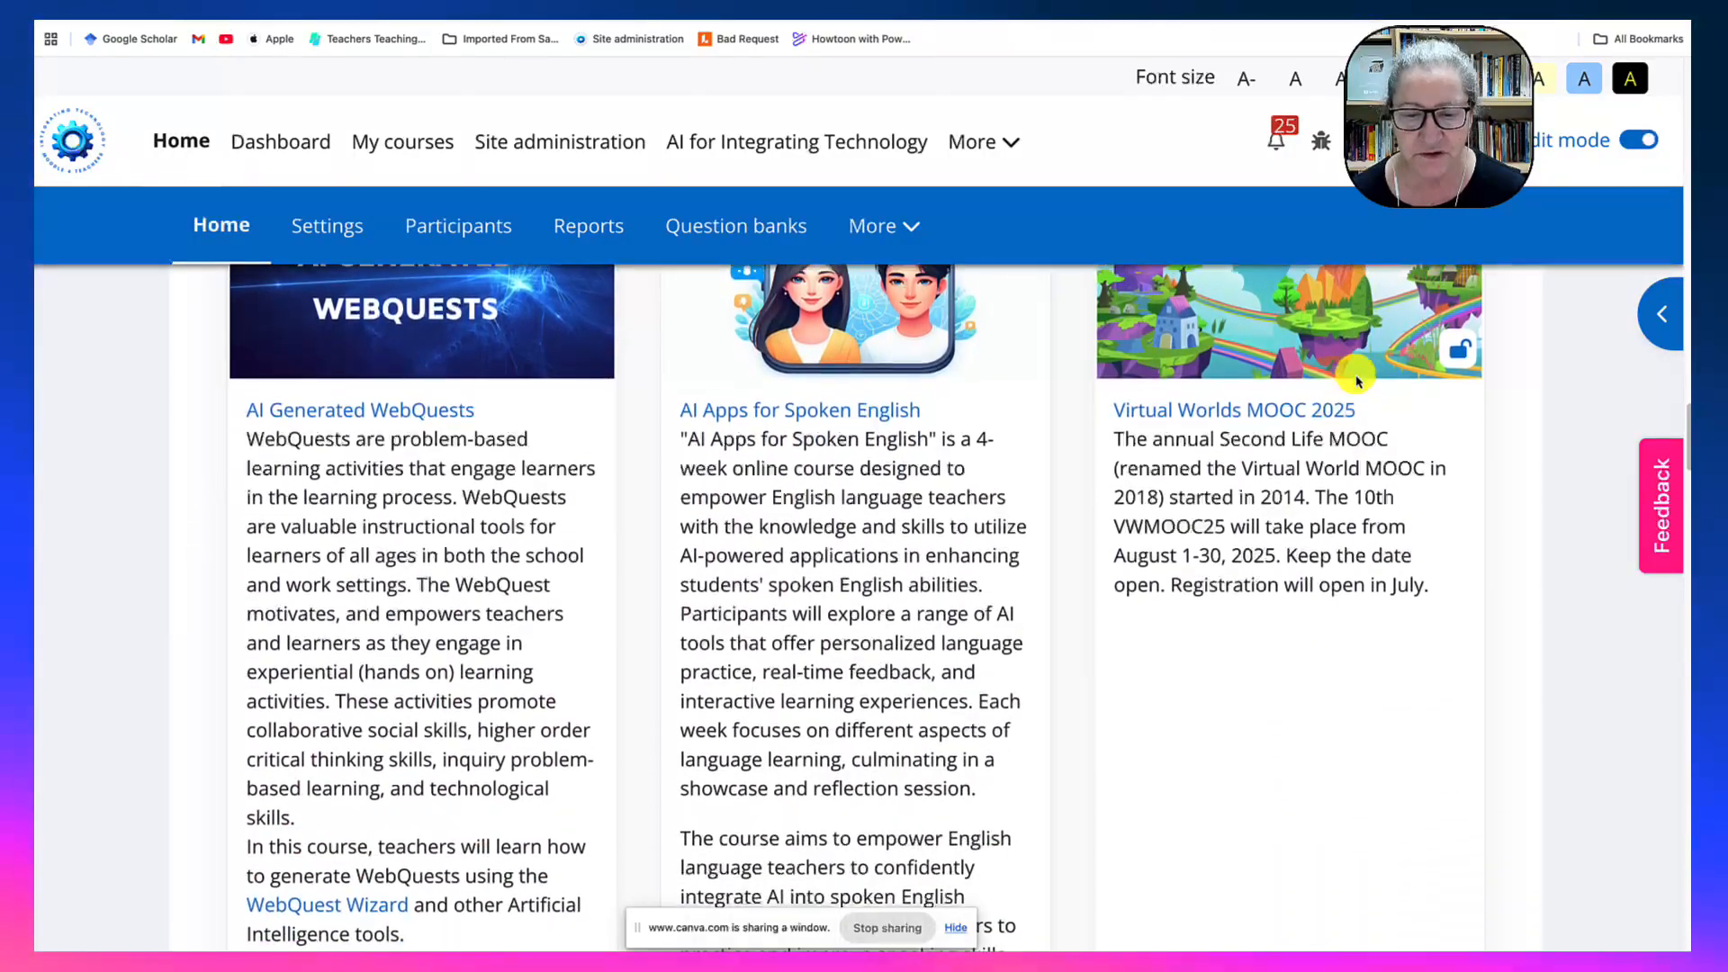
scroll("down", 3)
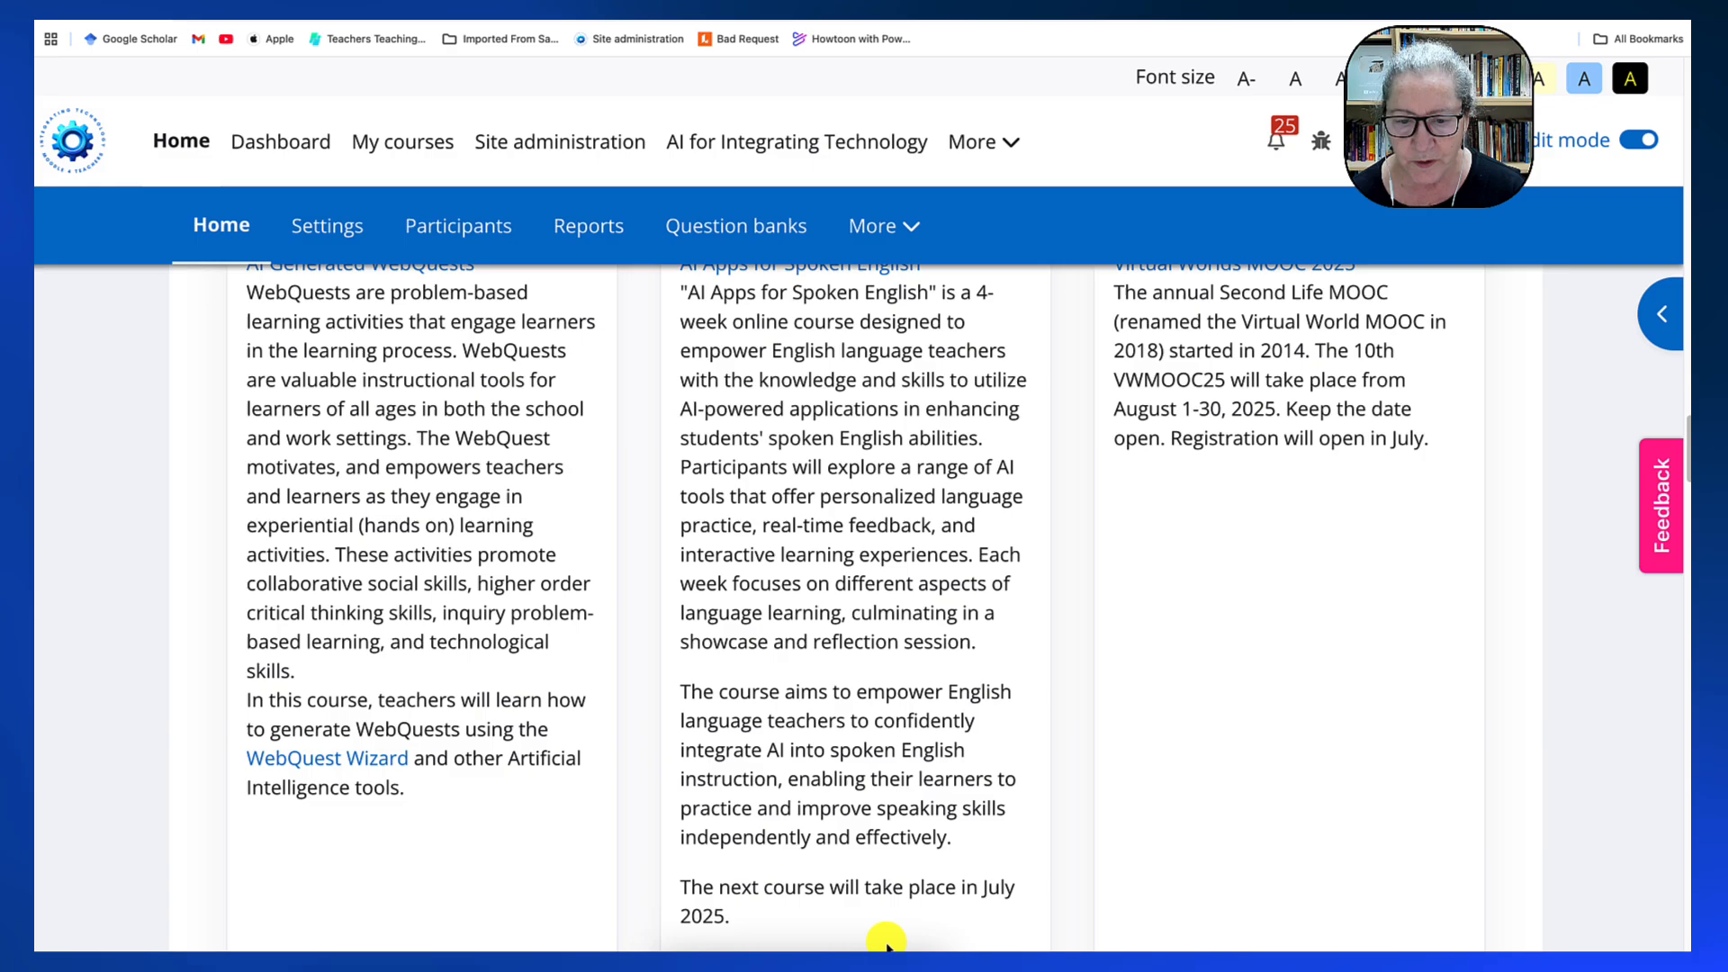
mouse_move(887, 944)
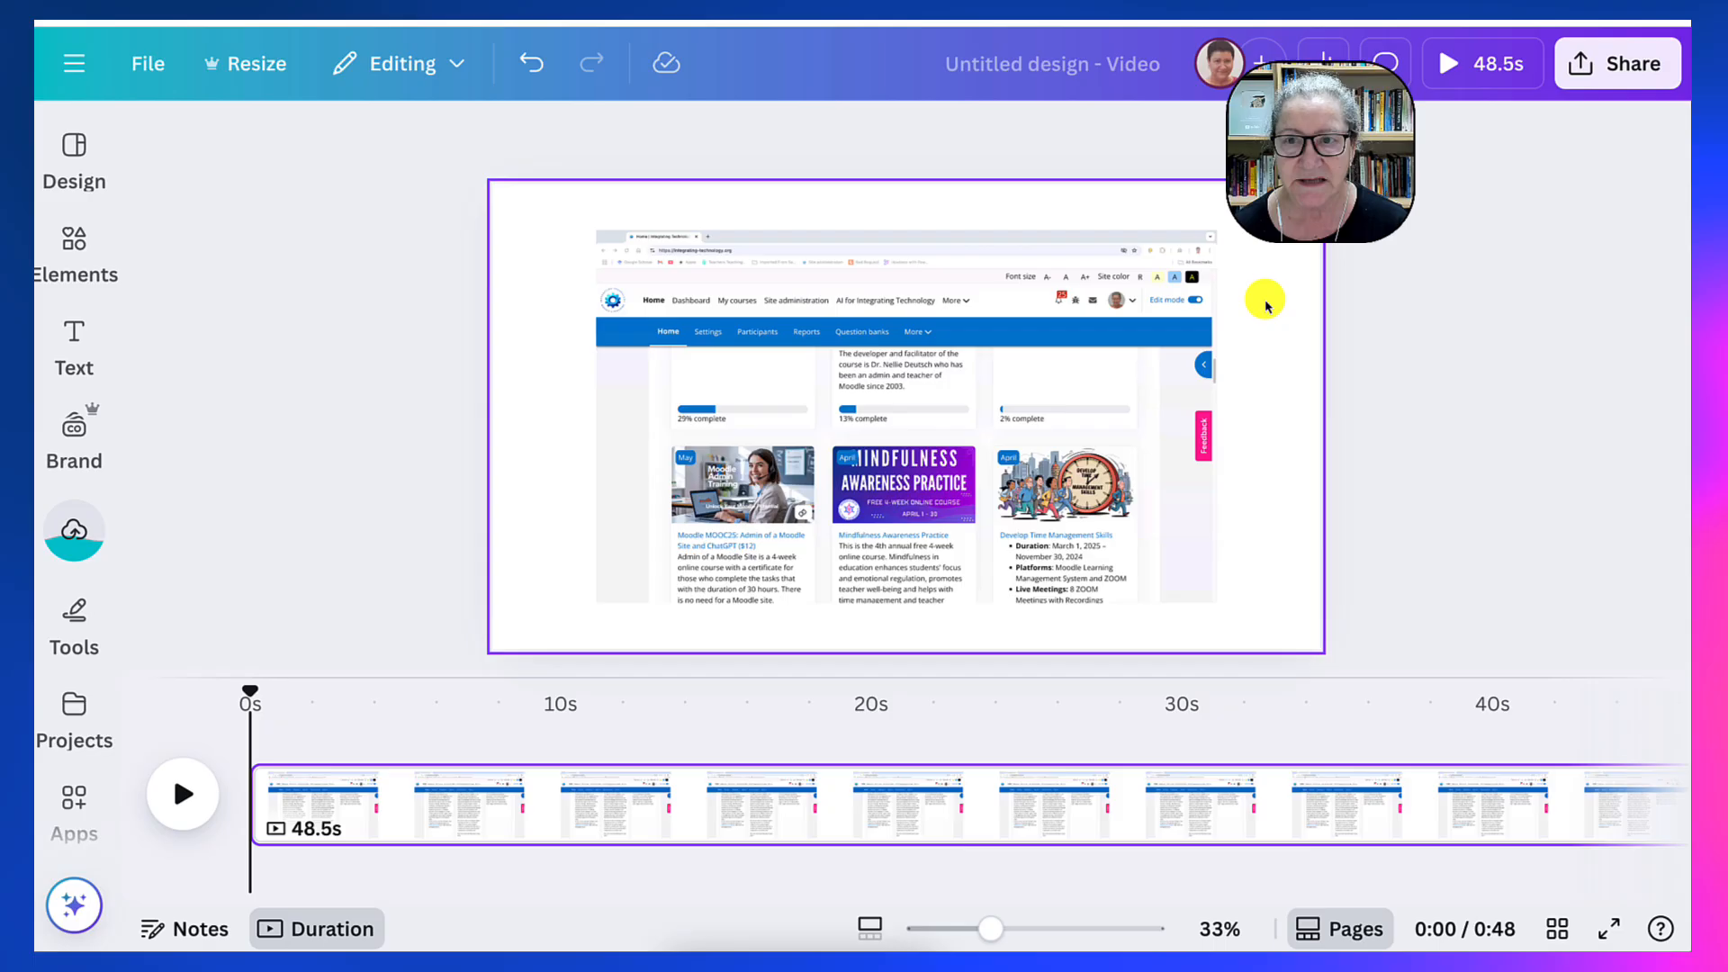
mouse_move(1307, 283)
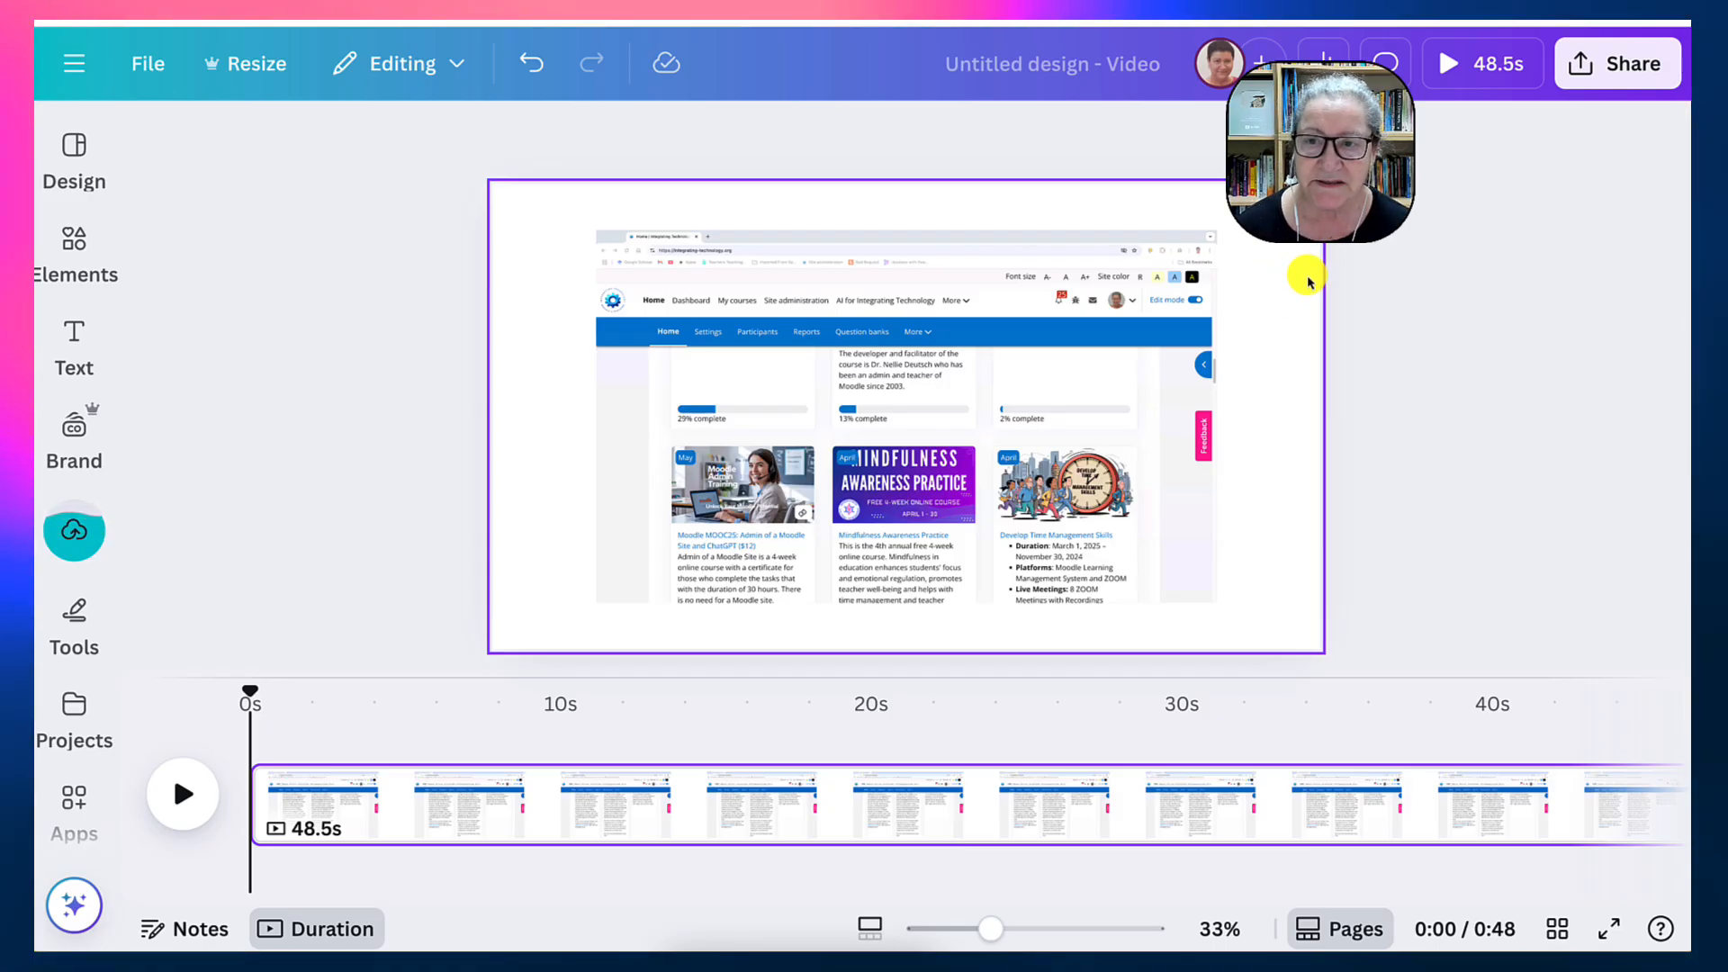
Rename the video design to 'Toy' in the top-bar title field.
left_click(1051, 63)
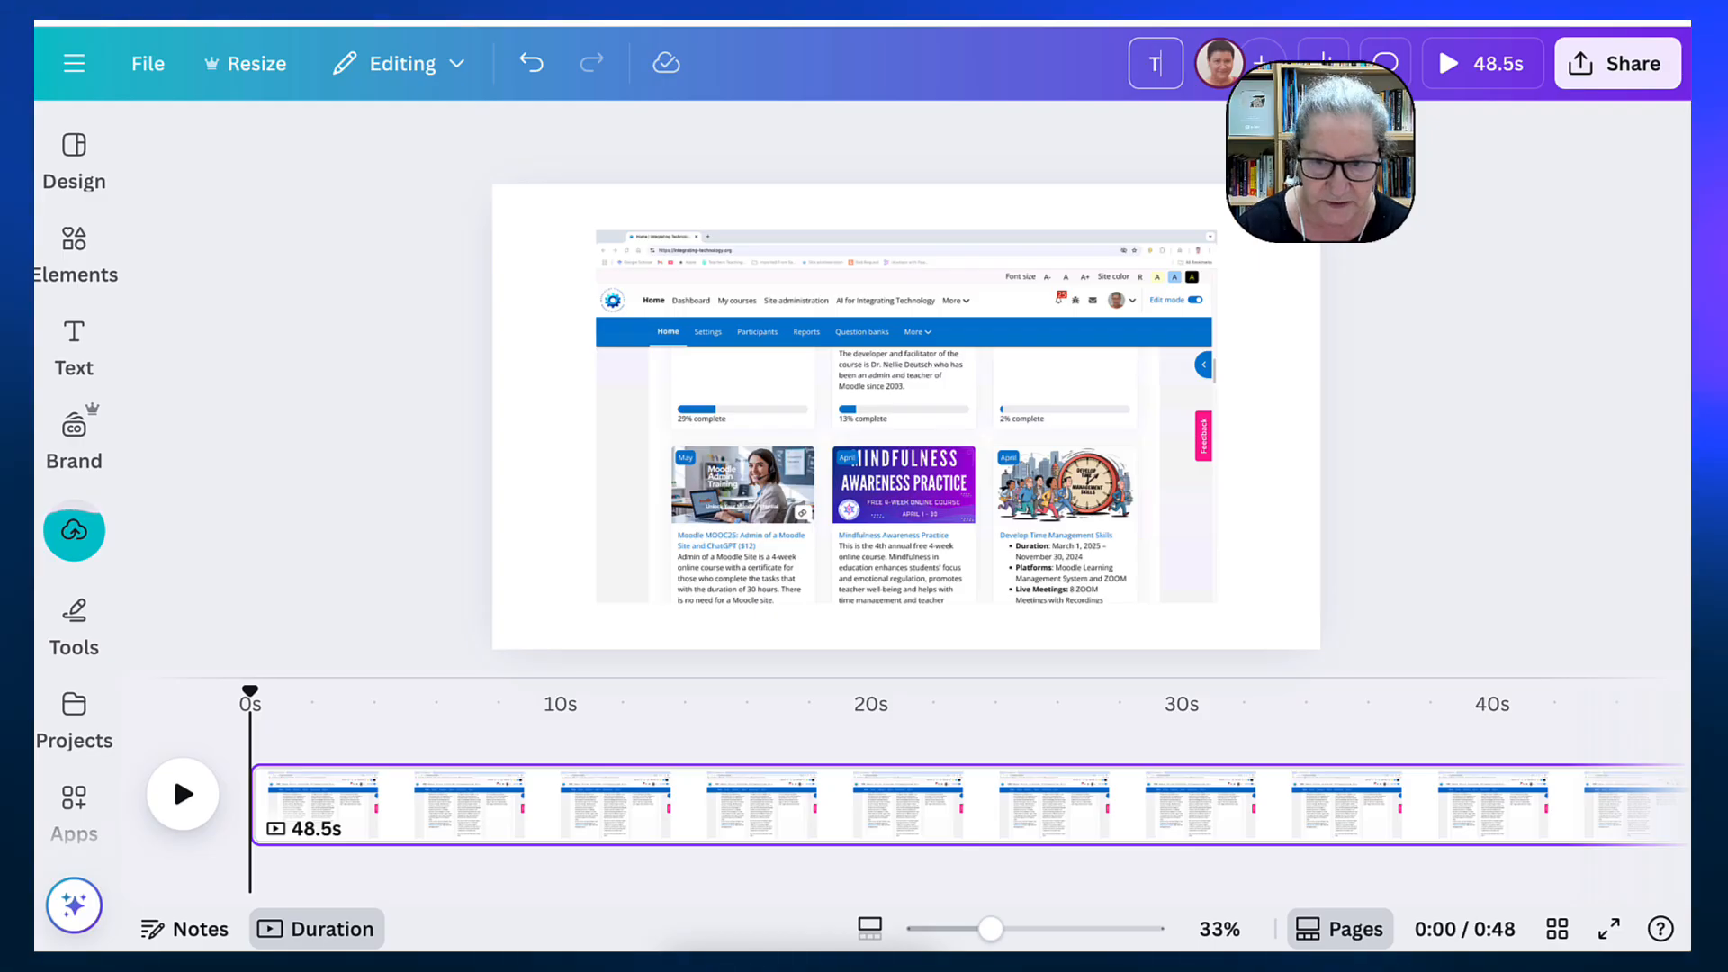
type("Toy")
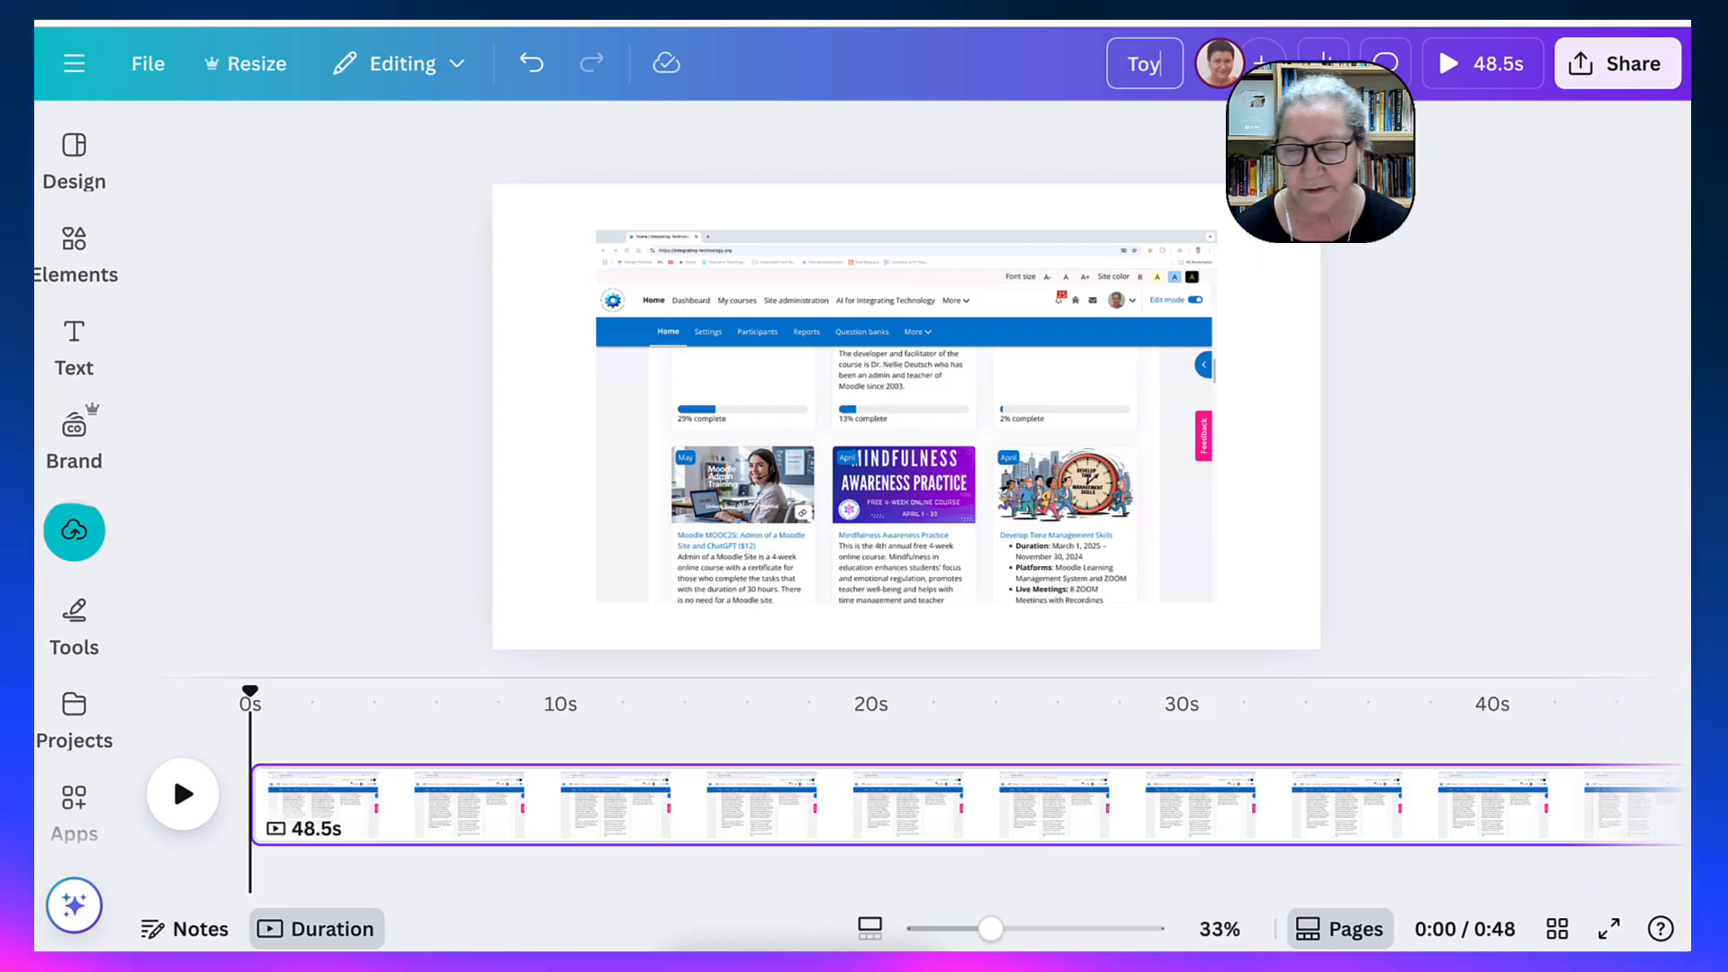
mouse_move(449, 69)
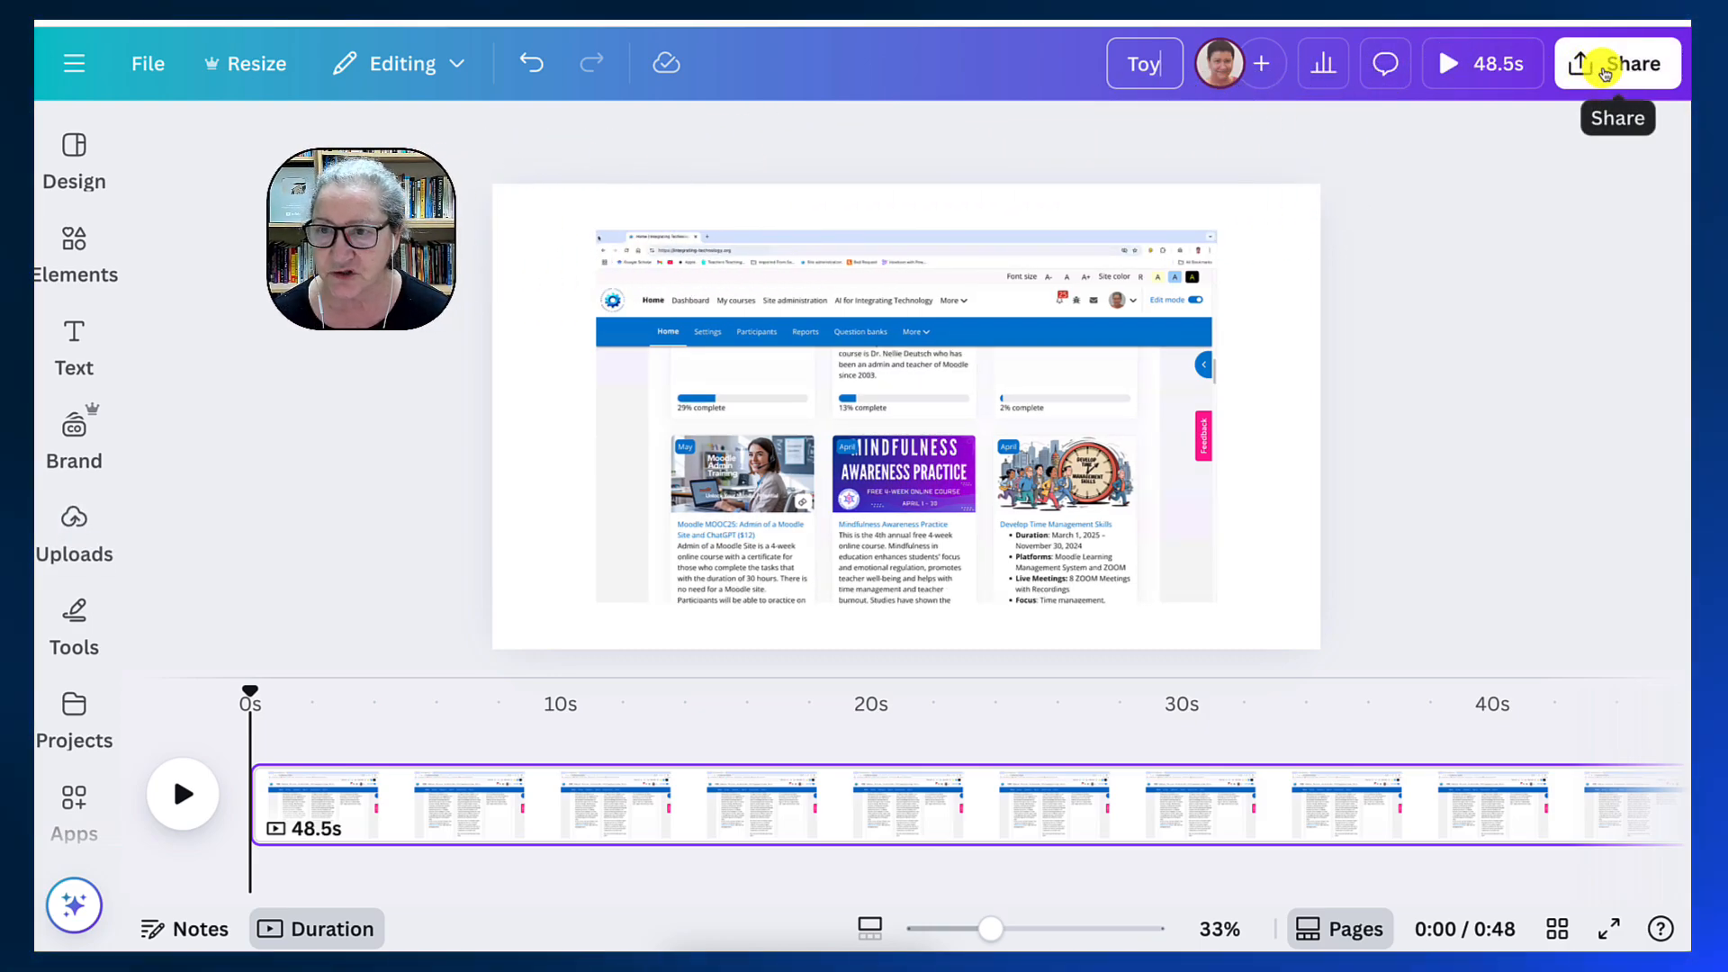
left_click(1616, 63)
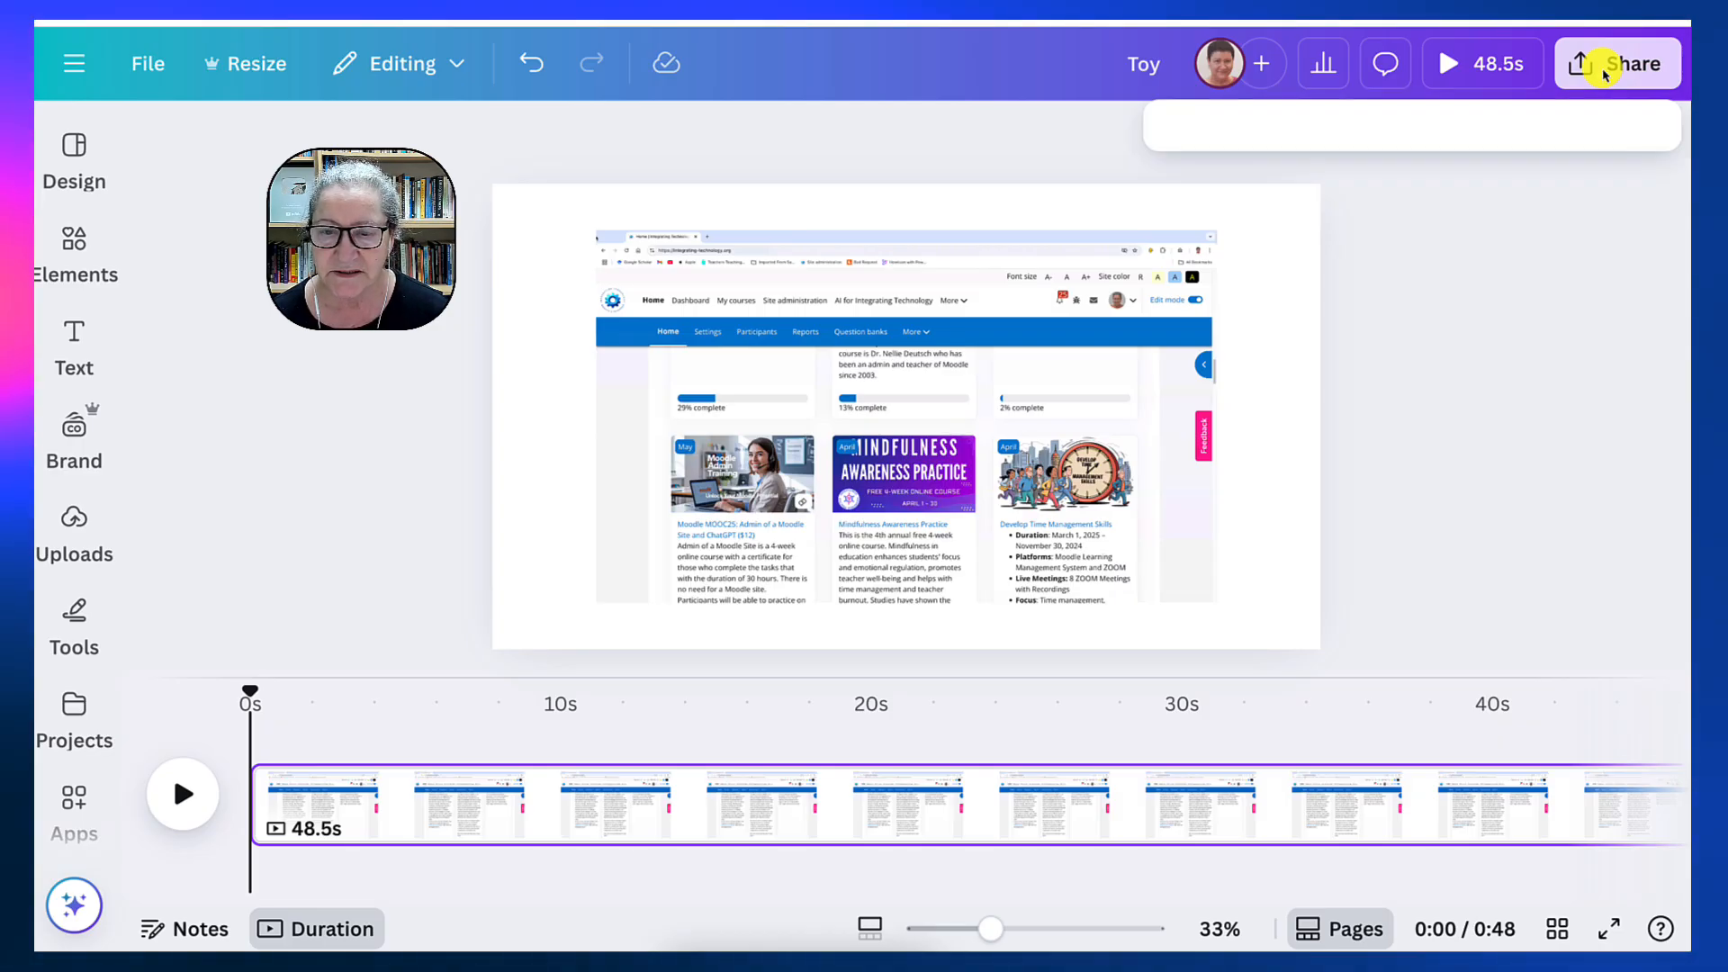
left_click(1619, 63)
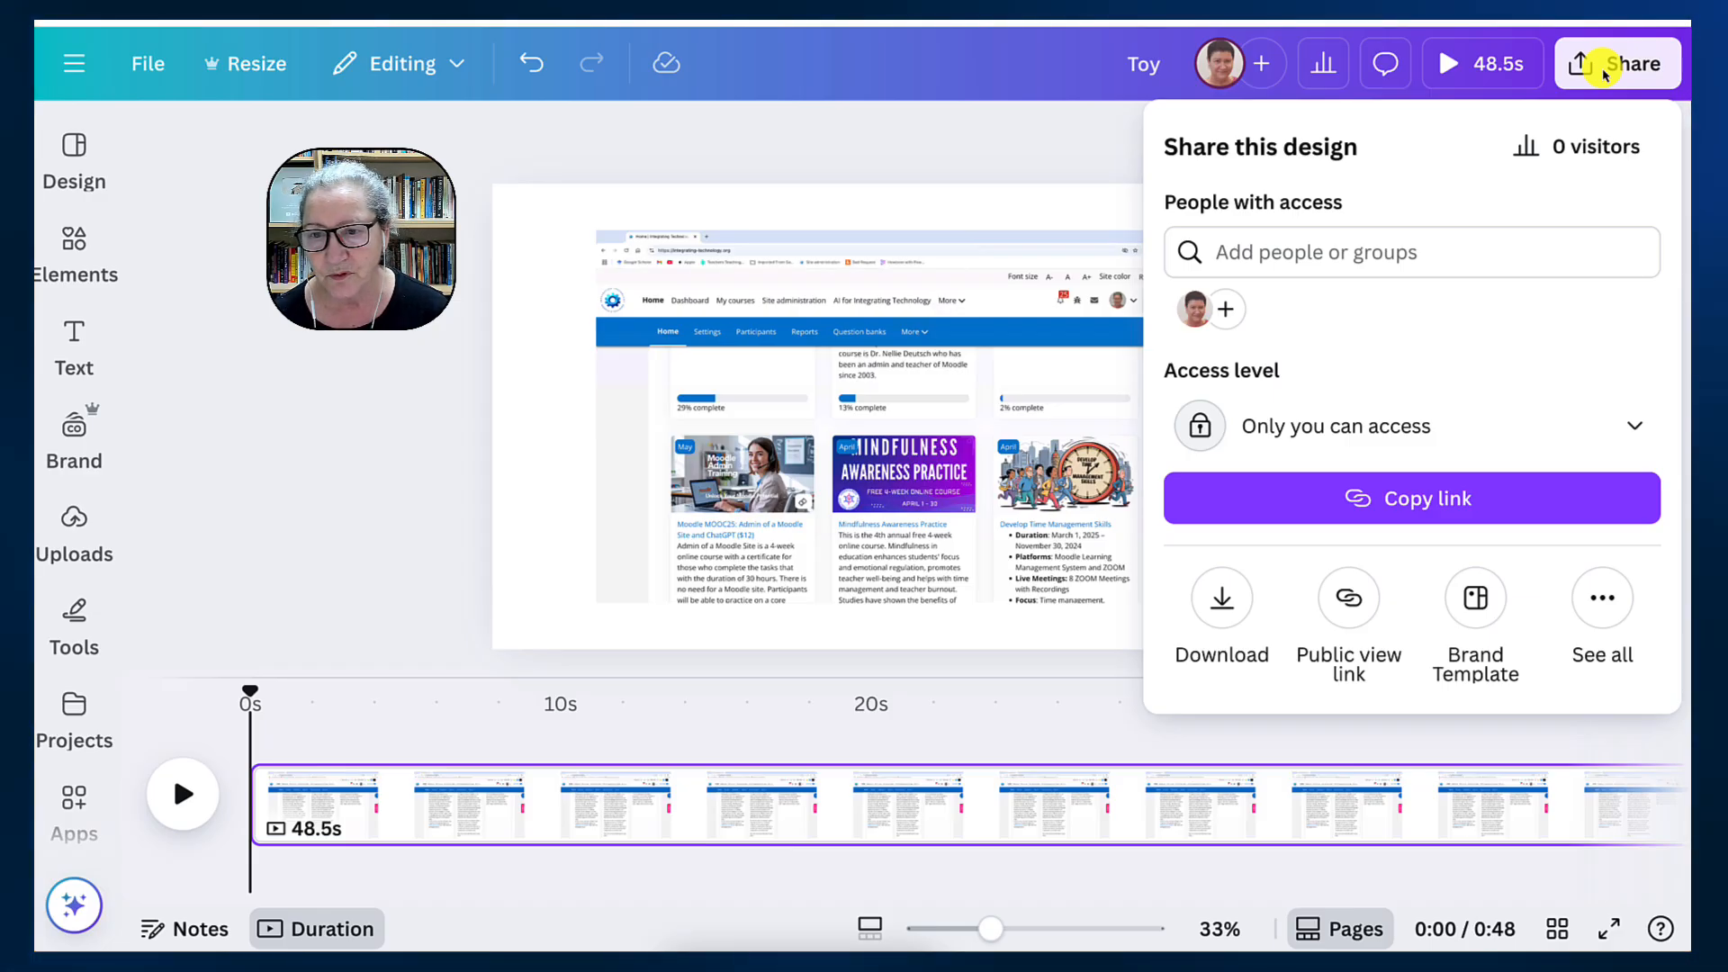
mouse_move(1221, 481)
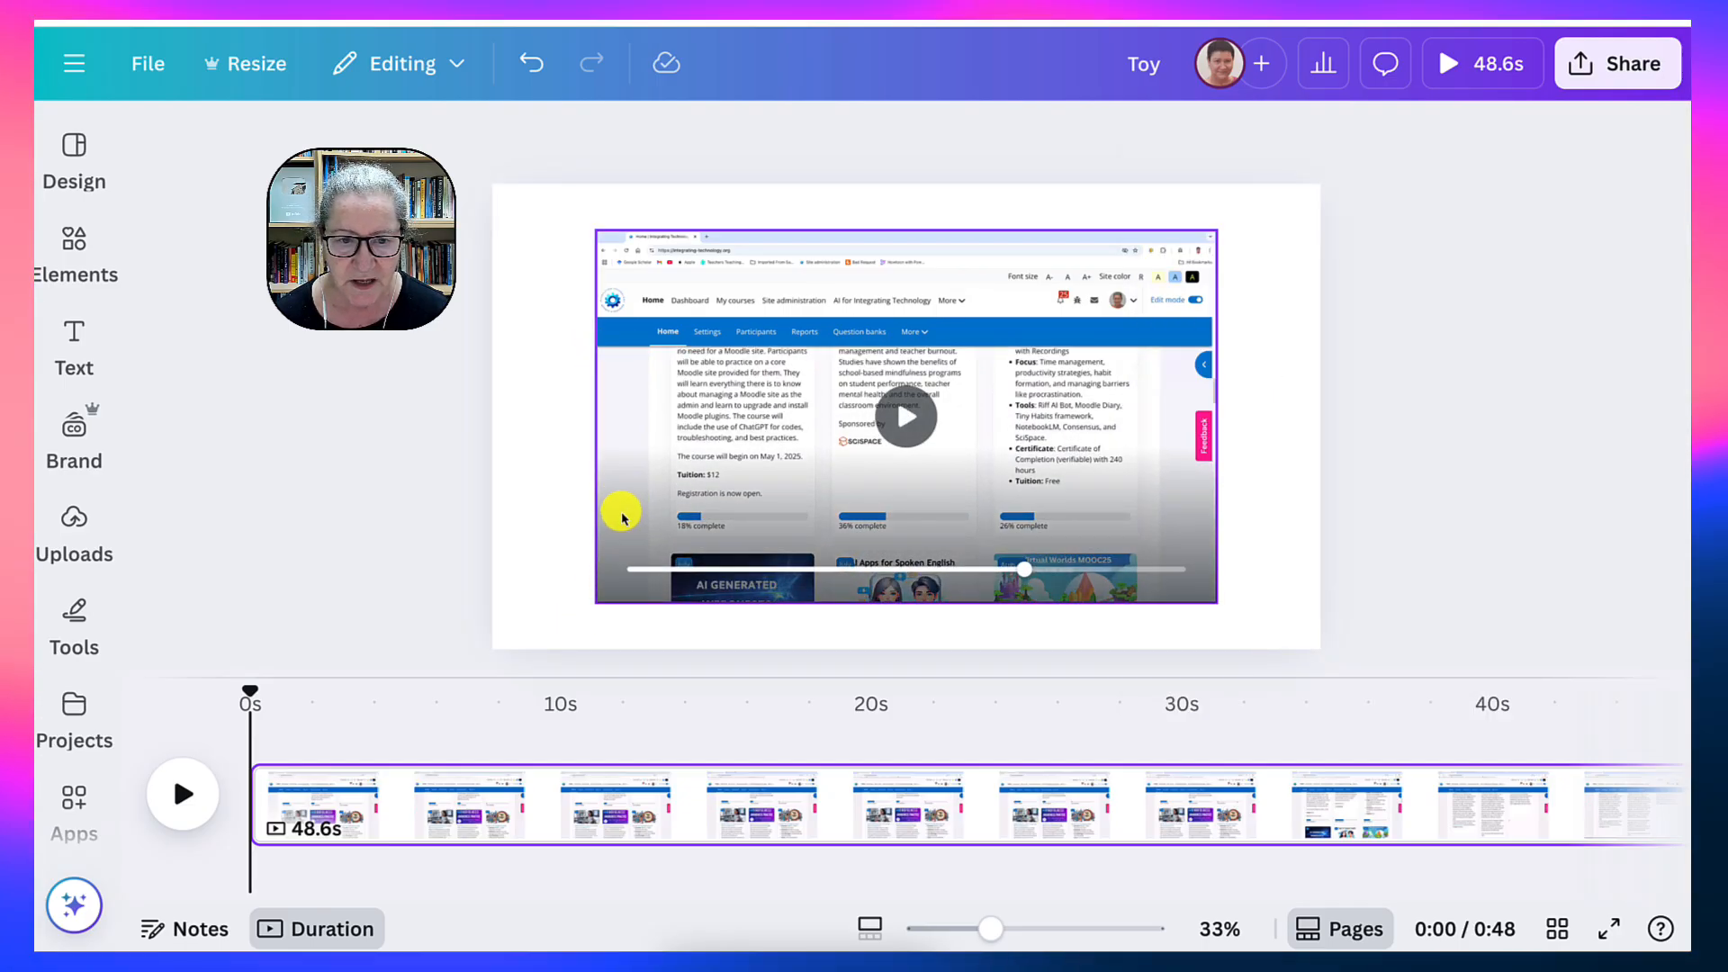
Resize the screen recording to fill the page width and bring up the Share panel.
left_click(903, 413)
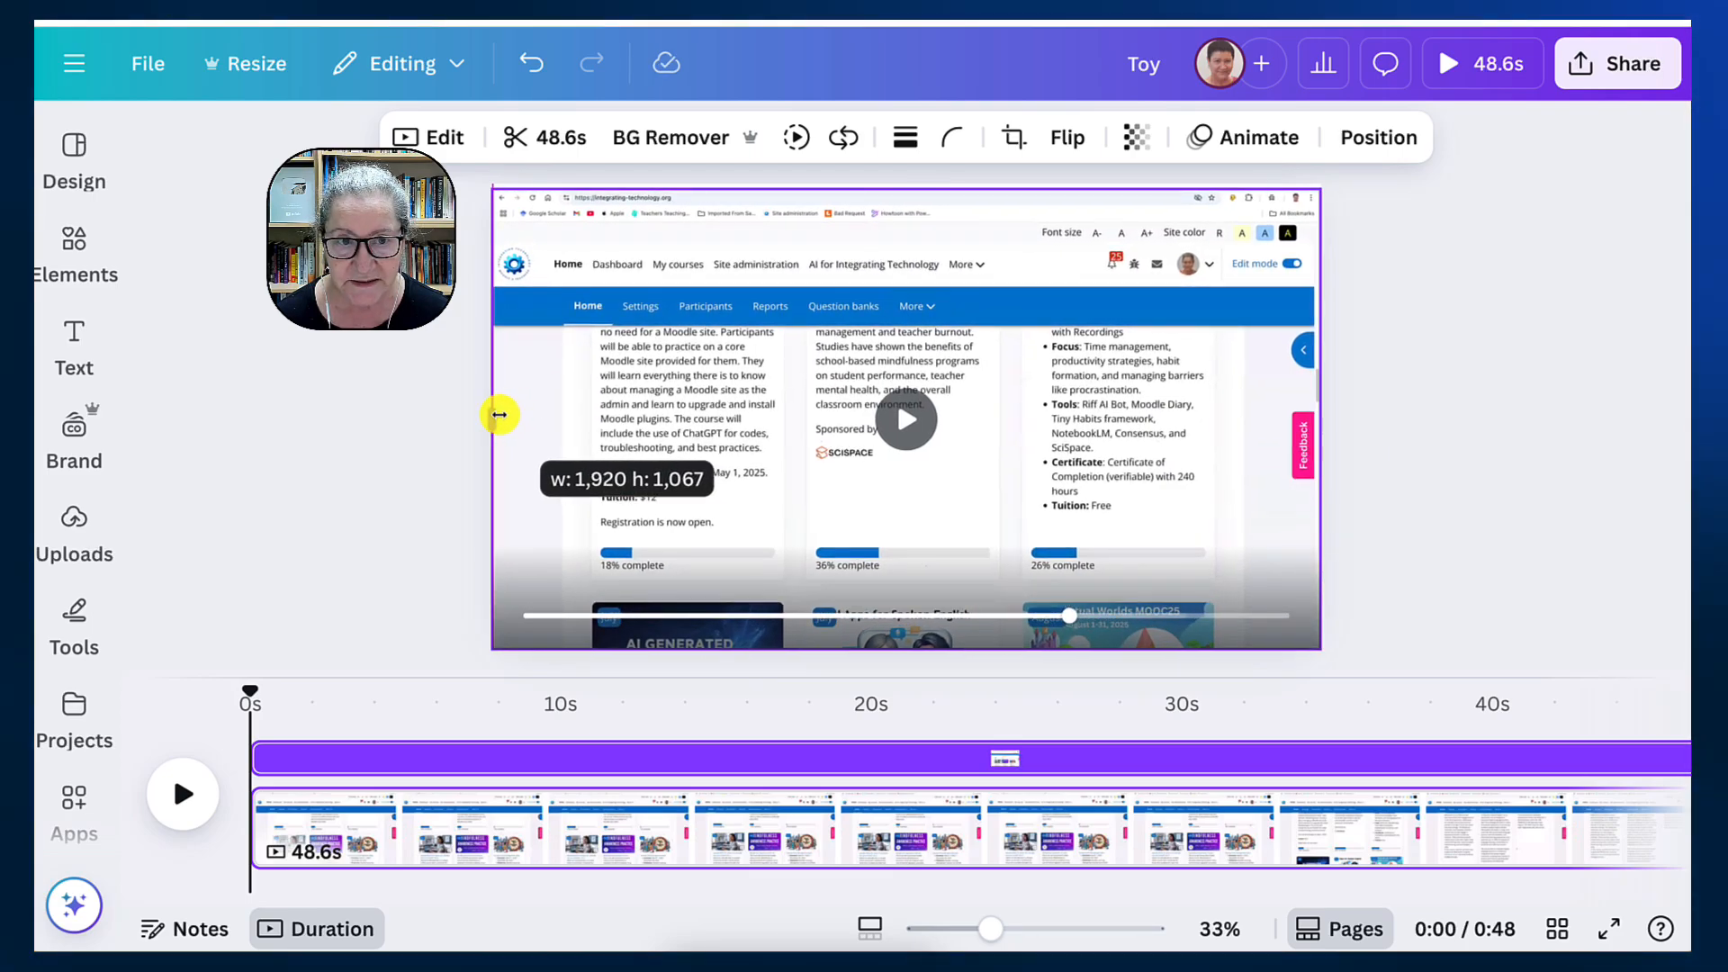
left_click(903, 418)
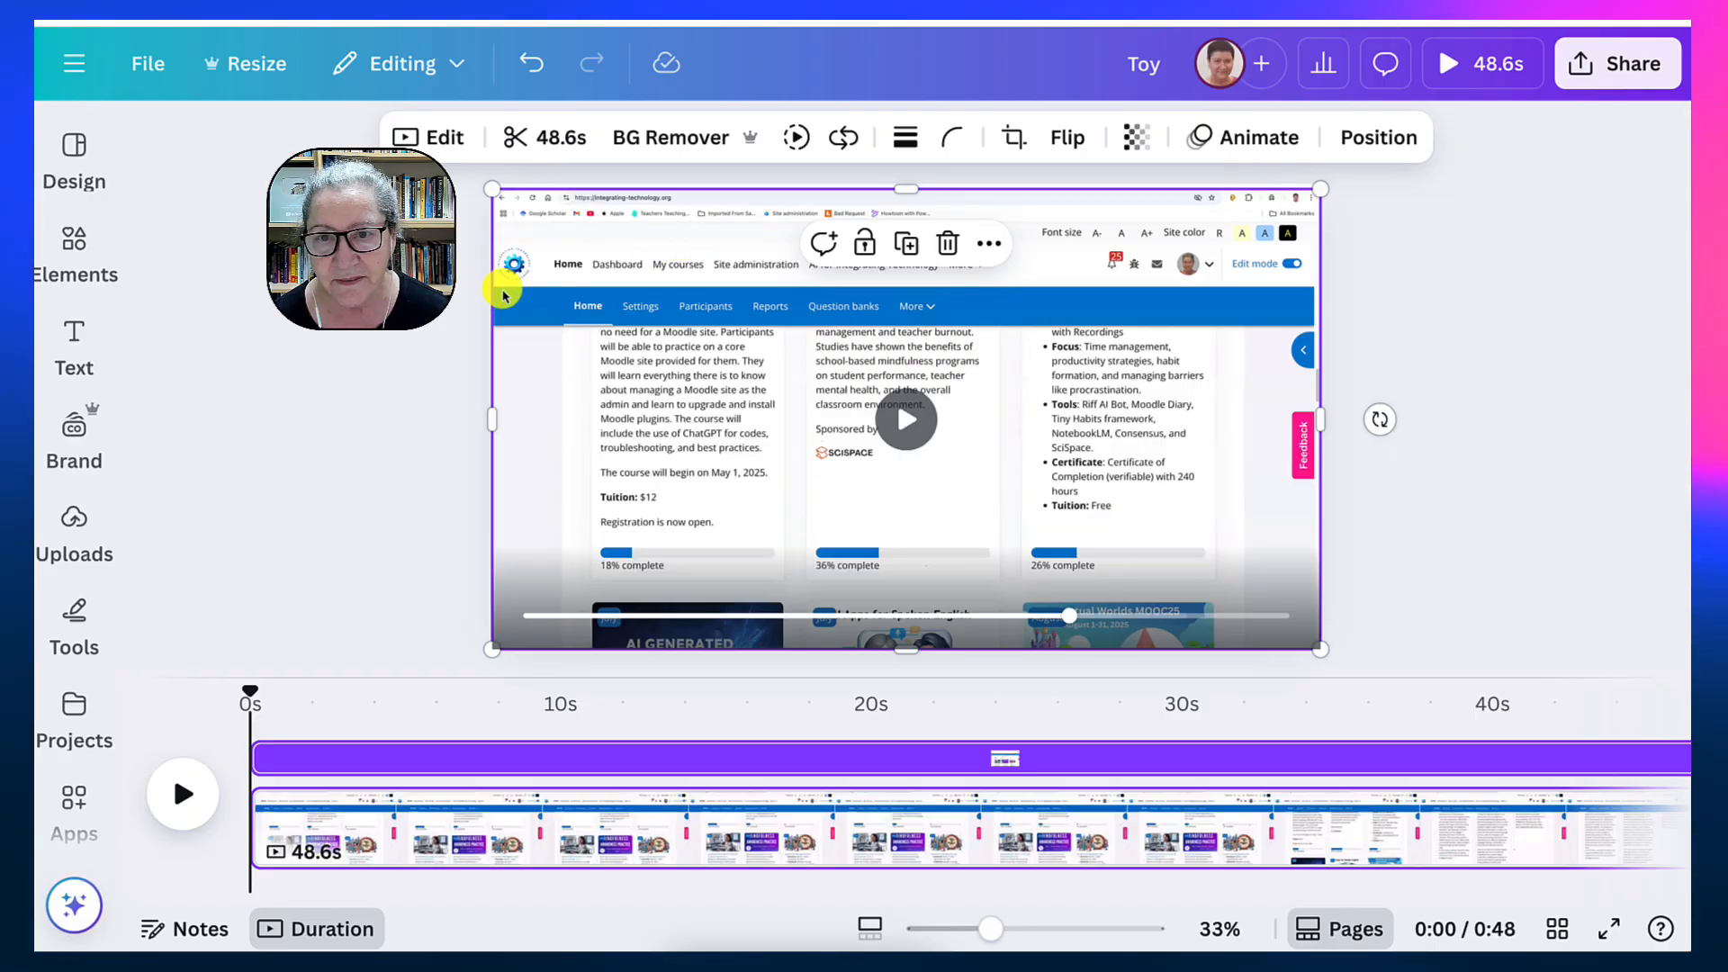
mouse_move(943, 300)
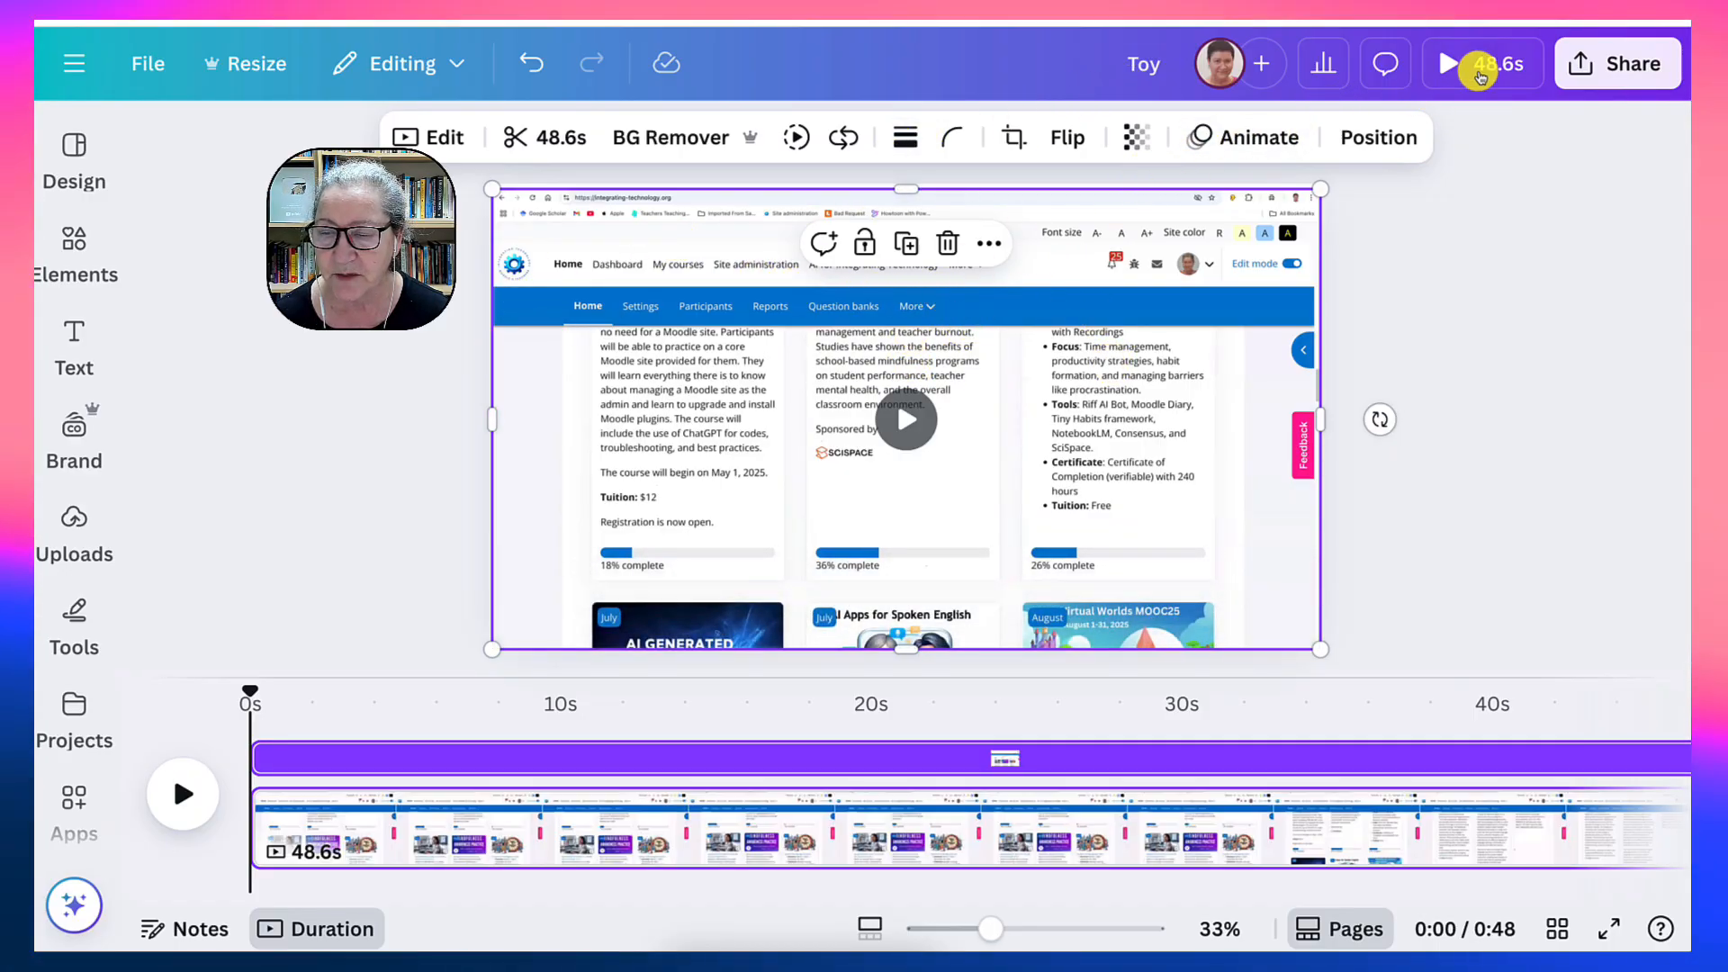
mouse_move(1618, 63)
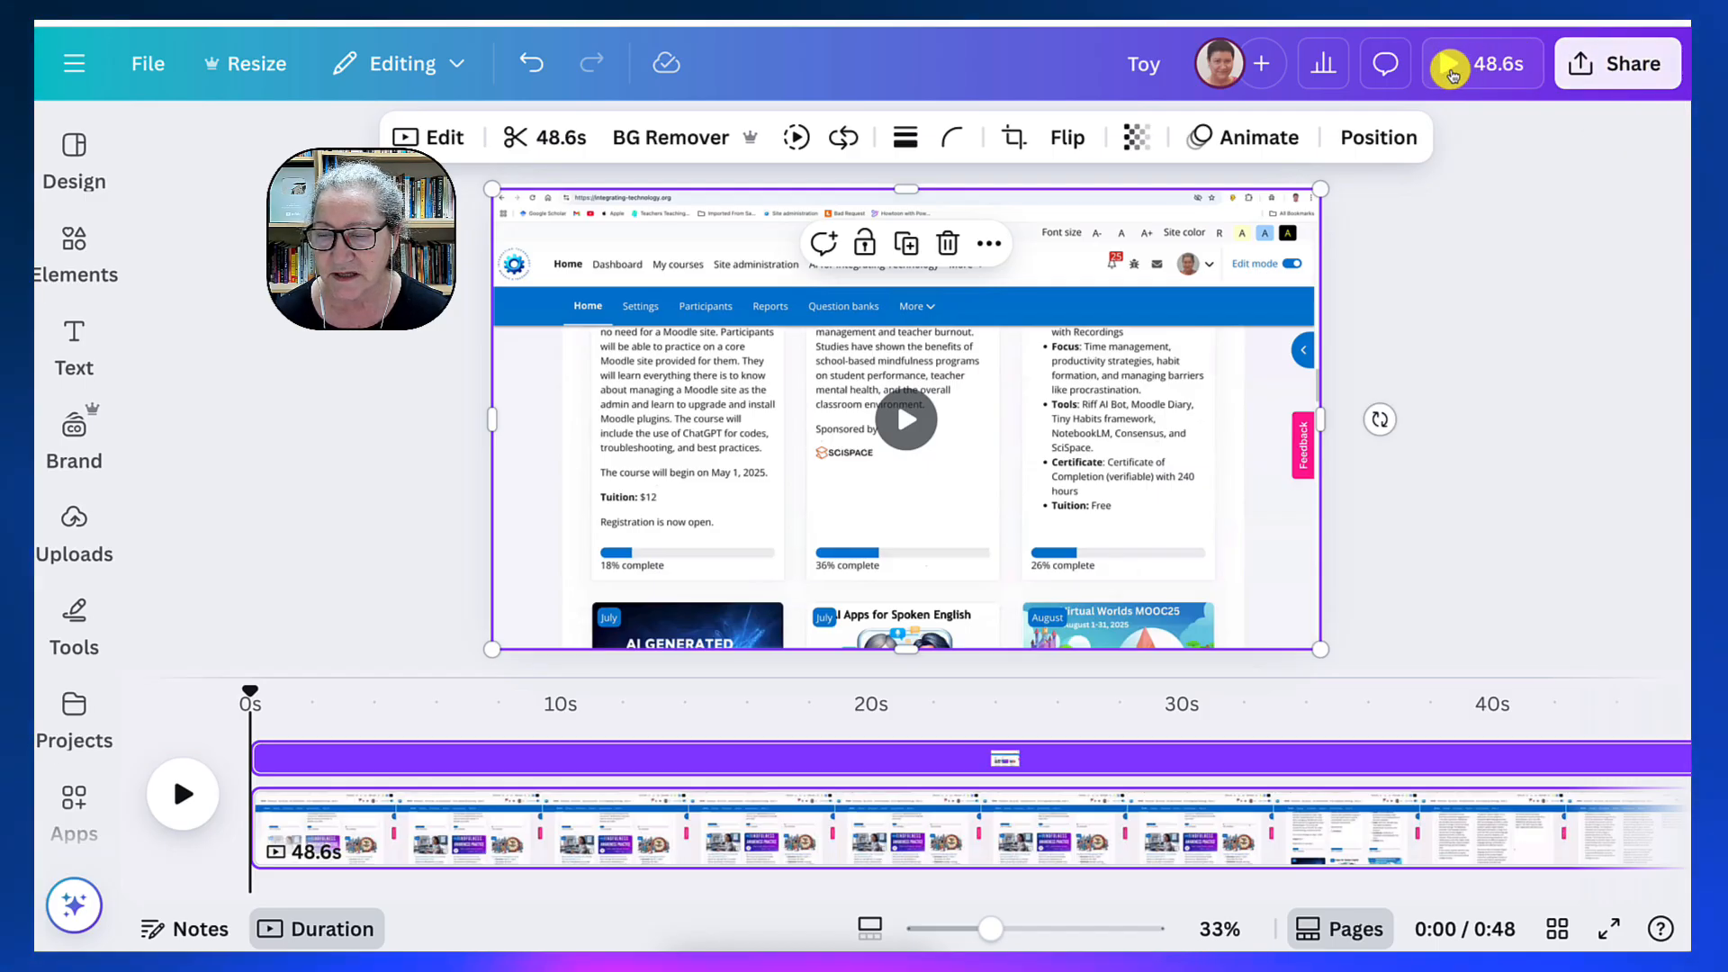
left_click(1618, 63)
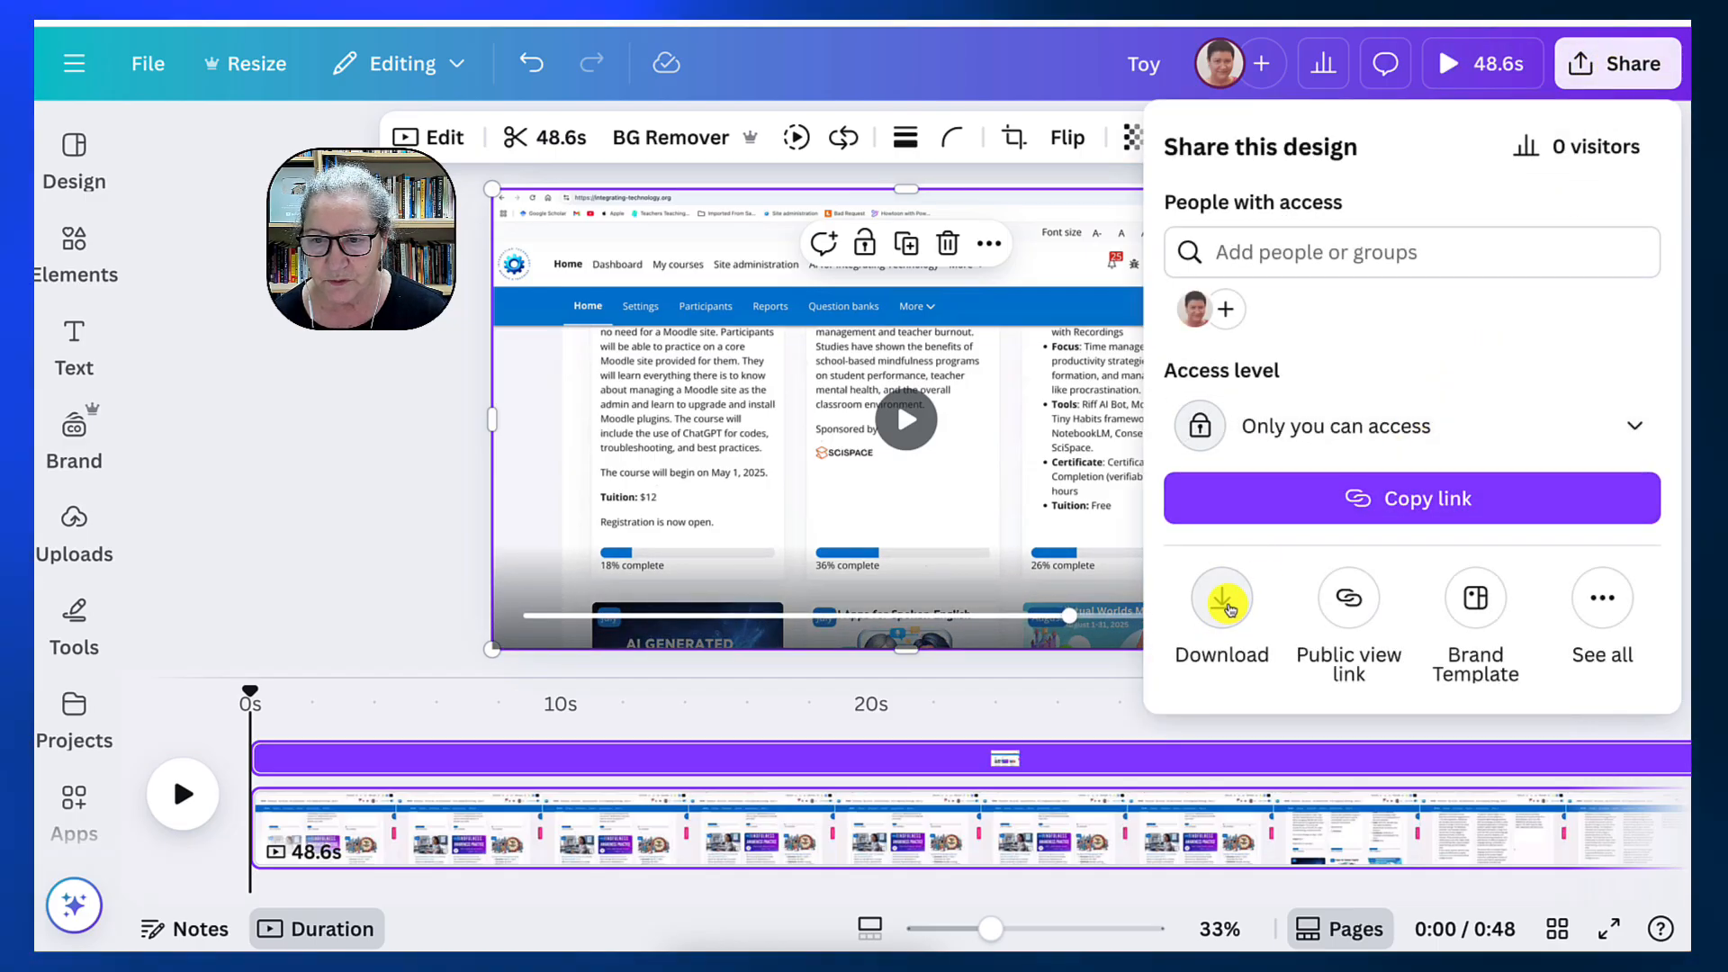
left_click(1221, 598)
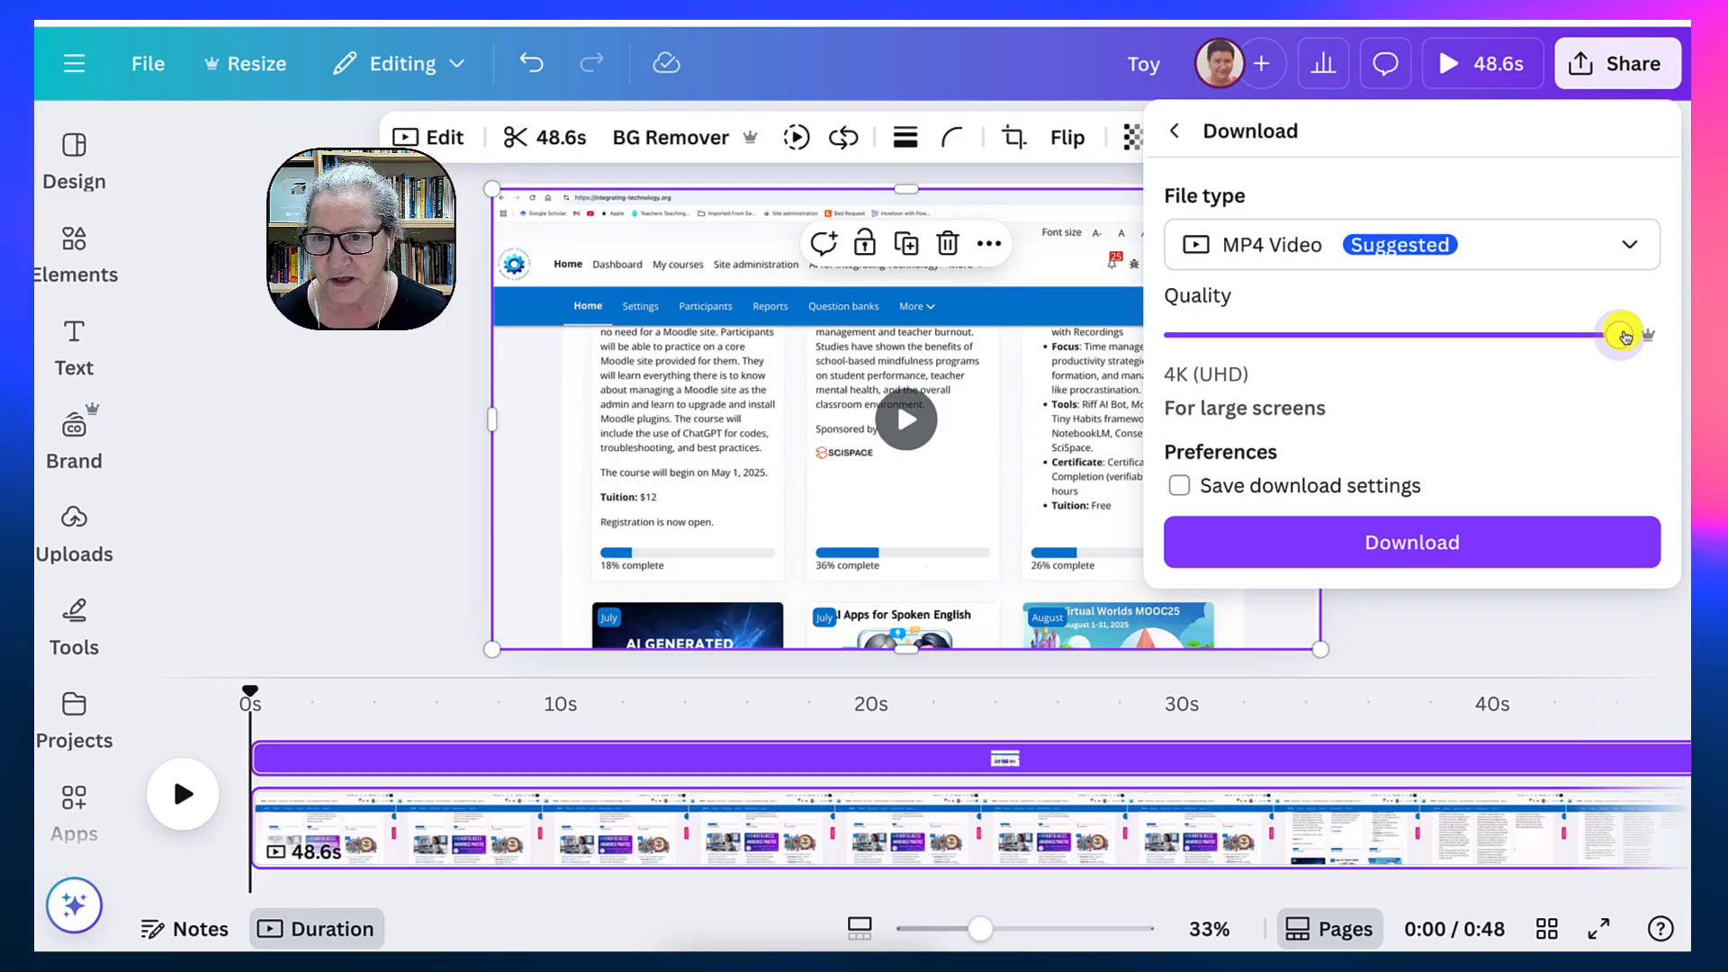
mouse_move(1334, 269)
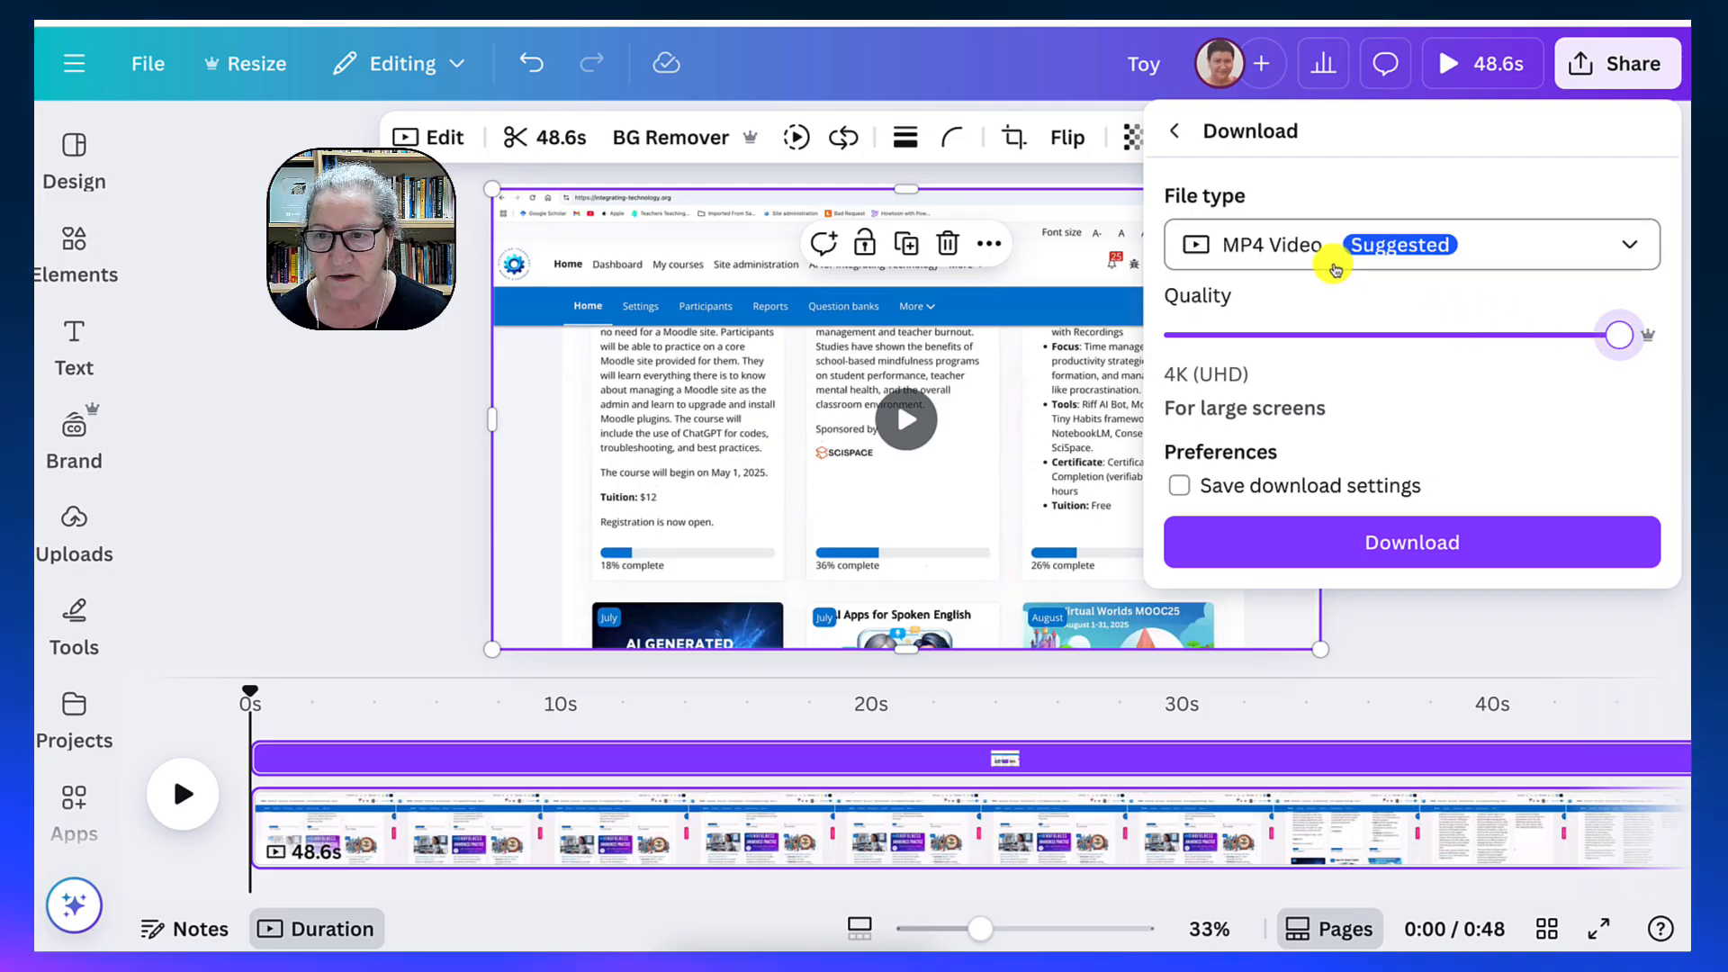
left_click(1178, 485)
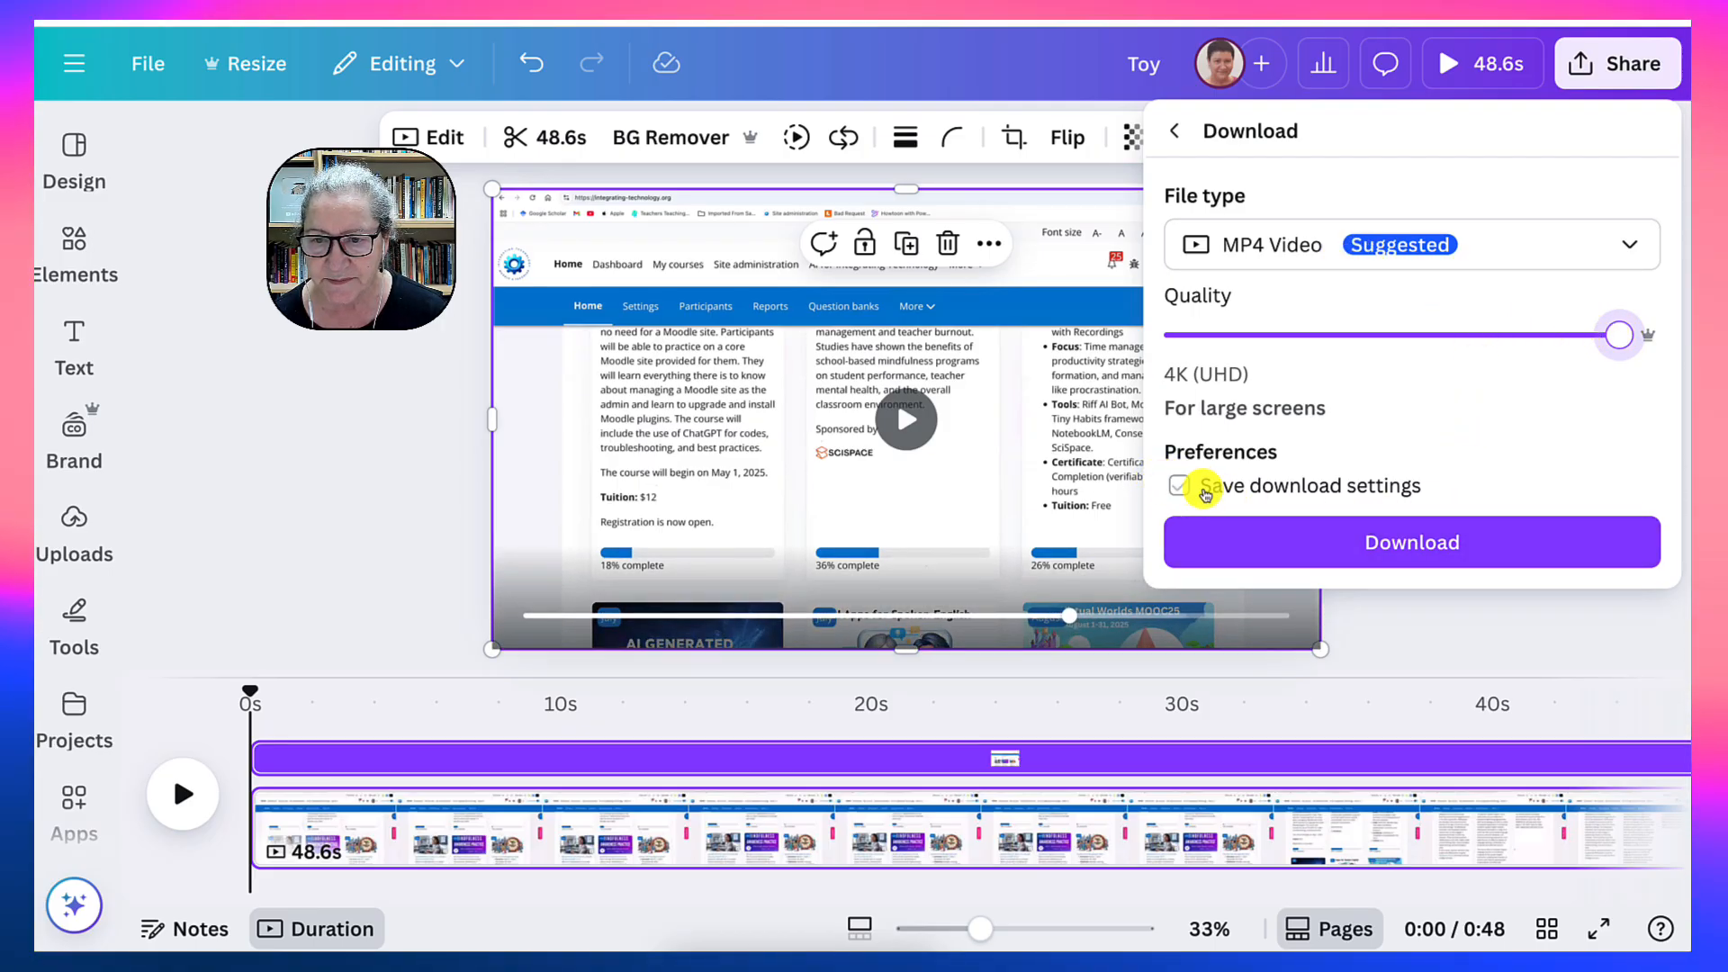
left_click(1179, 486)
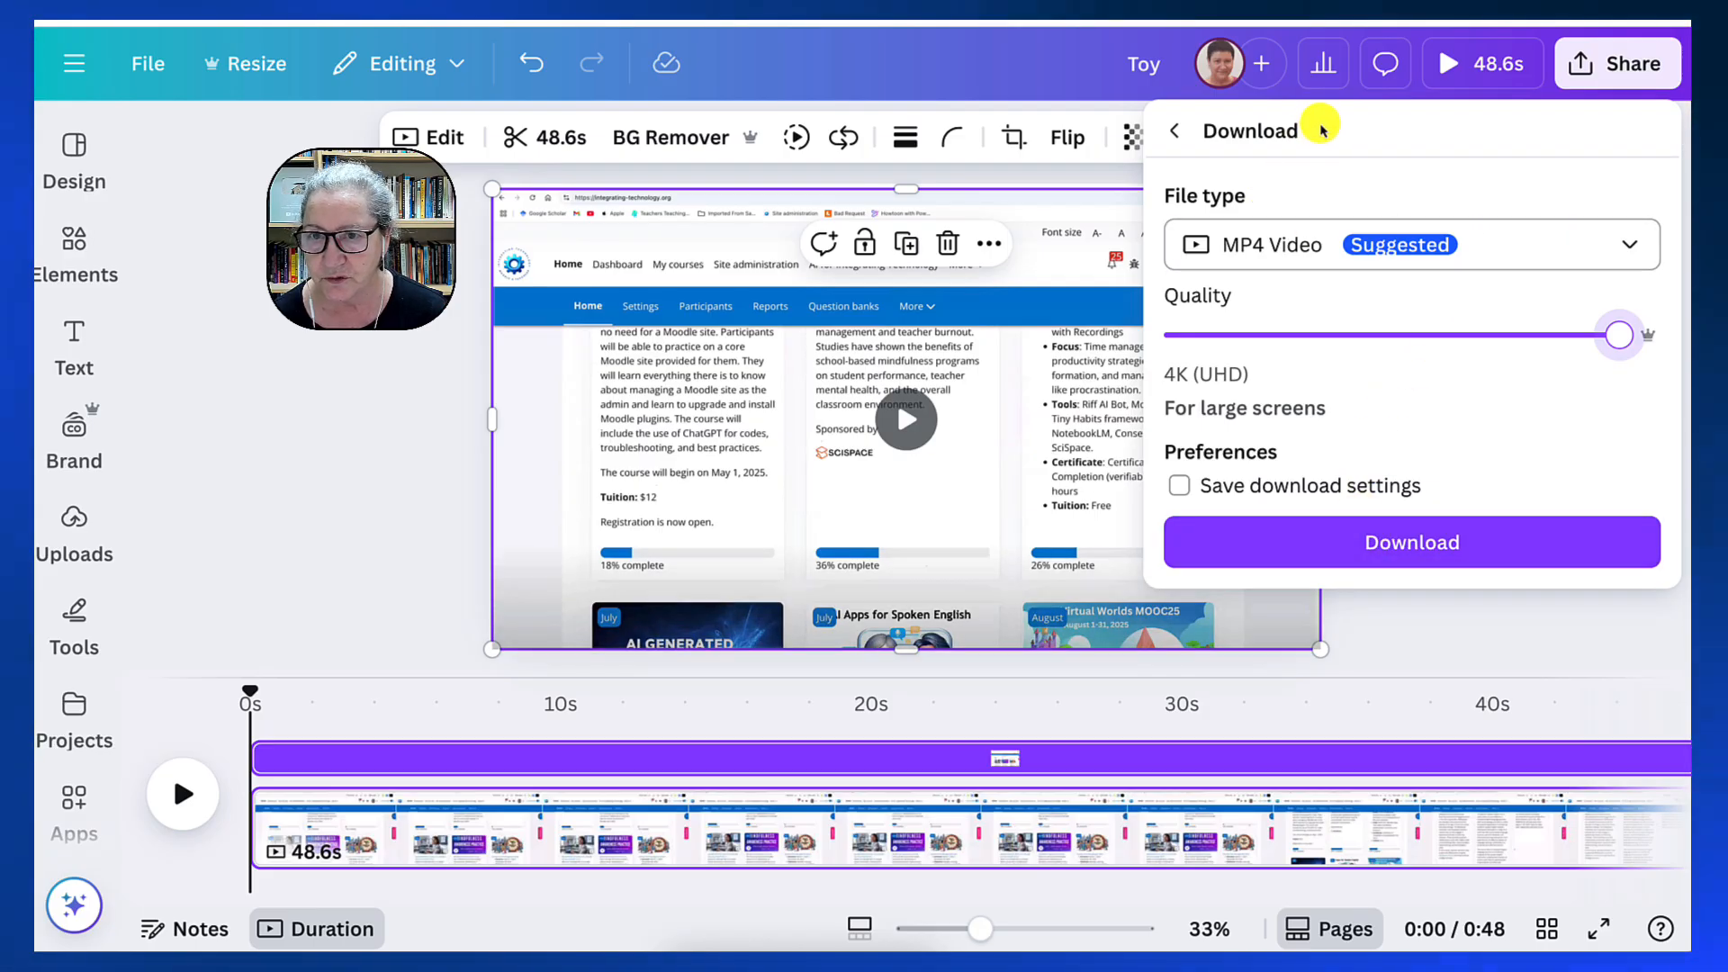
mouse_move(1639, 163)
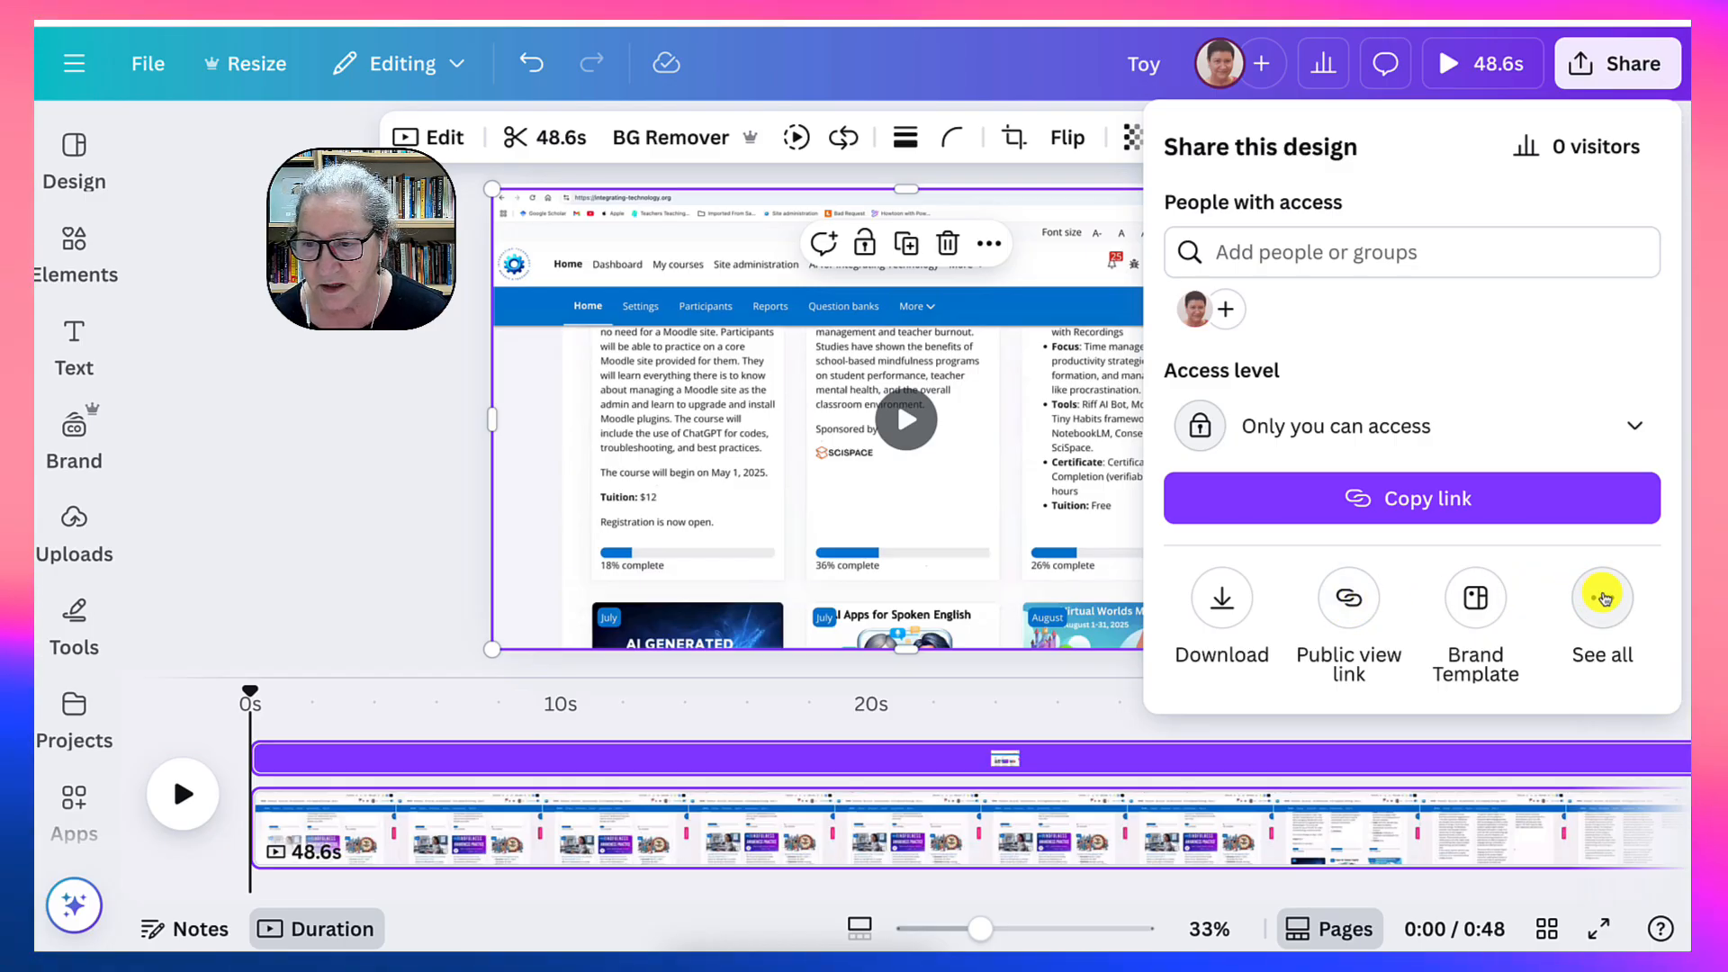
Choose Present from all publishing options and start the full-screen presentation.
left_click(1601, 598)
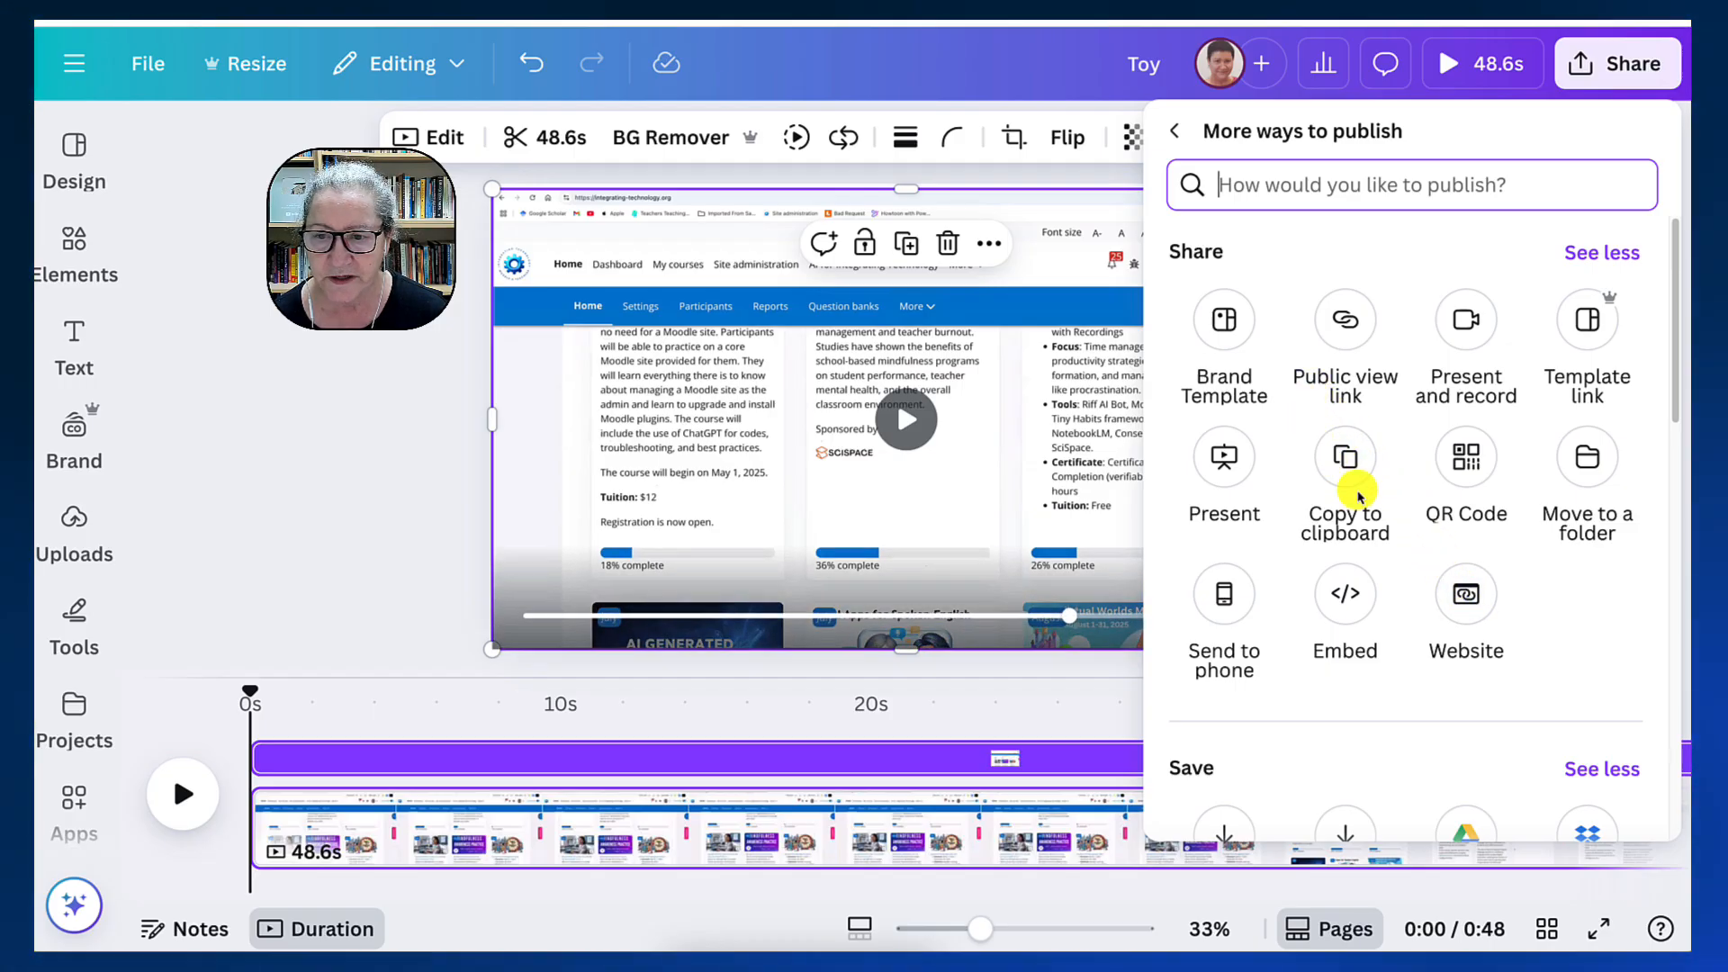
mouse_move(1345, 321)
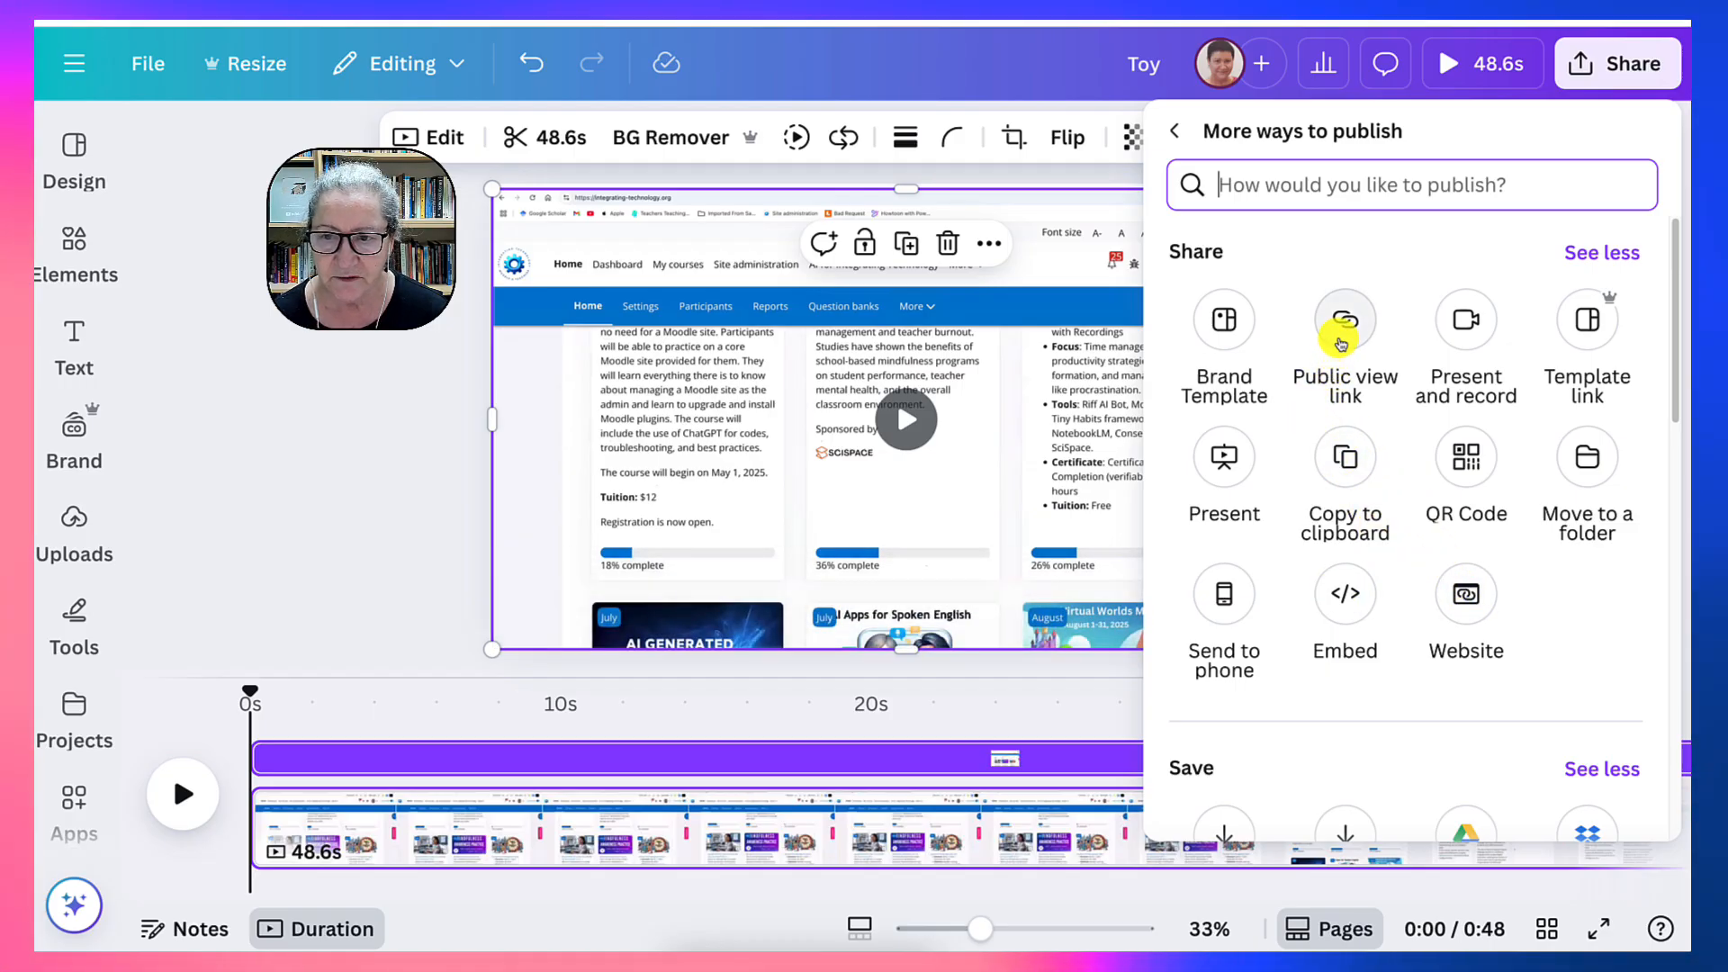
mouse_move(1345, 324)
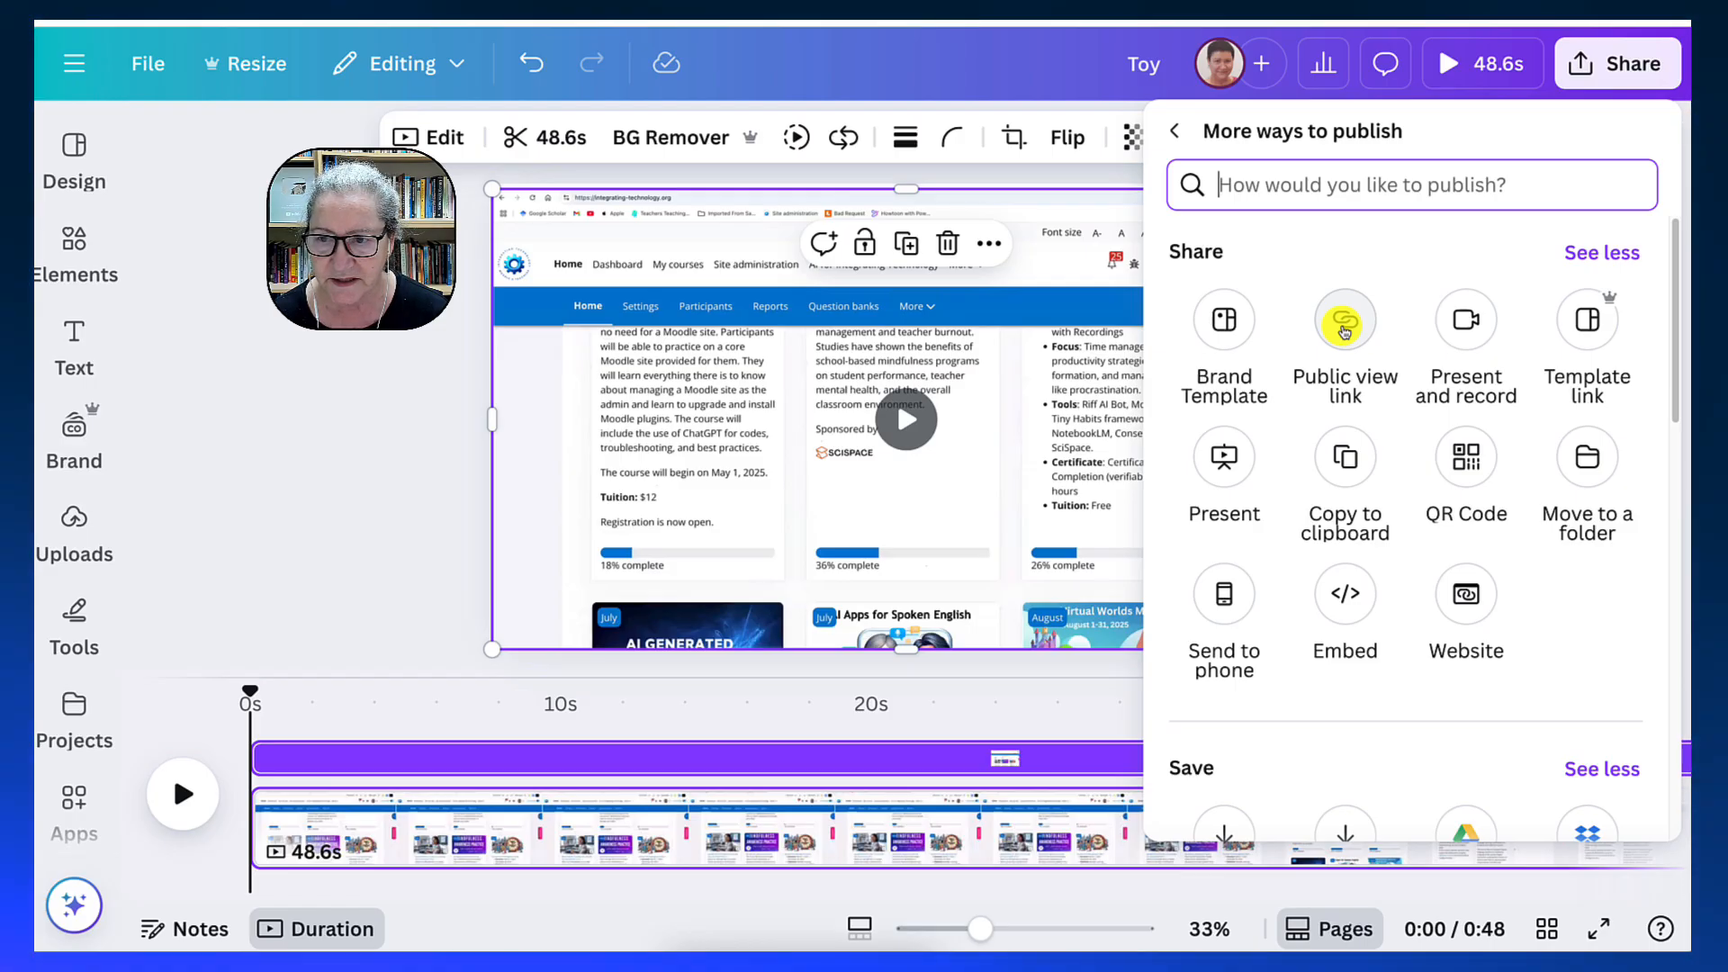
mouse_move(1223, 457)
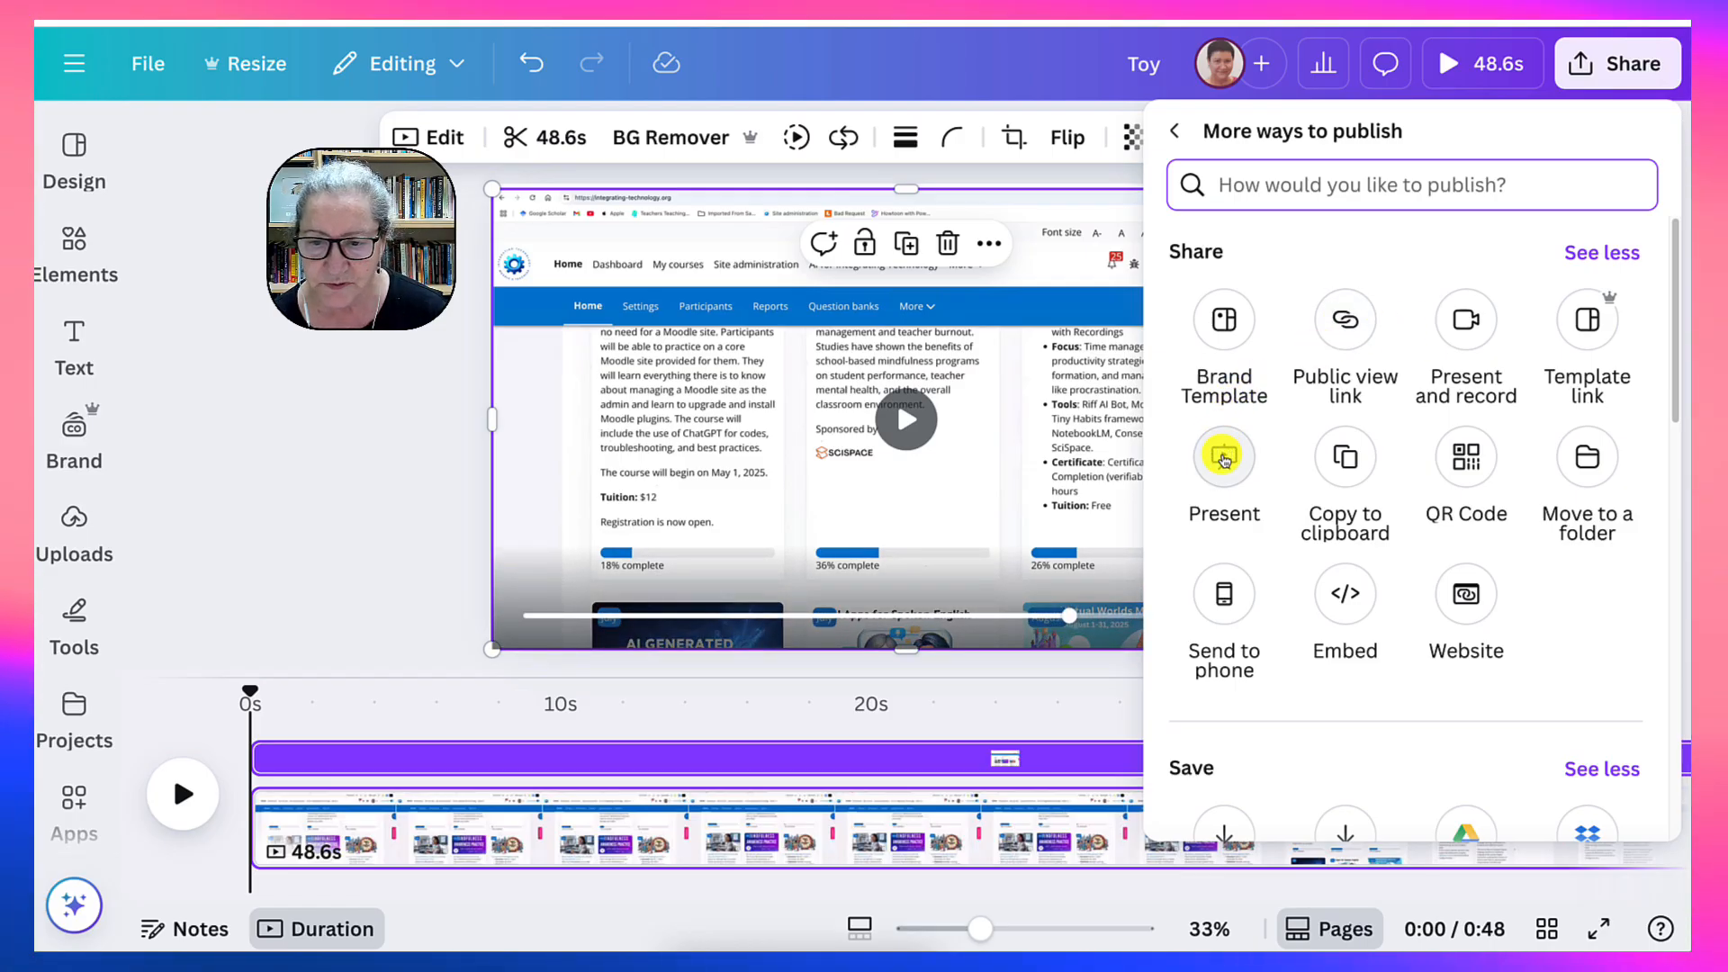
left_click(1223, 457)
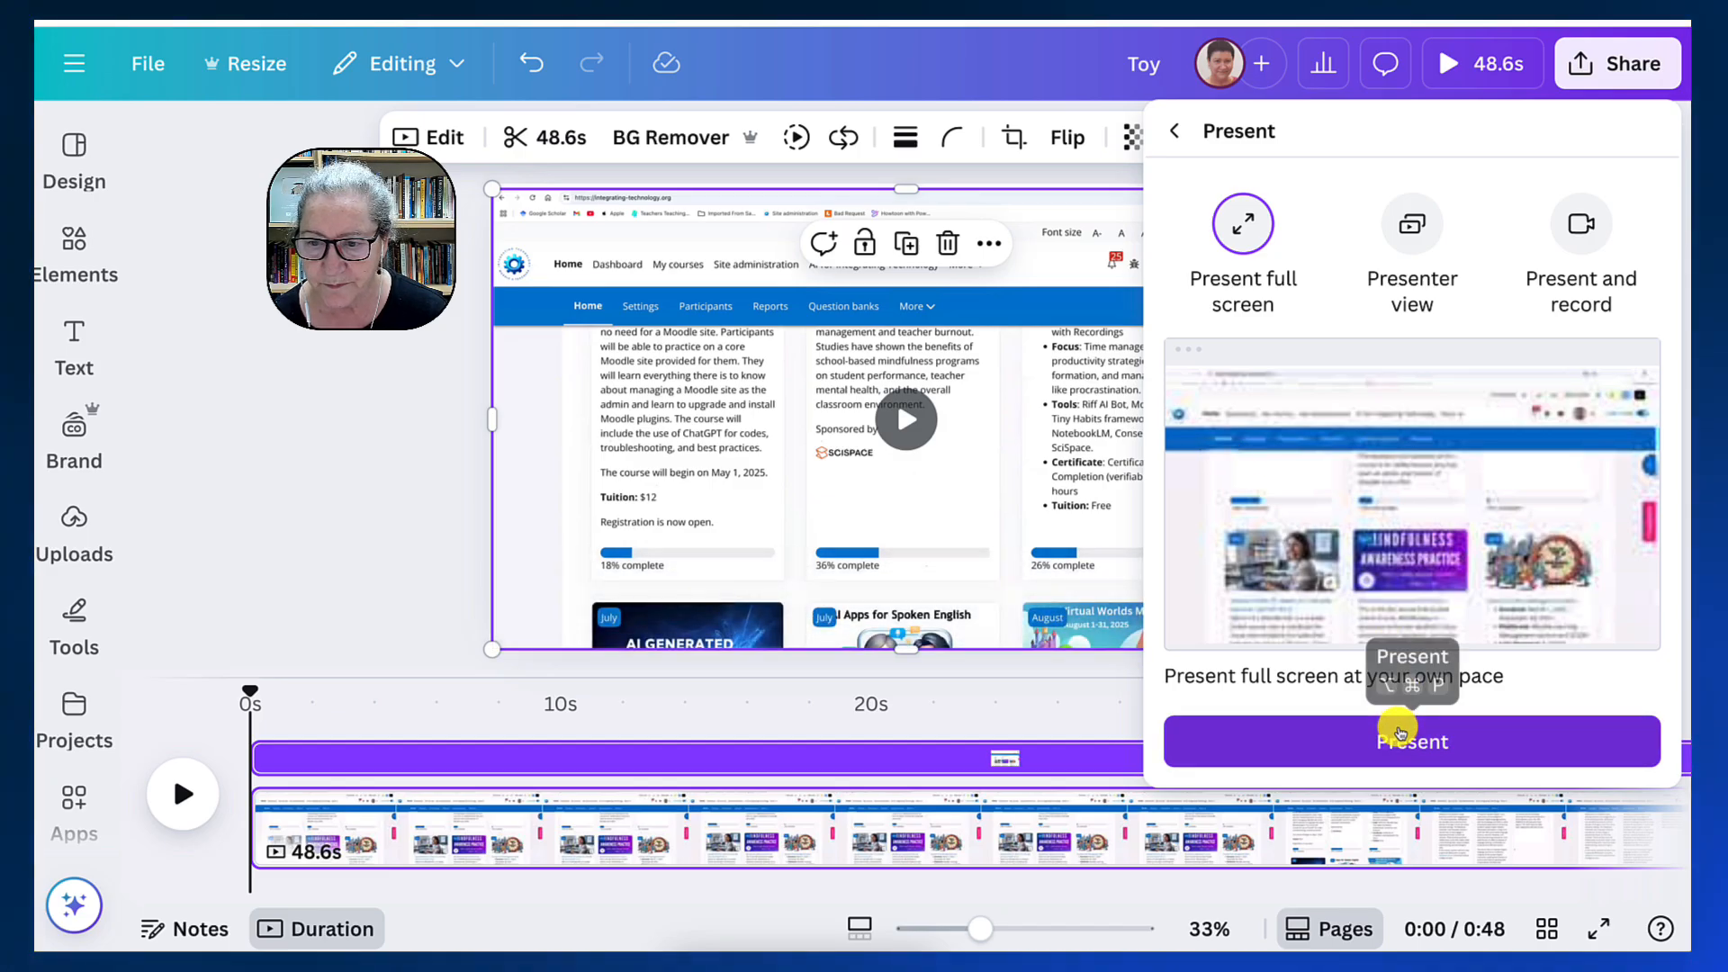
left_click(1410, 741)
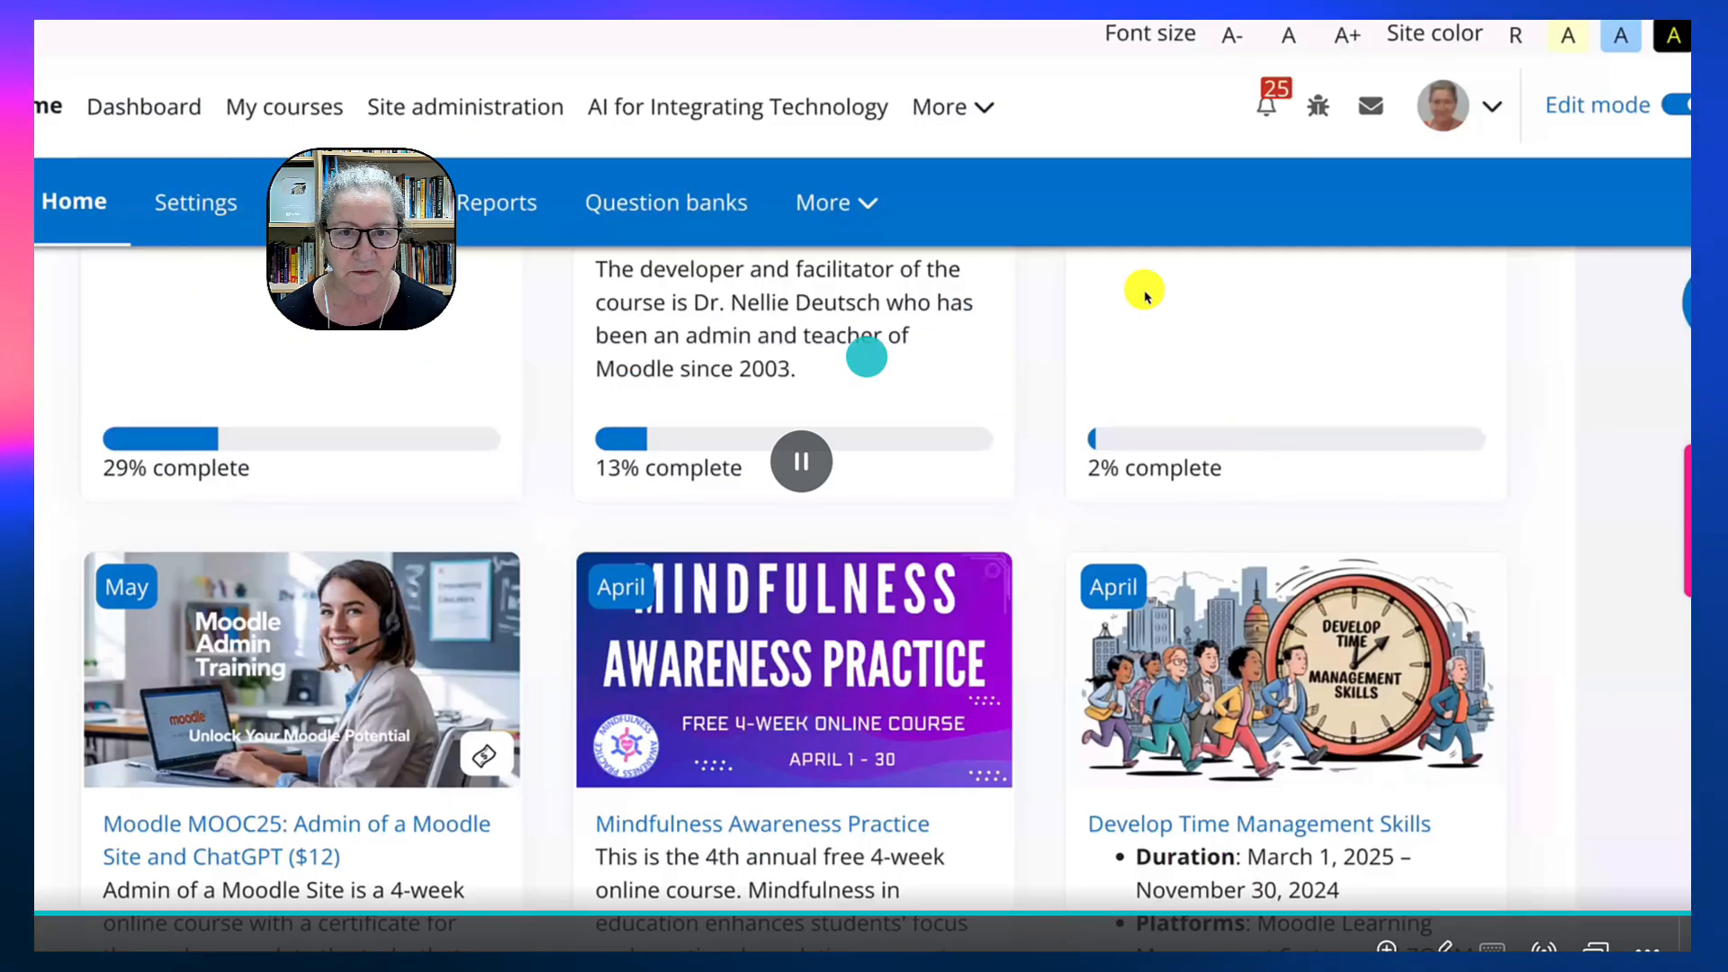